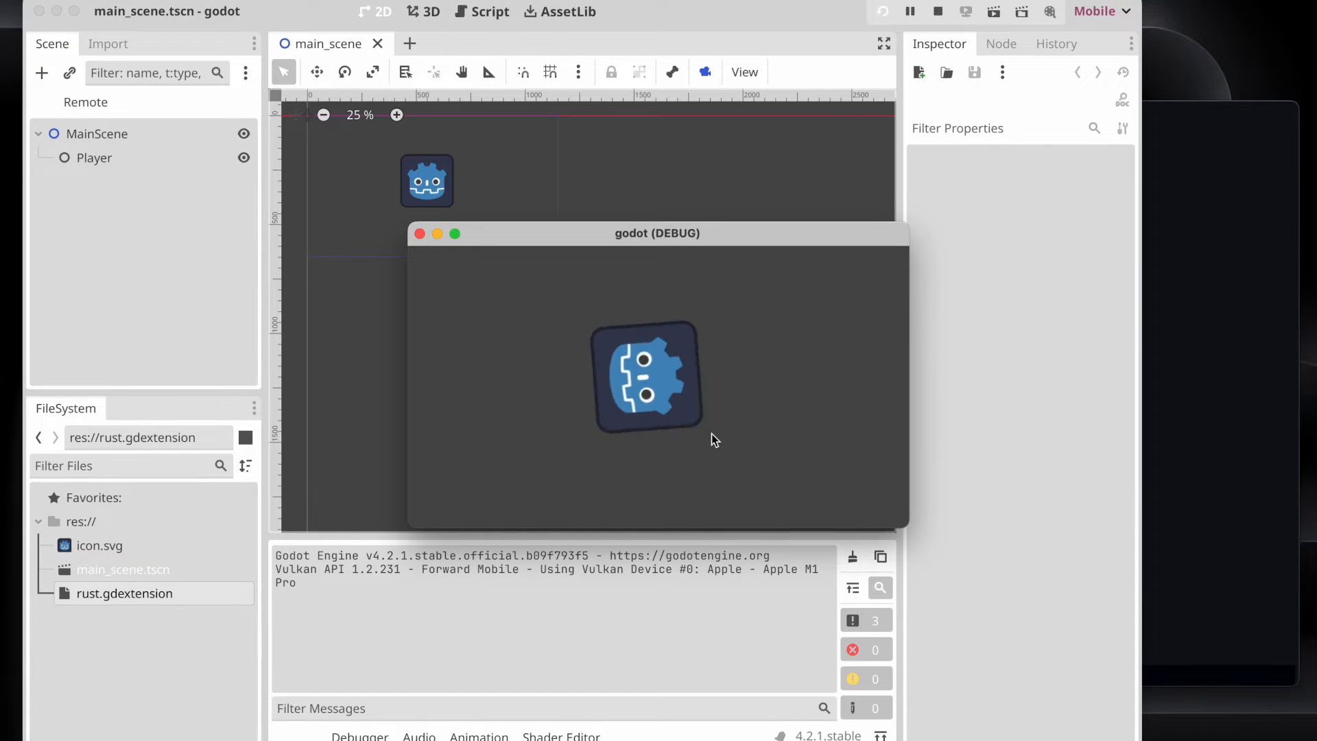
pyautogui.moveTo(712, 413)
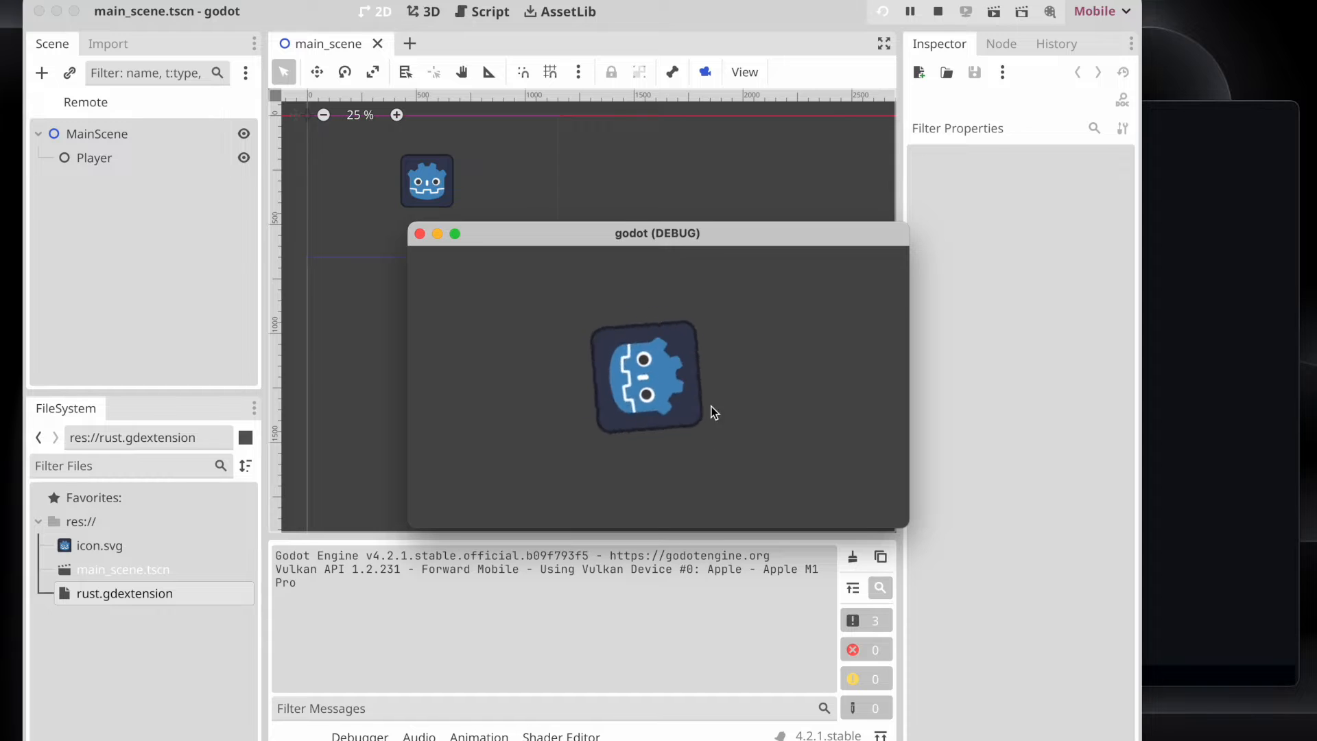
# Stop the running game so only the editor with the main scene remains.
pyautogui.click(938, 11)
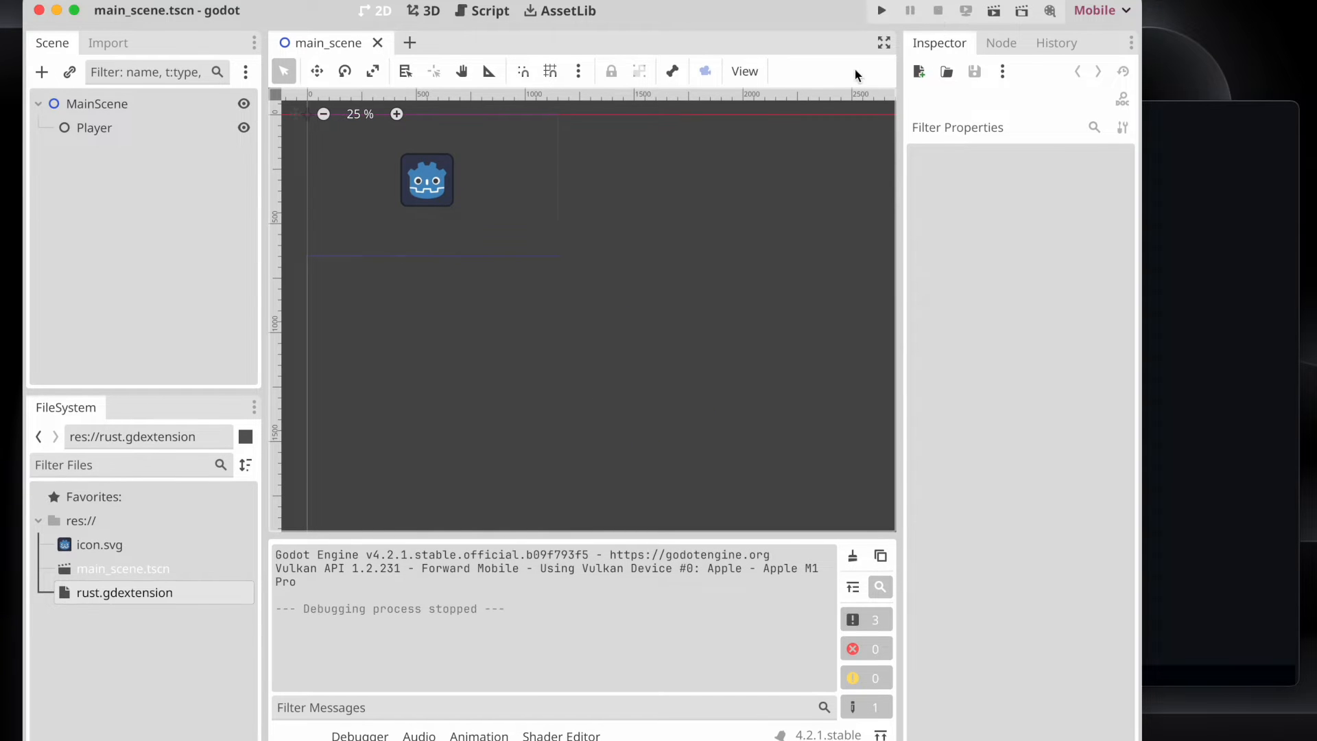
pyautogui.moveTo(961, 316)
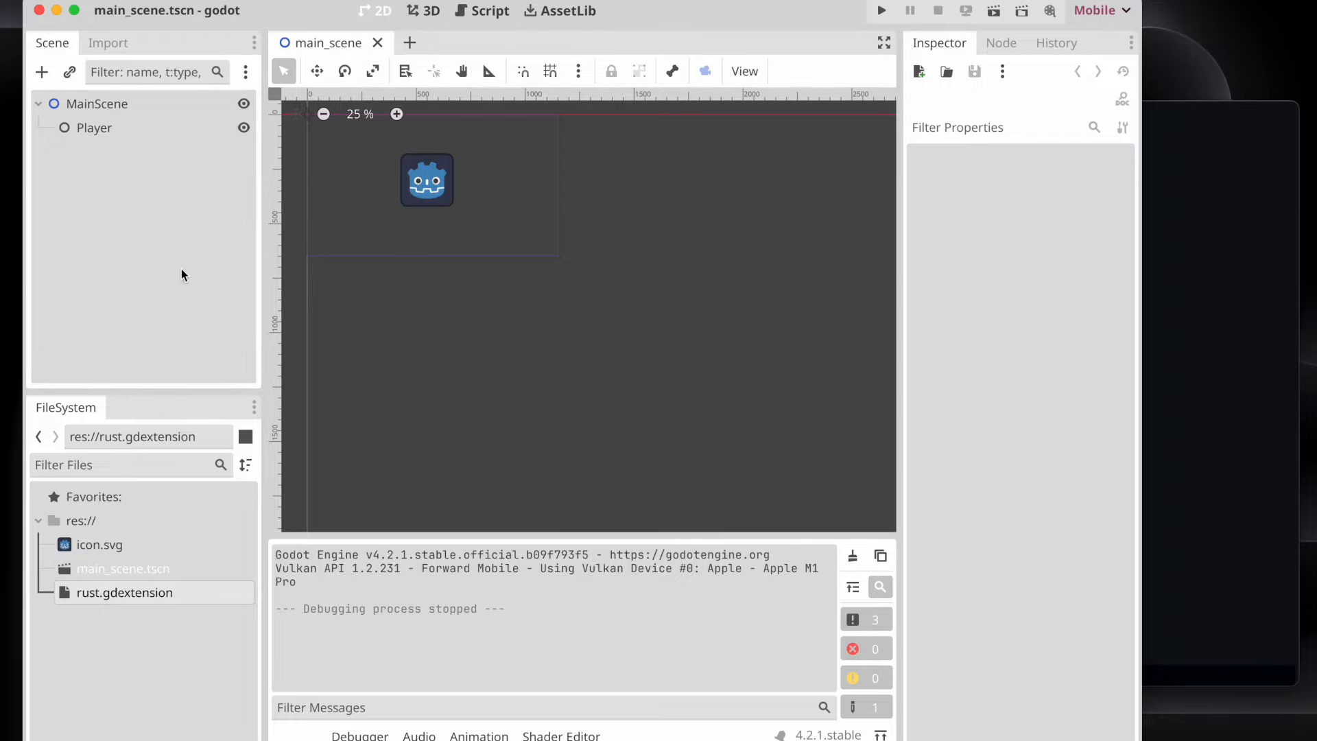
# Add a GridContainer node to the main scene via the Create New Node search.
pyautogui.click(41, 71)
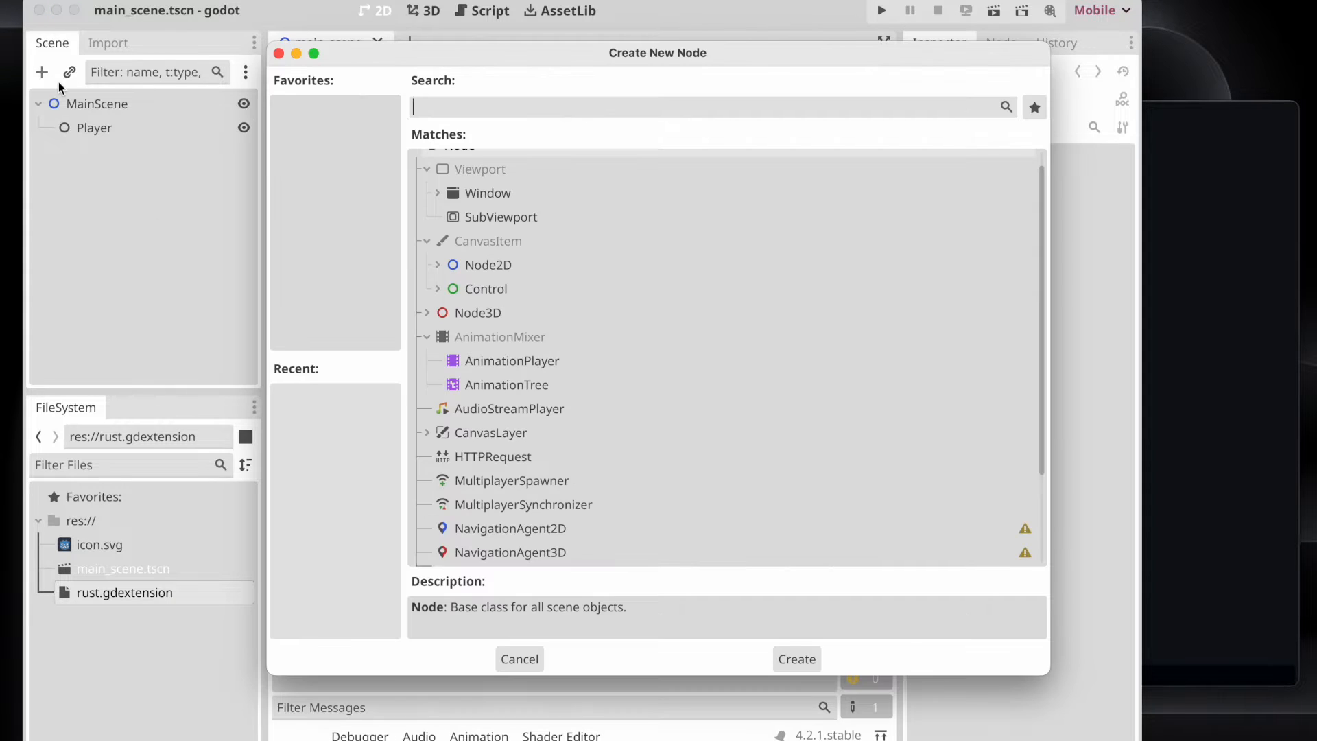
pyautogui.write('Grid')
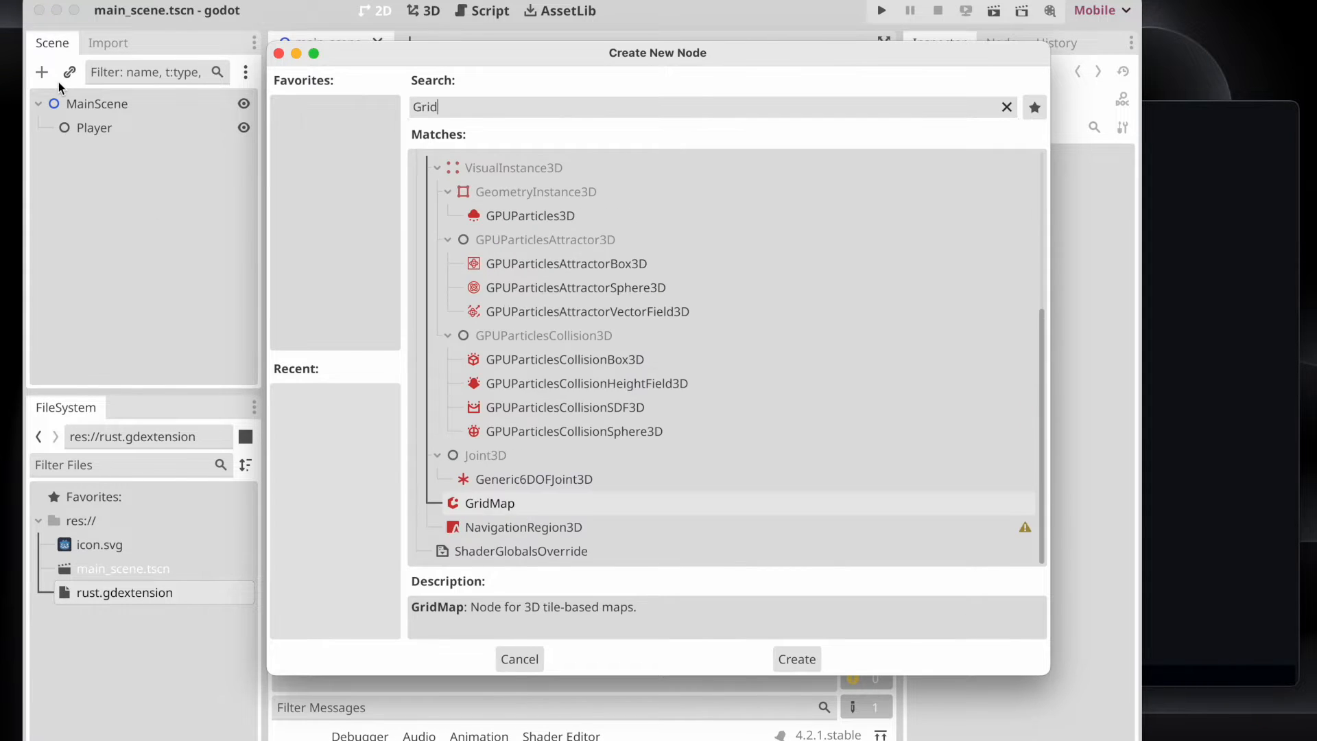
pyautogui.write('Cont')
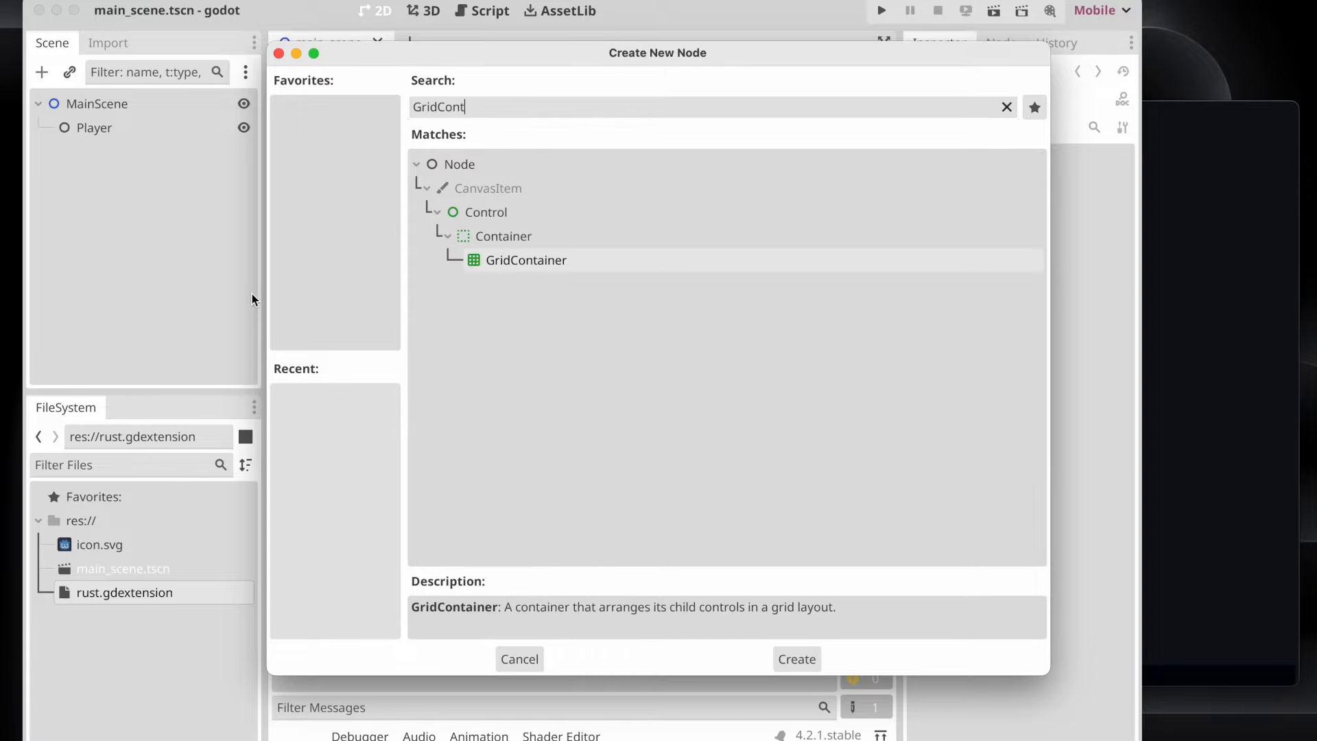
pyautogui.click(796, 659)
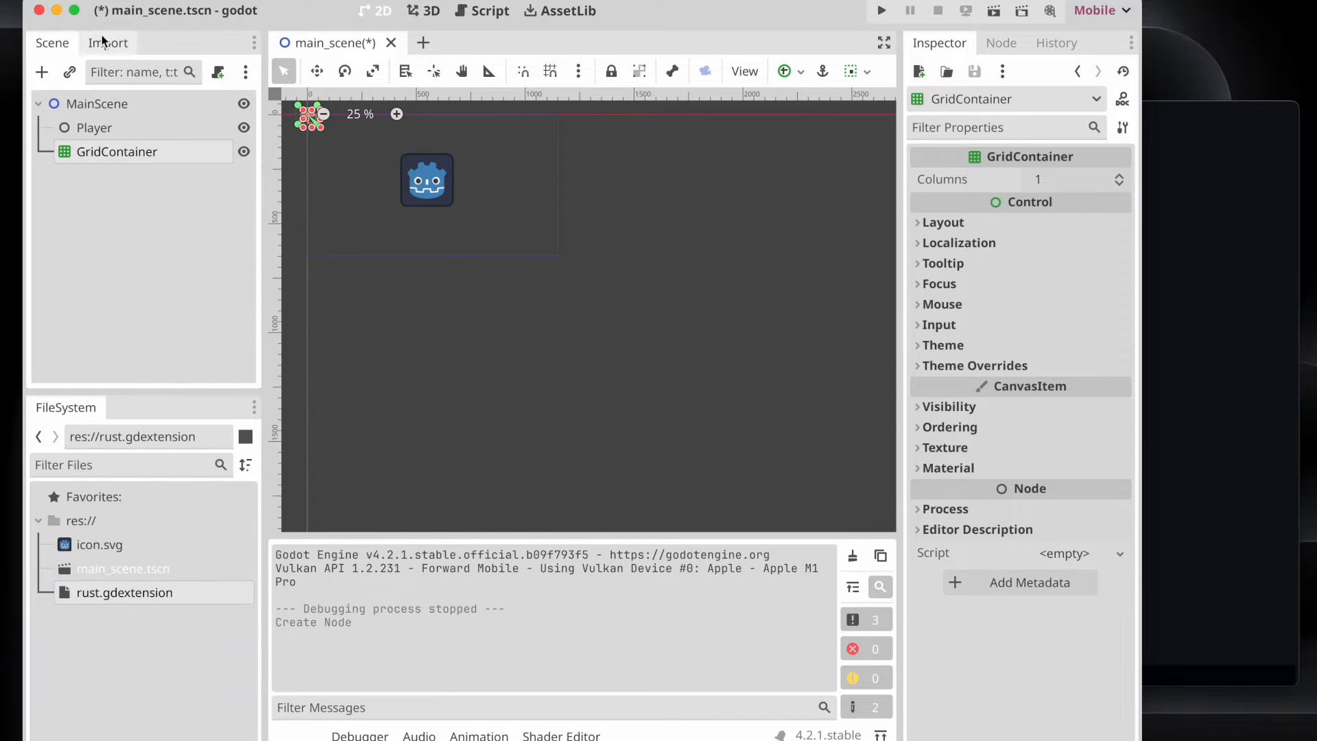
# Add a Label child under the GridContainer and set its Text to 'Sample'.
pyautogui.click(42, 73)
pyautogui.write('Label')
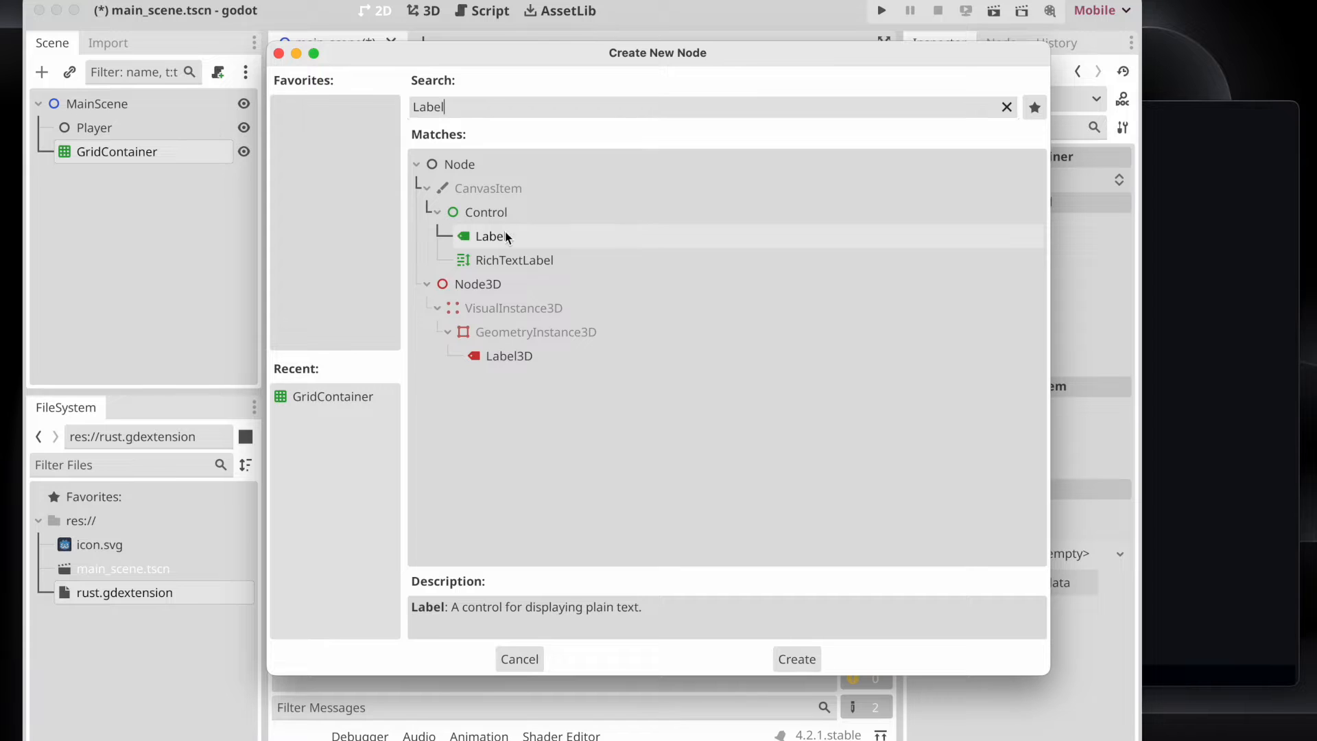
pyautogui.click(795, 658)
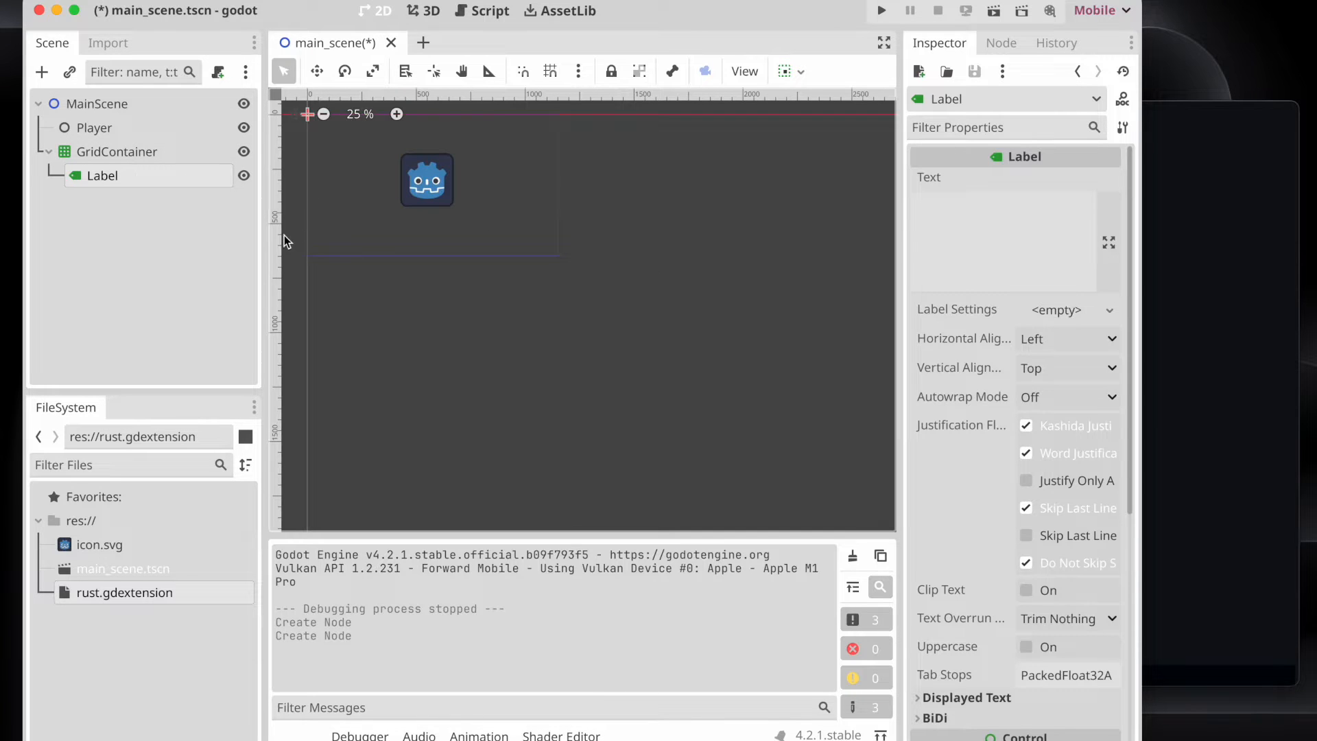
pyautogui.click(1002, 239)
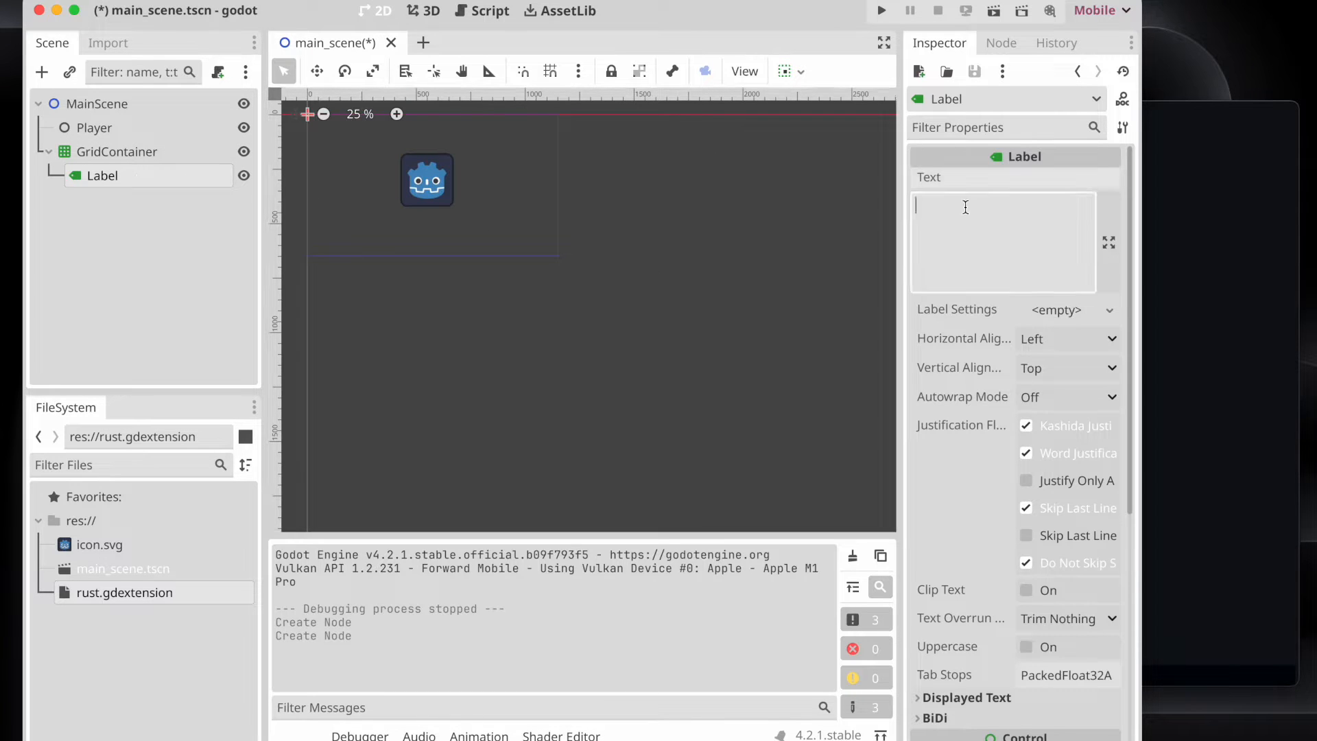
pyautogui.write('Sample')
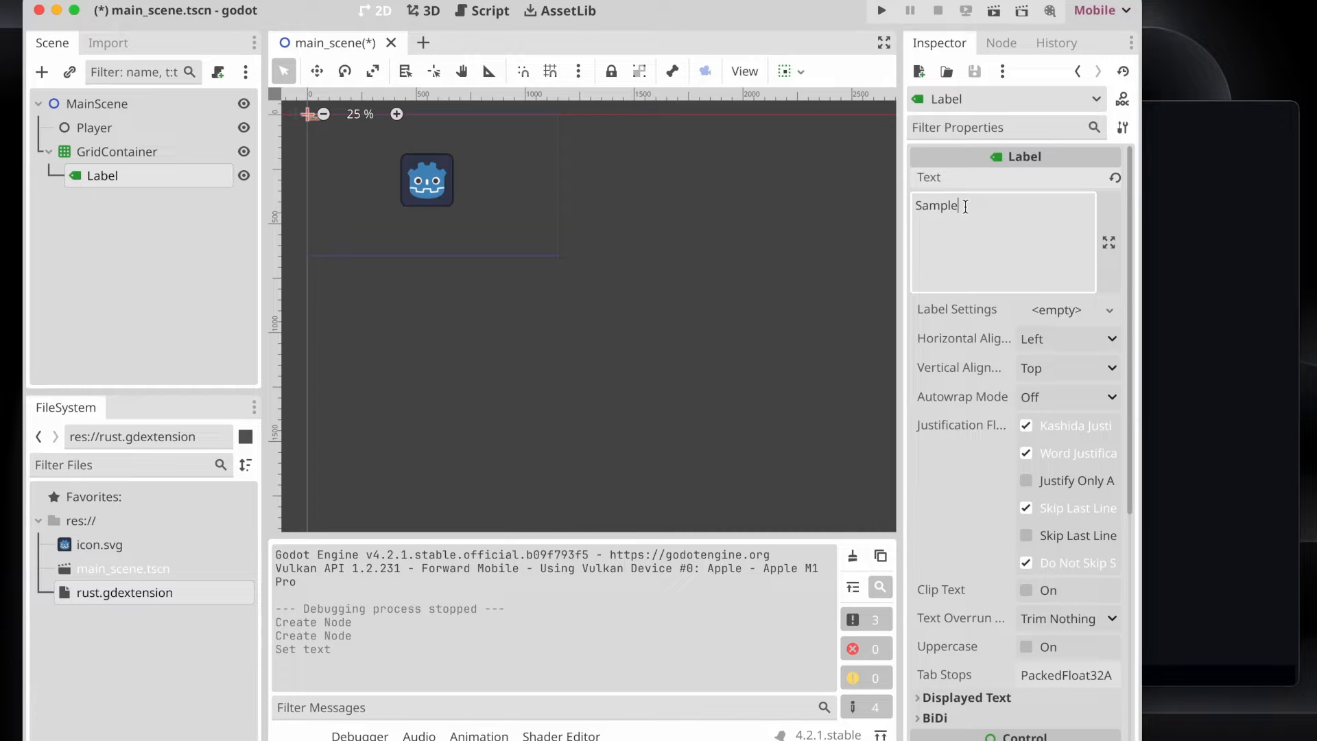
# Confirm the Label text and duplicate it so the grid holds three Sample labels.
pyautogui.press('Return')
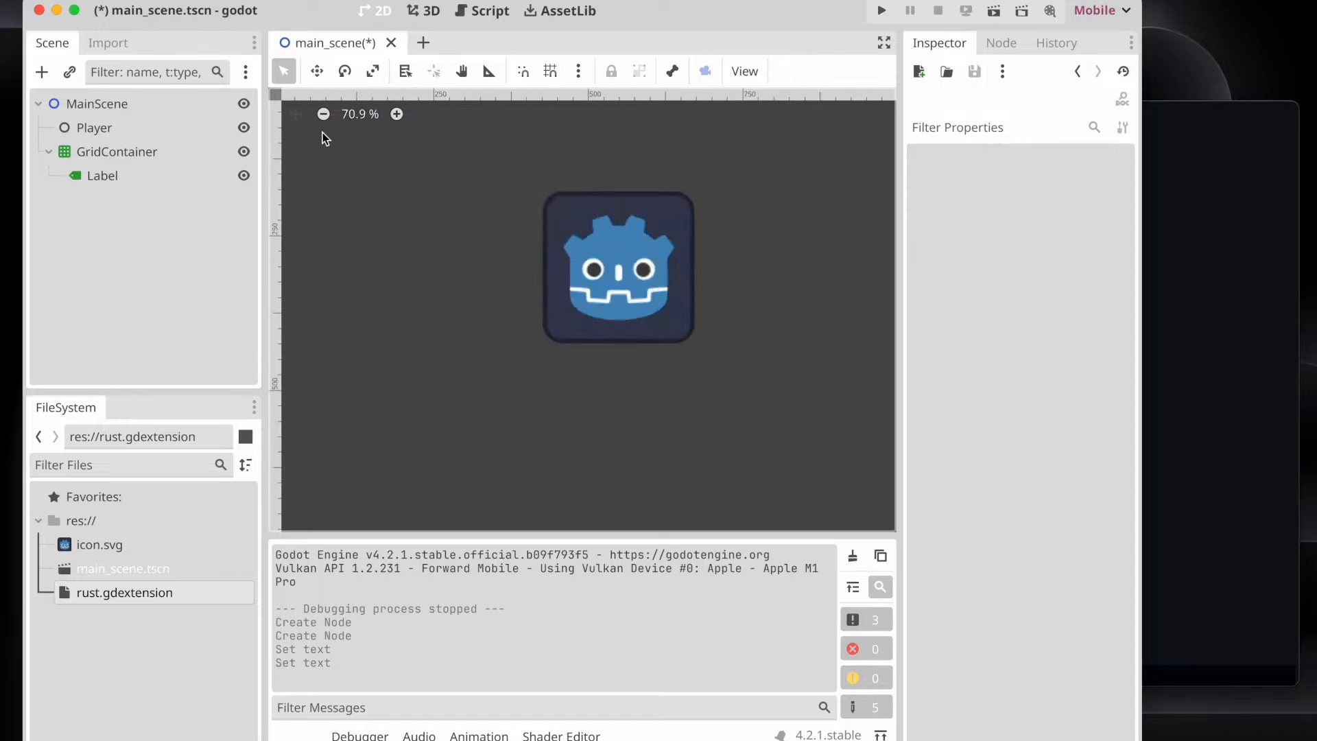
pyautogui.scroll(3)
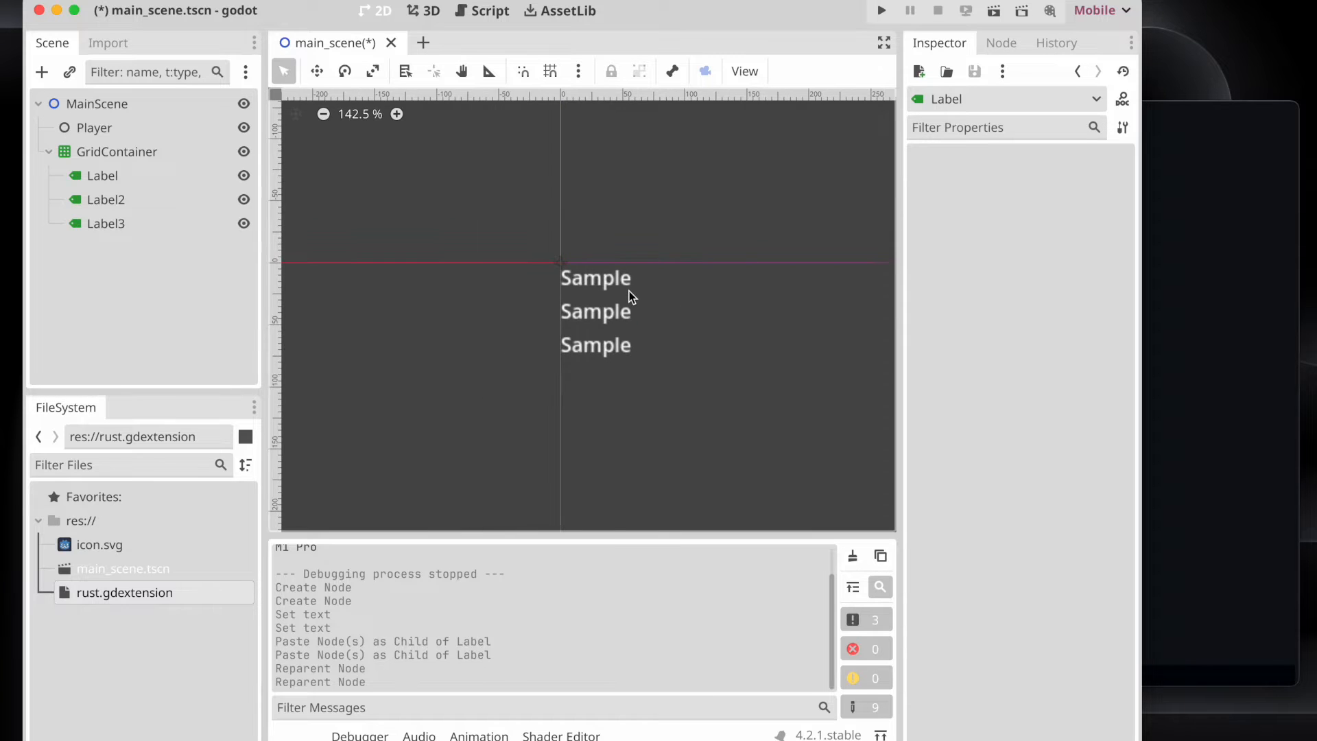
pyautogui.scroll(-3)
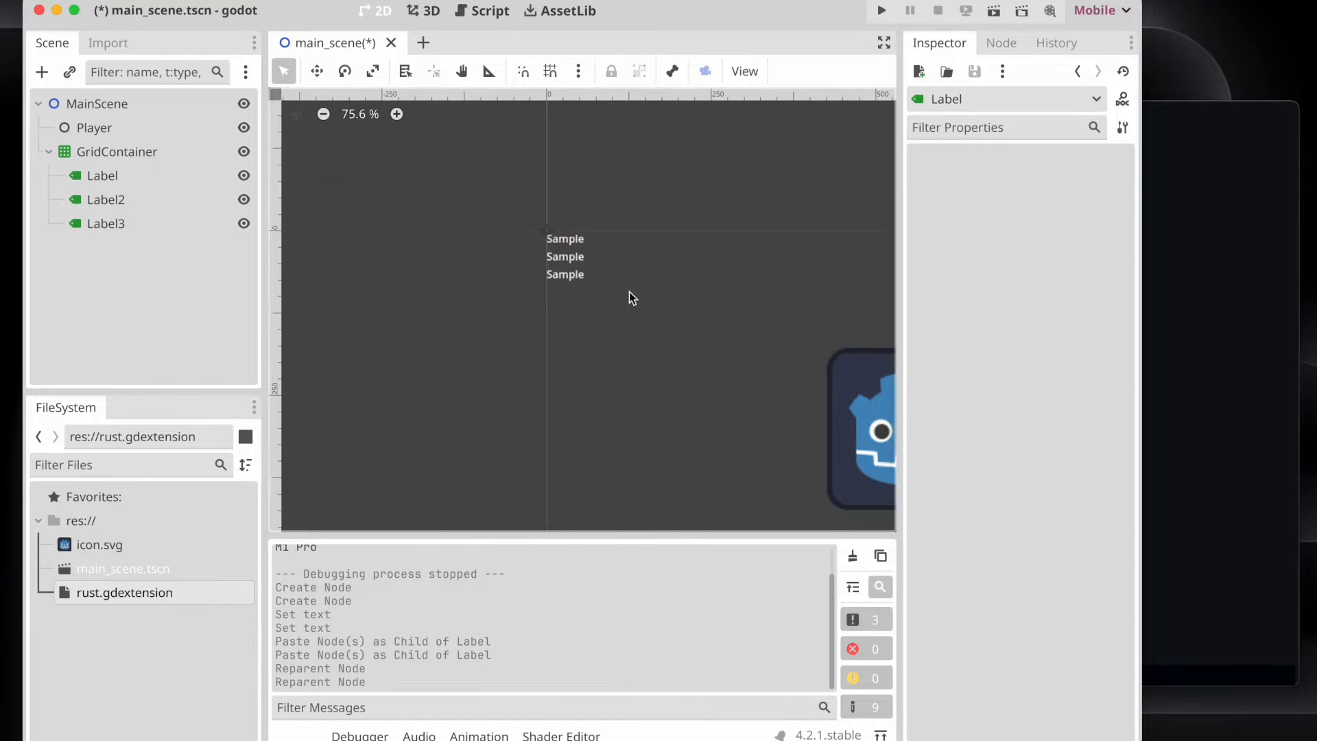
pyautogui.click(117, 151)
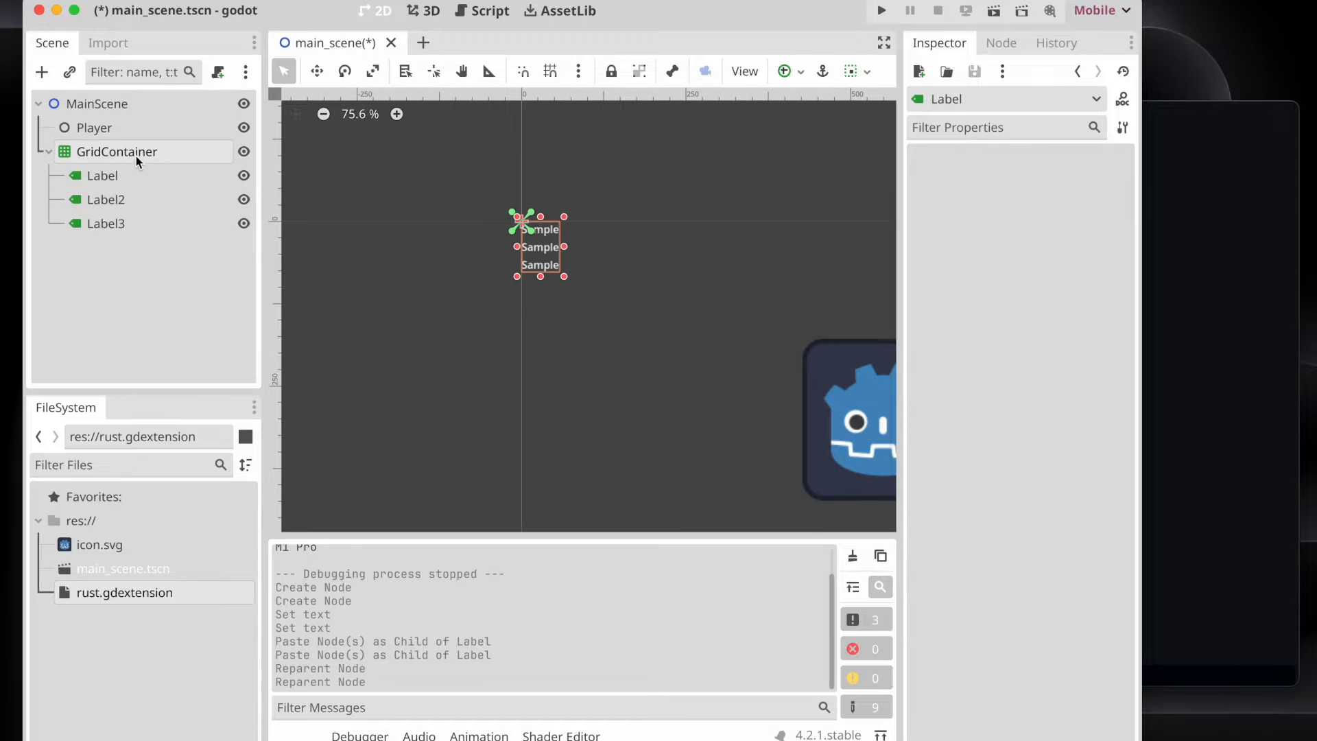
# Delete the GridContainer and its children, leaving MainScene with only Player.
pyautogui.click(116, 150)
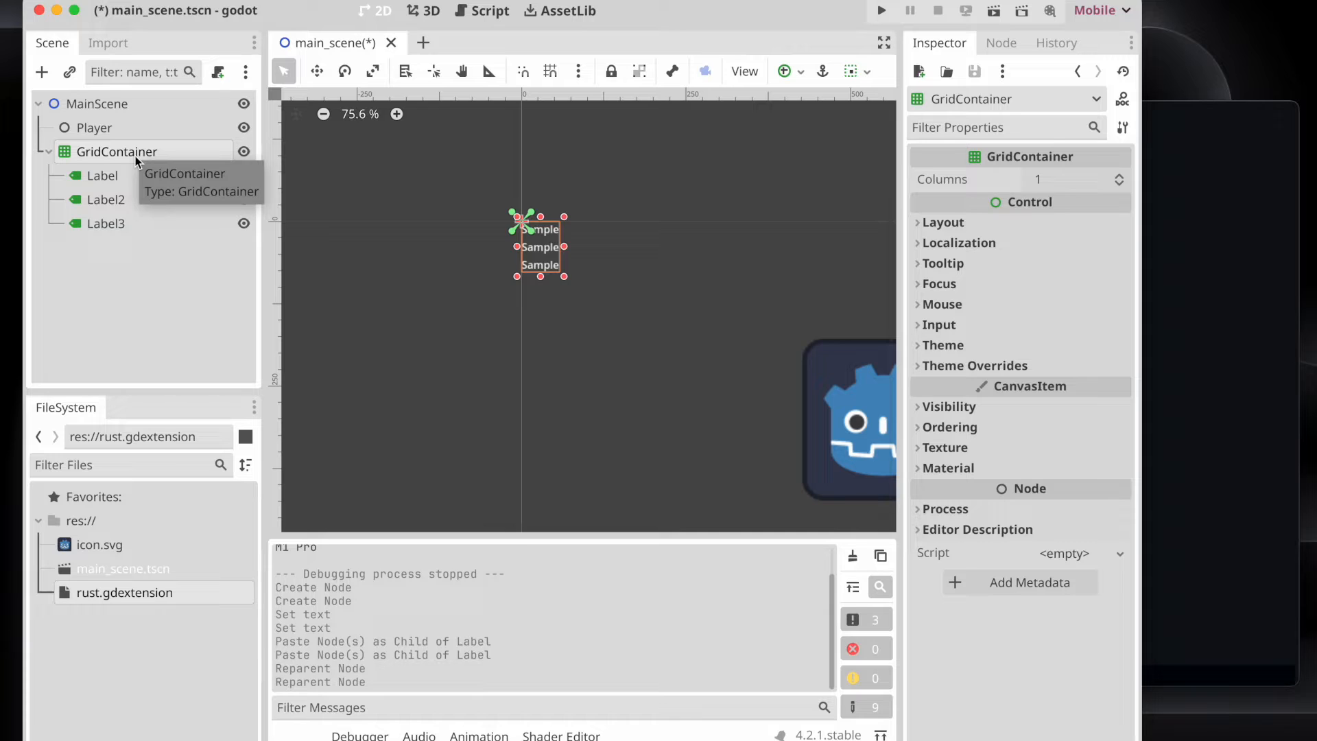
pyautogui.rightClick(115, 151)
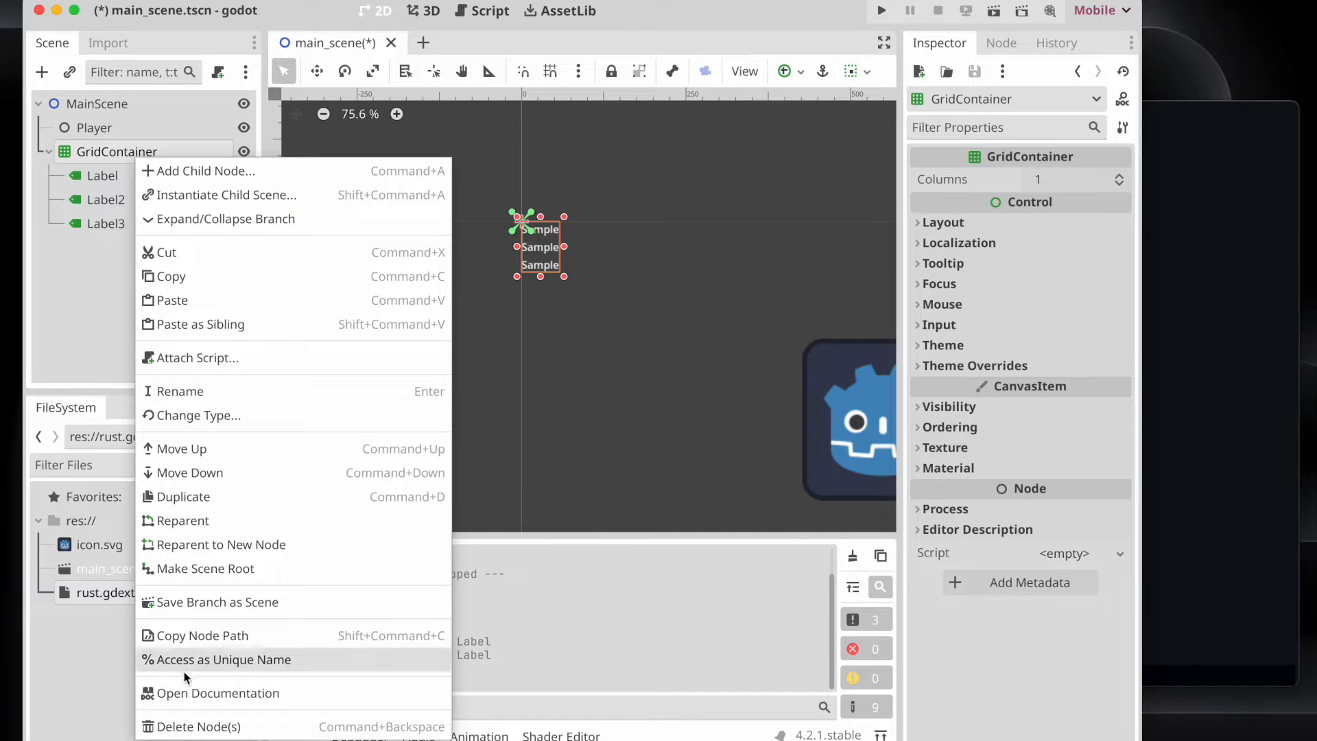
pyautogui.click(199, 726)
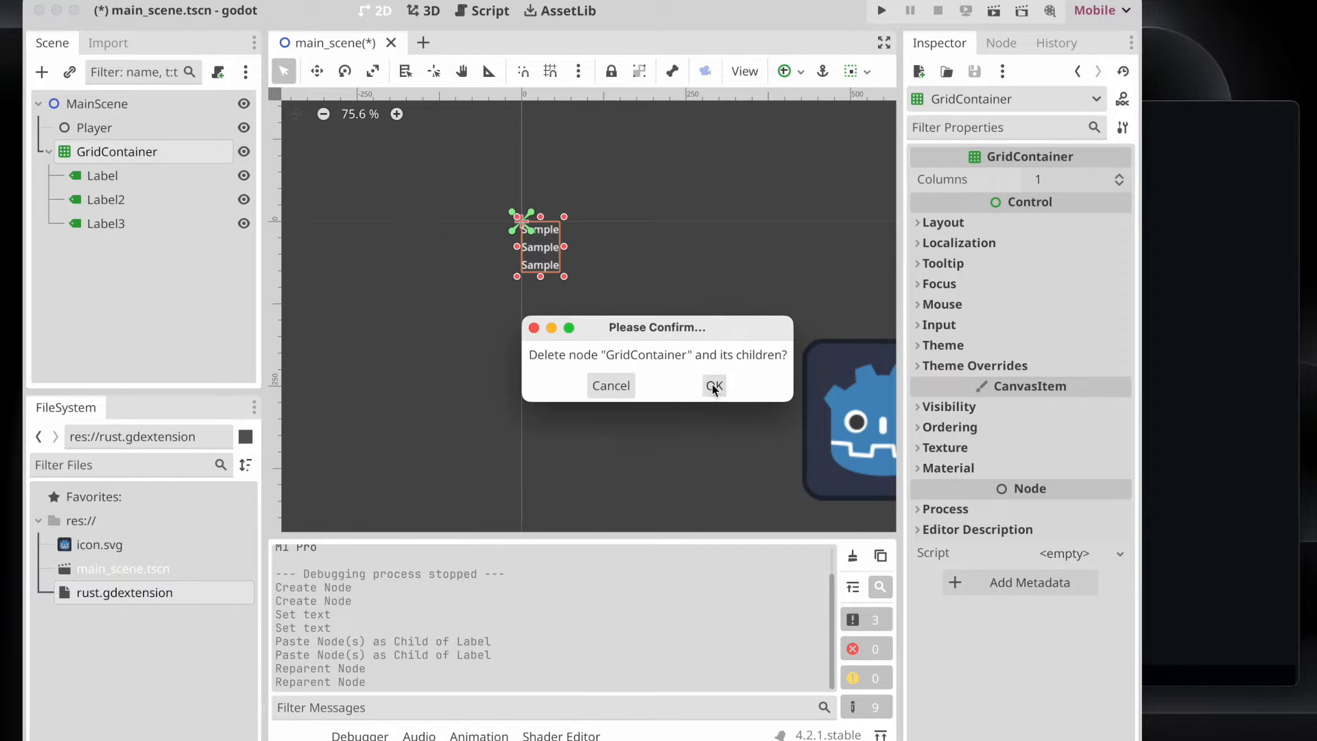
pyautogui.click(713, 386)
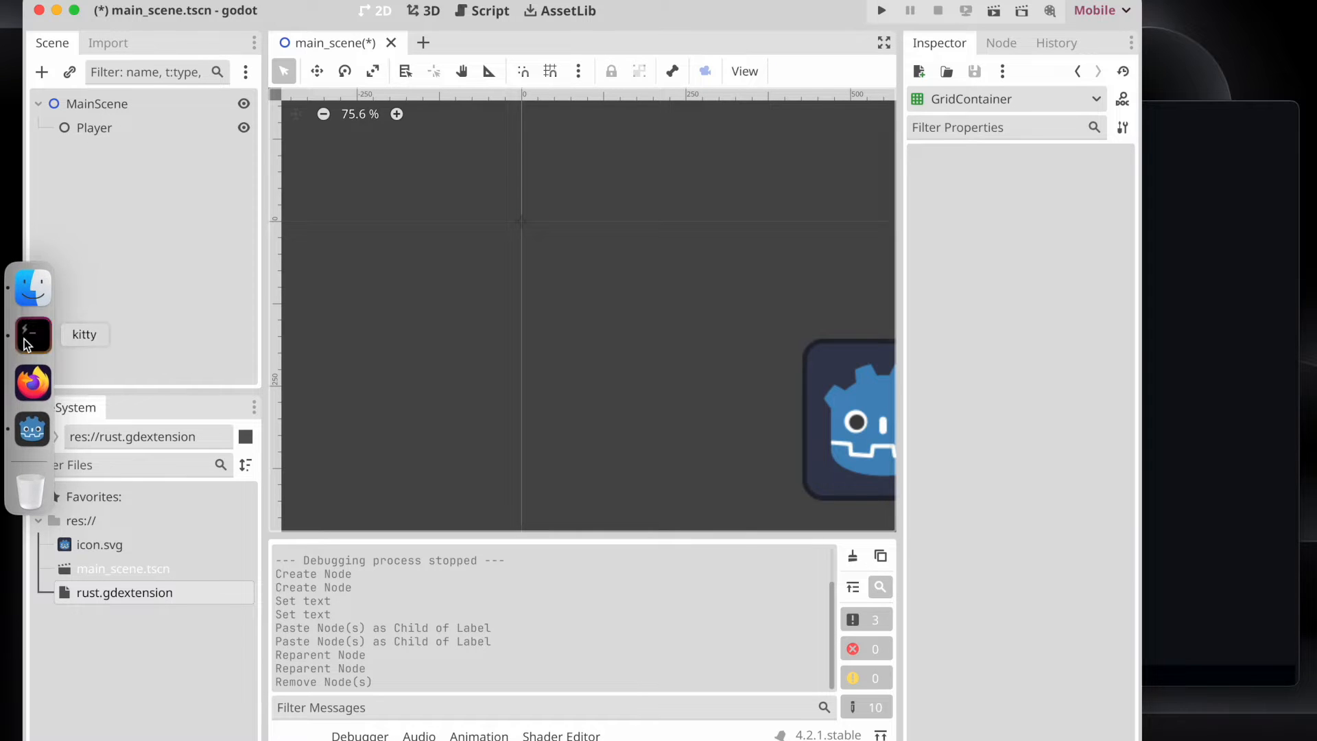
# Switch to kitty, launch nvim and open the CoC explorer project tree.
pyautogui.click(31, 335)
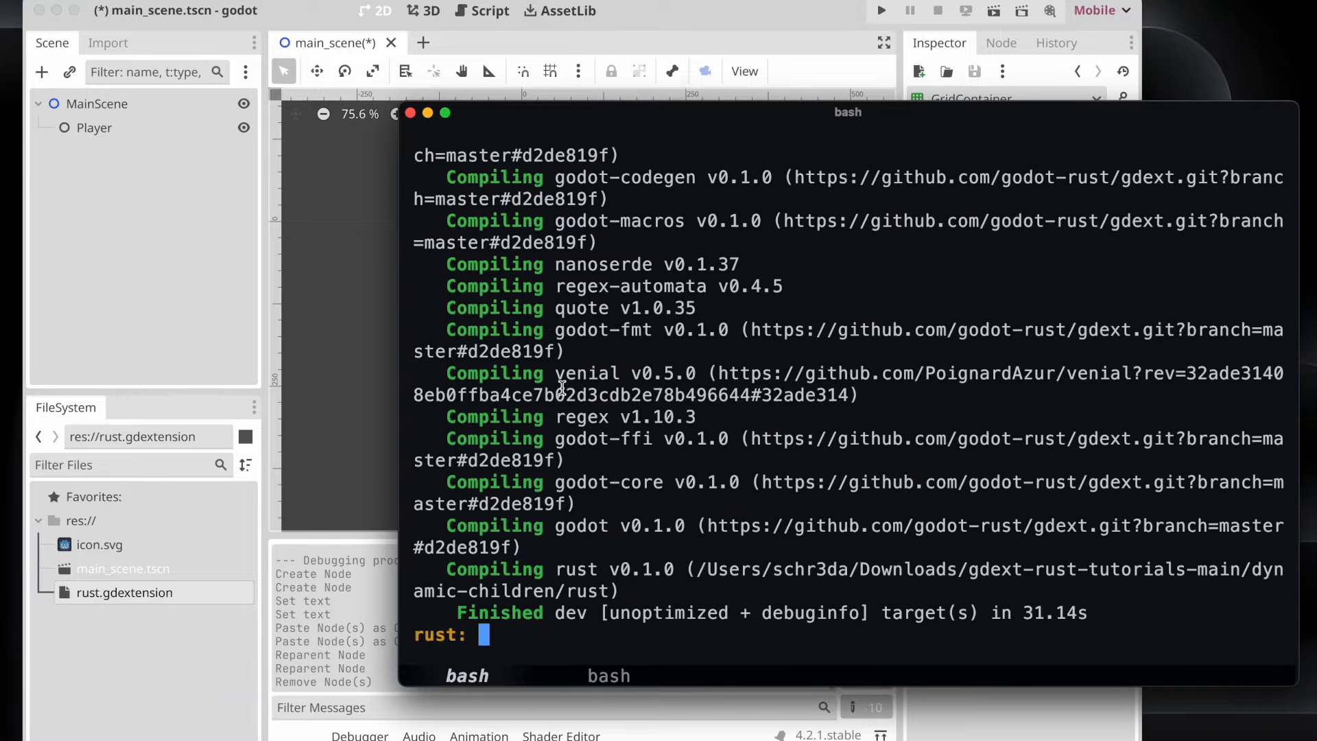
pyautogui.write('c')
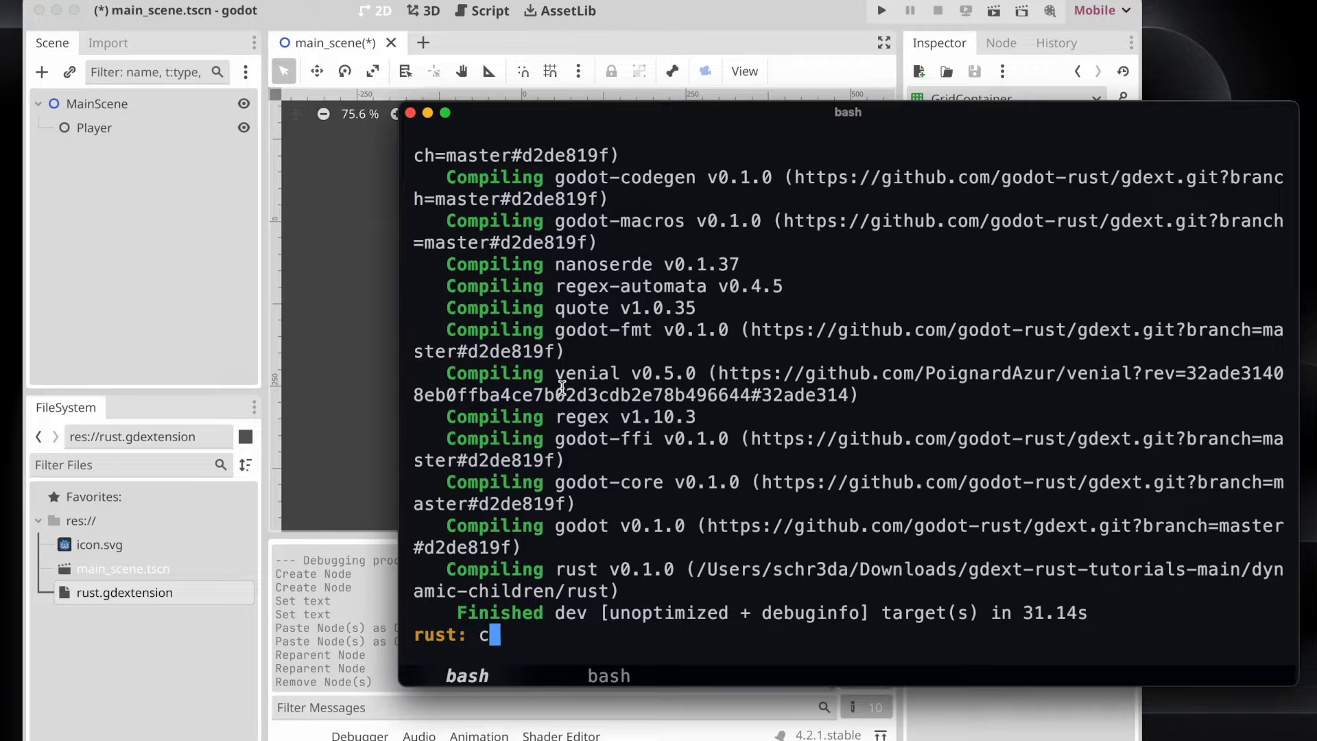
pyautogui.write('vim')
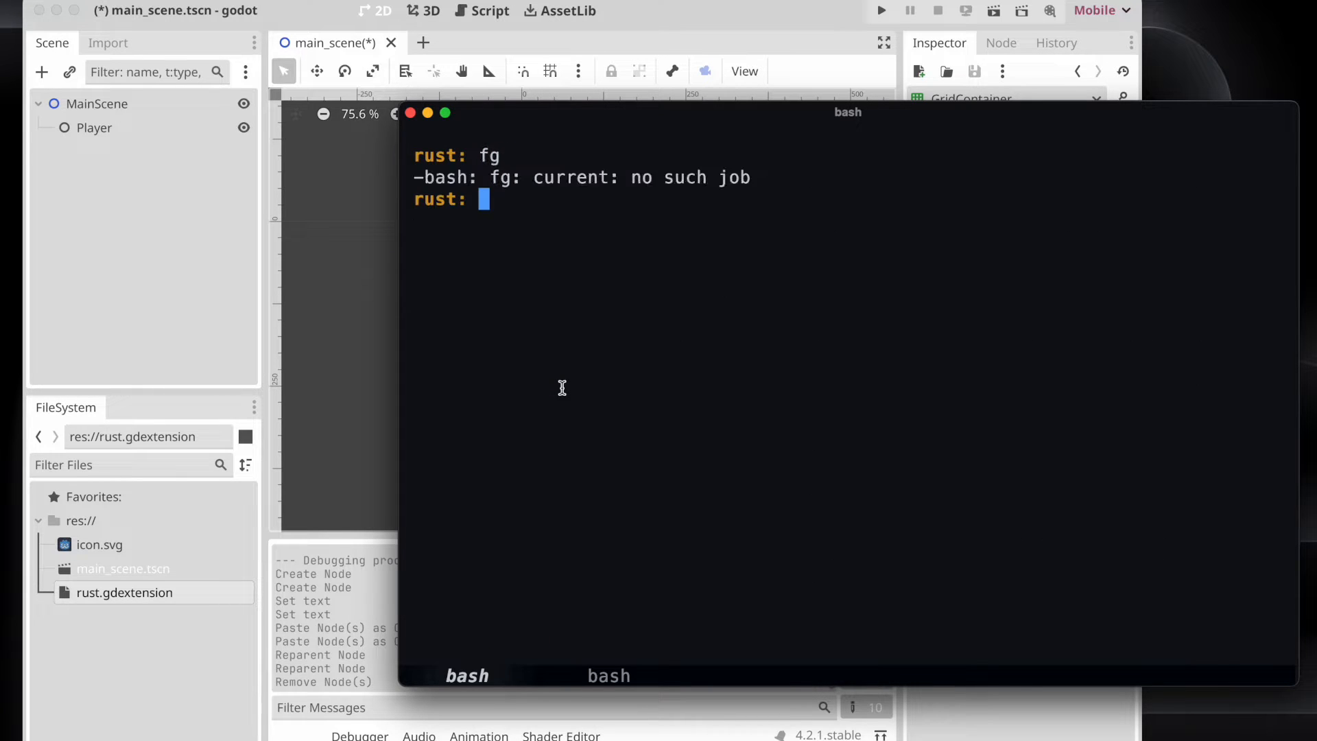
pyautogui.write('nvim')
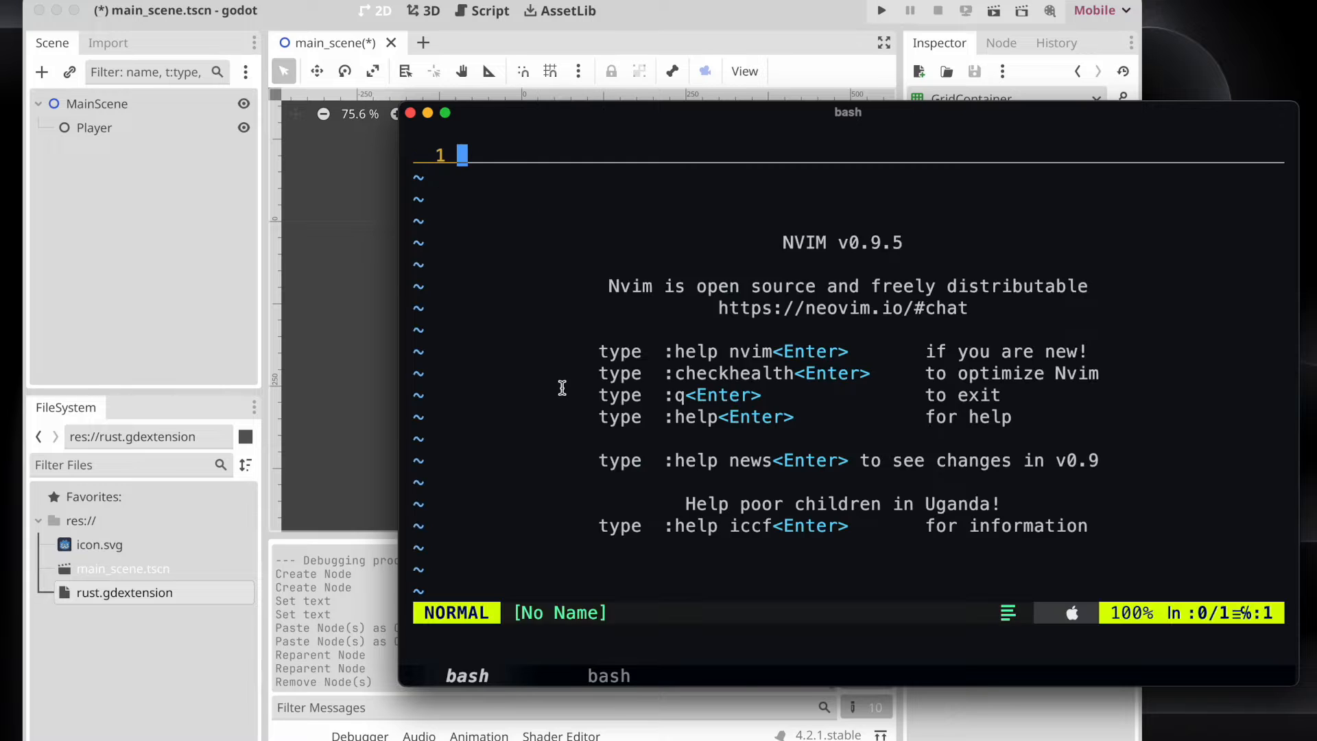
pyautogui.write(':CocCommand explorer')
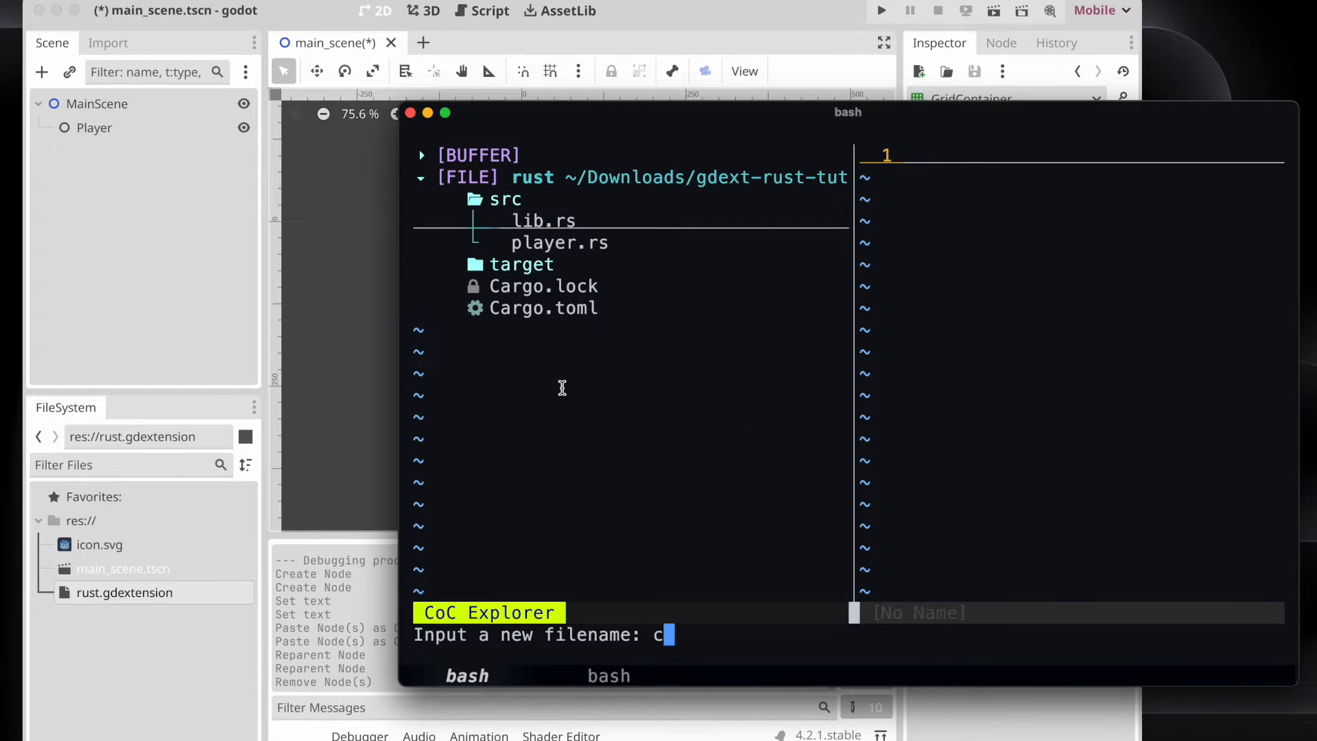
# Create src/custom_grid.rs and declare 'mod custom_grid' in lib.rs.
pyautogui.write('ustom_grid.')
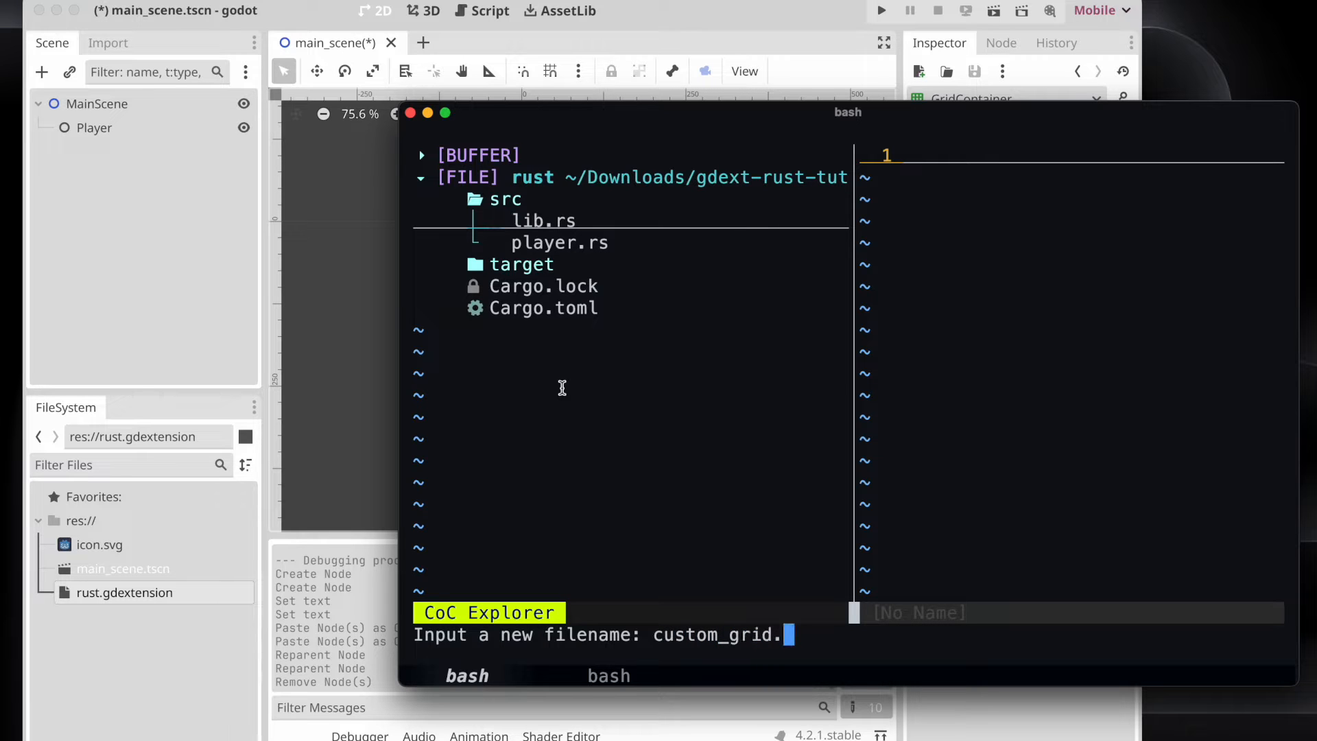
pyautogui.write('rs')
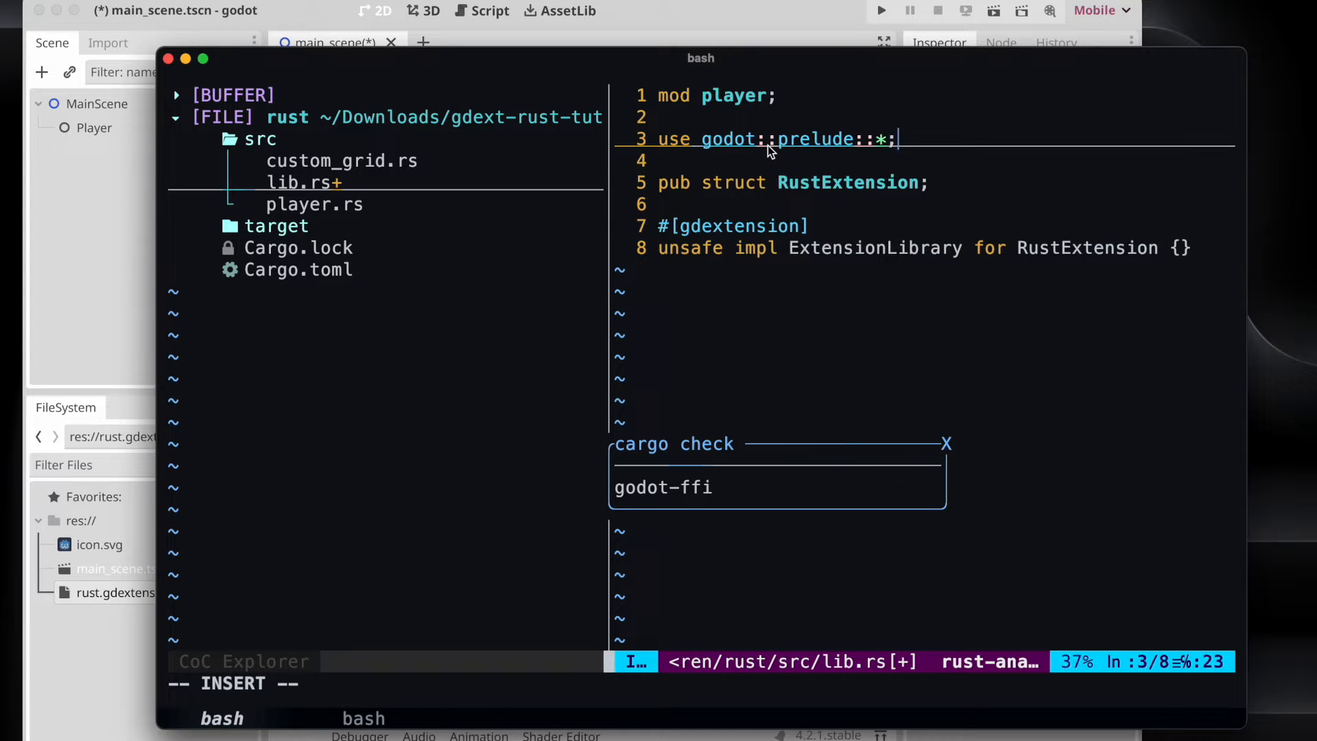
pyautogui.write('mod custo')
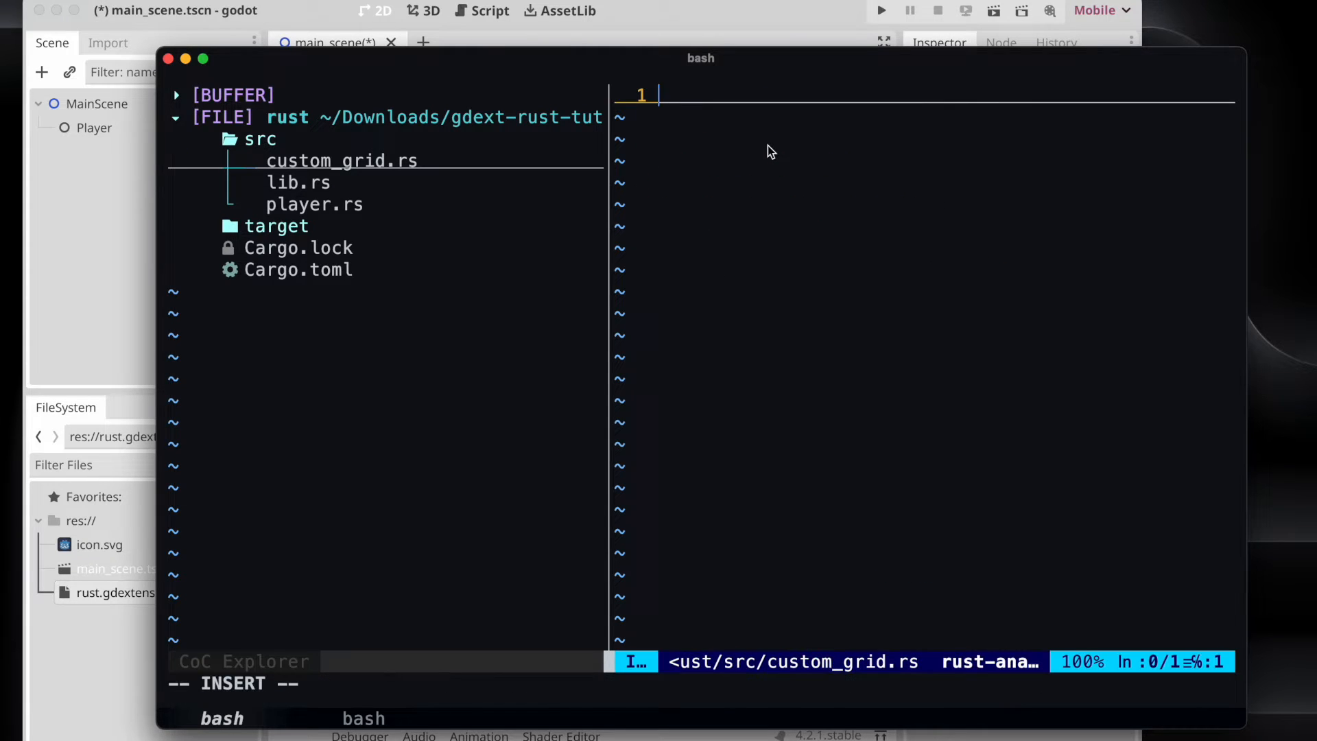
# Write pub struct CustomGrid with a base: Base<GridContainer> field.
pyautogui.write('pub struct')
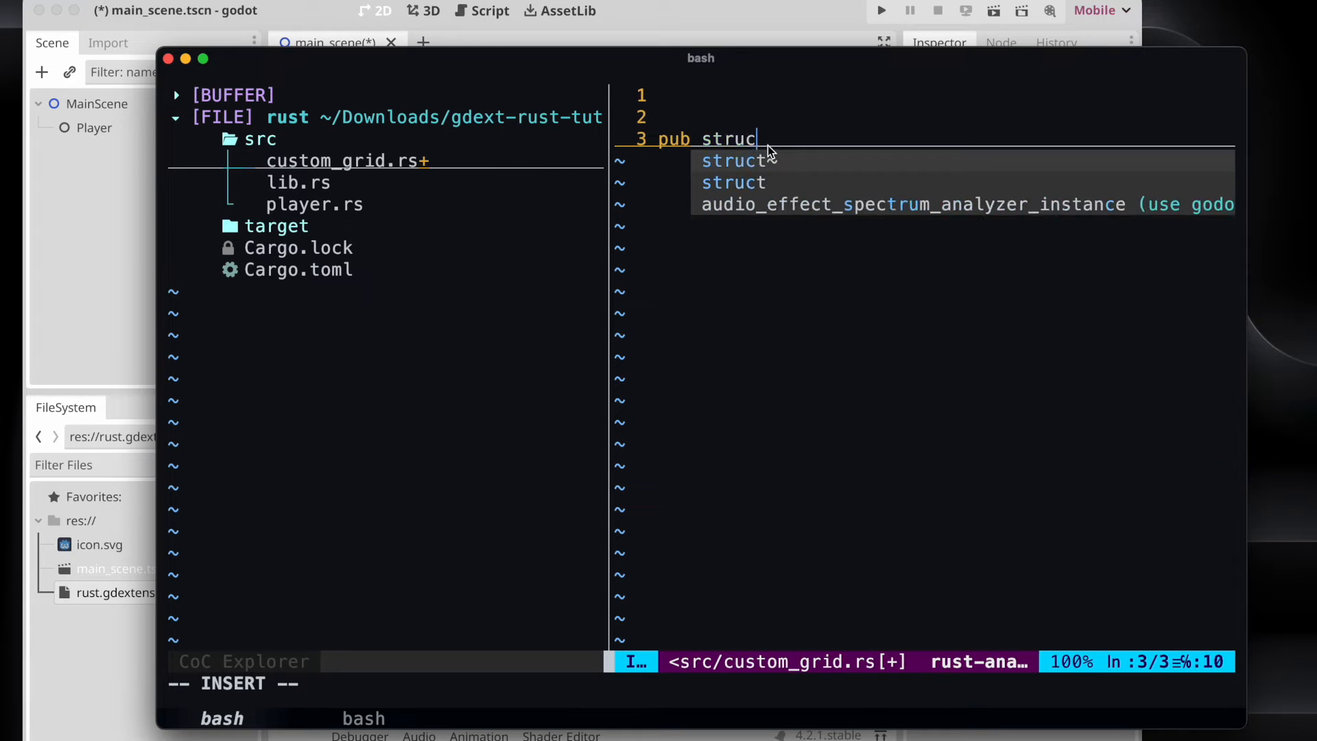
pyautogui.write('CustomGrid {')
pyautogui.write('bas')
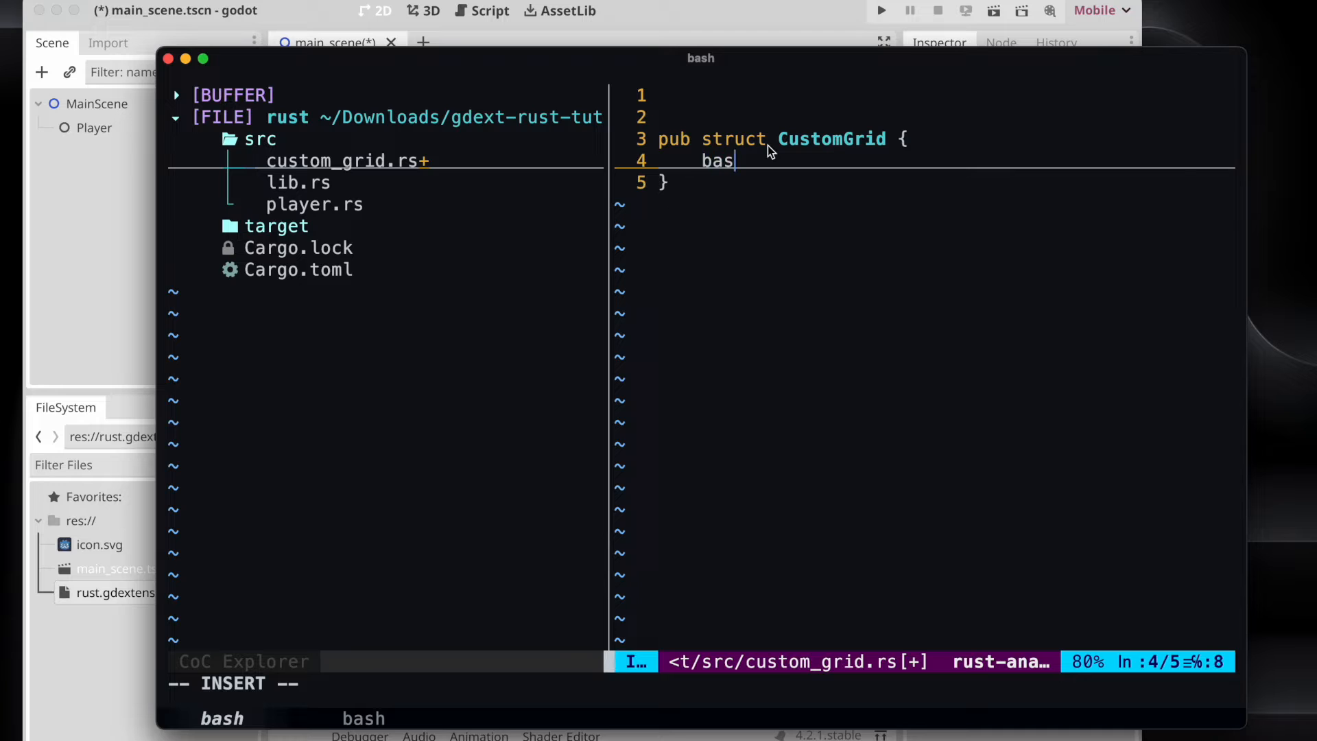
pyautogui.write('e: Base<>')
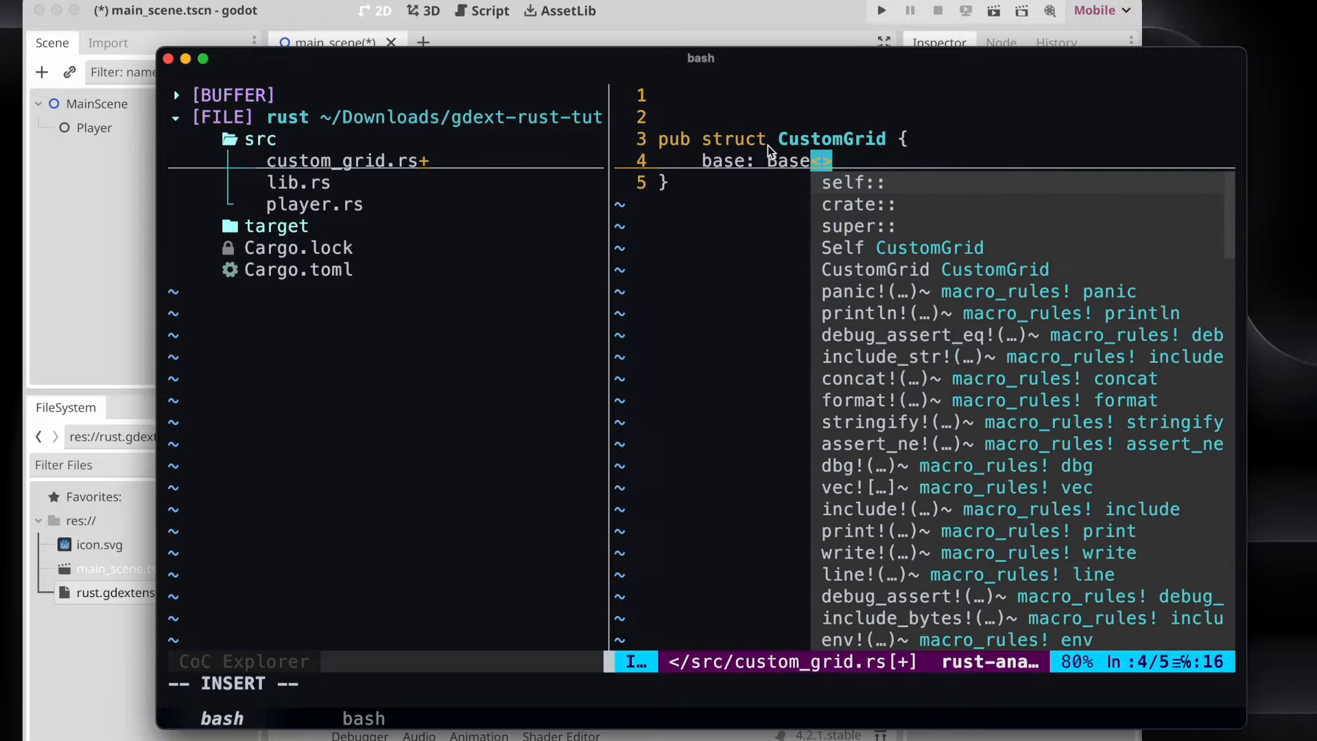
pyautogui.write('GridContainer')
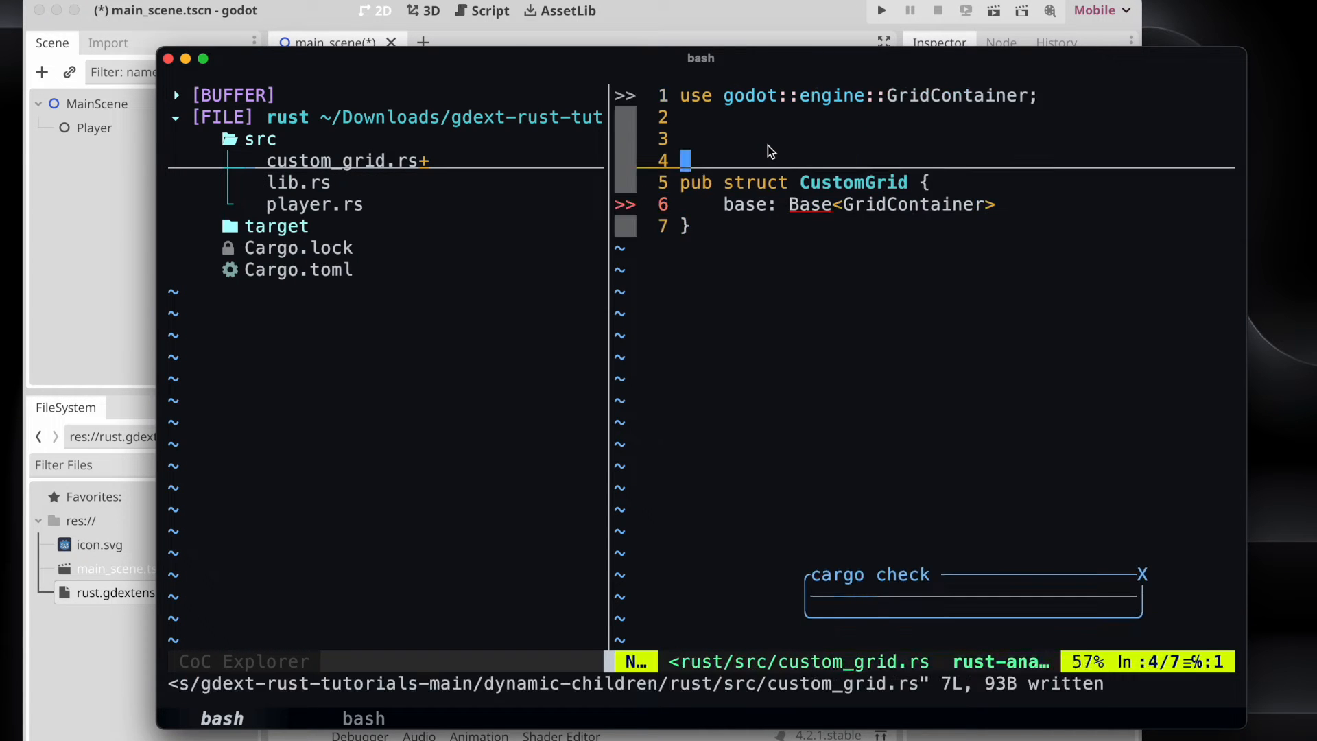
pyautogui.press('i')
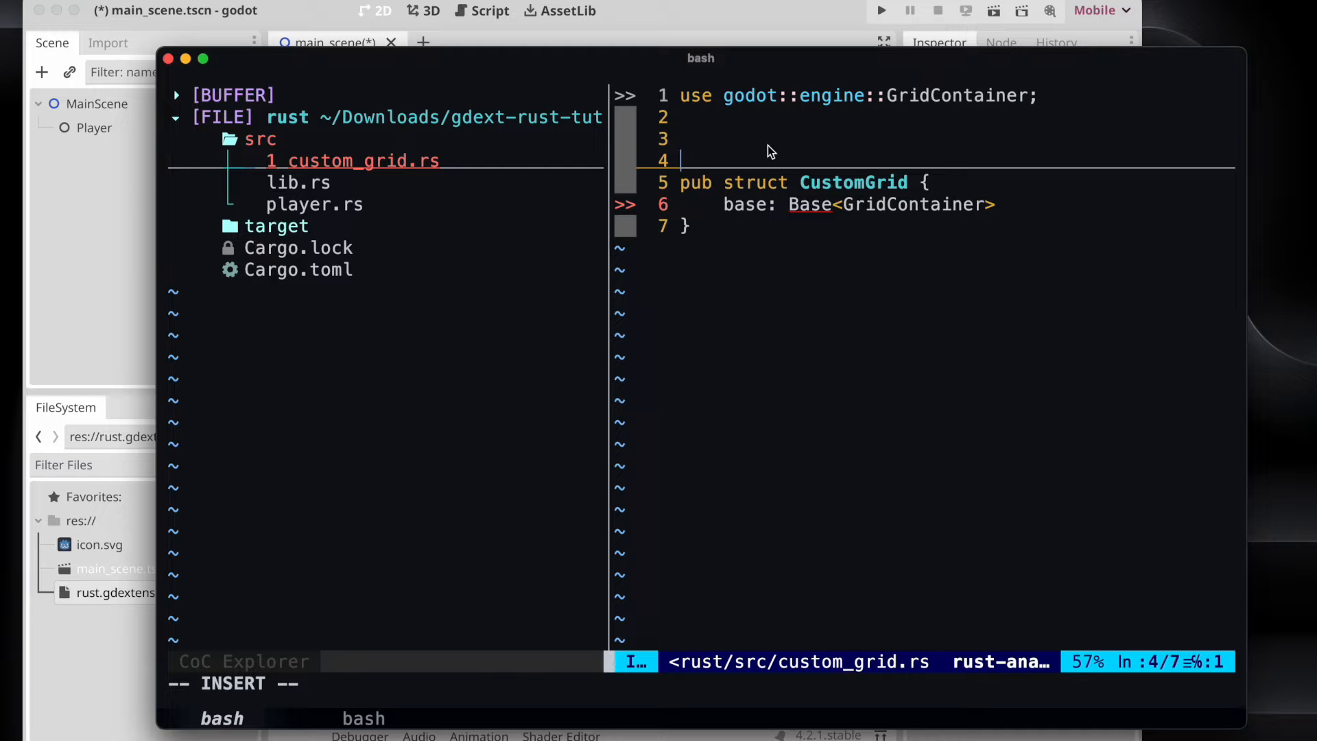
# Annotate CustomGrid with #[derive(GodotClass)] and #[class(base=GridContainer)], accepting imports.
pyautogui.write('#[derive]')
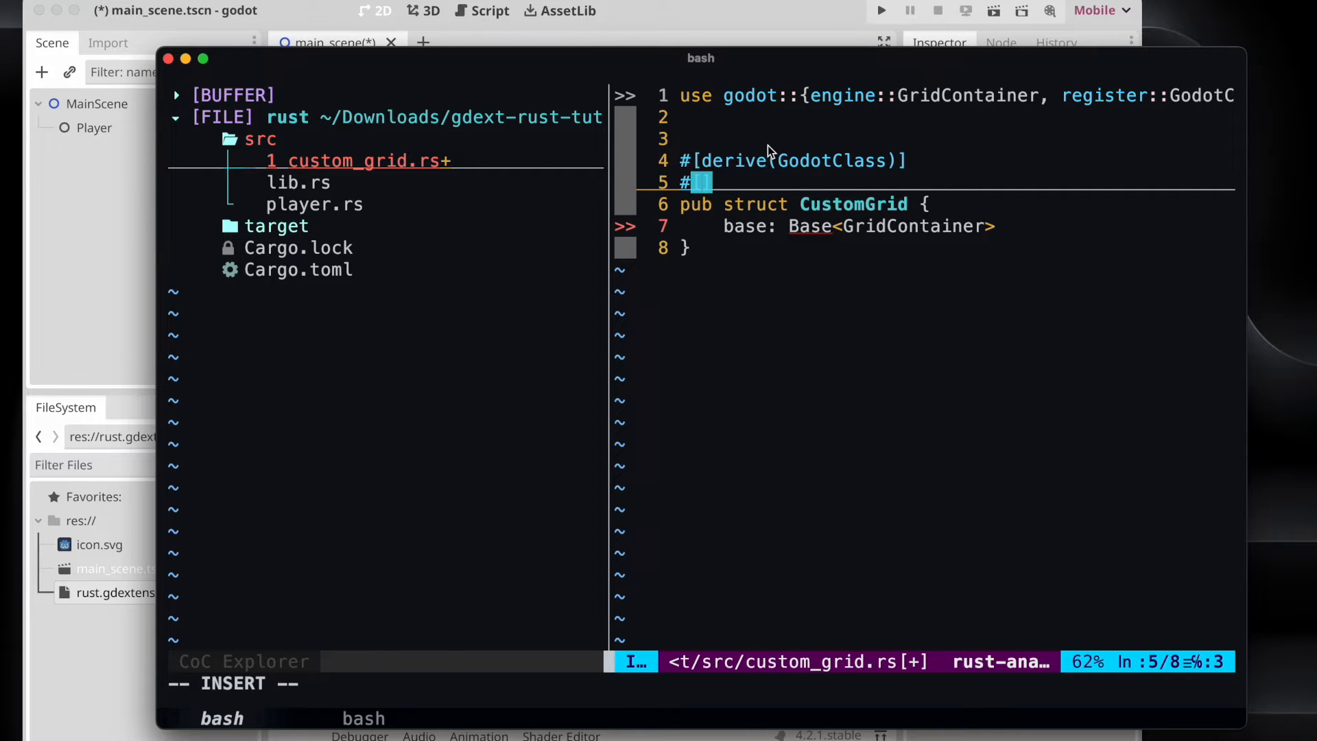
pyautogui.write('class(')
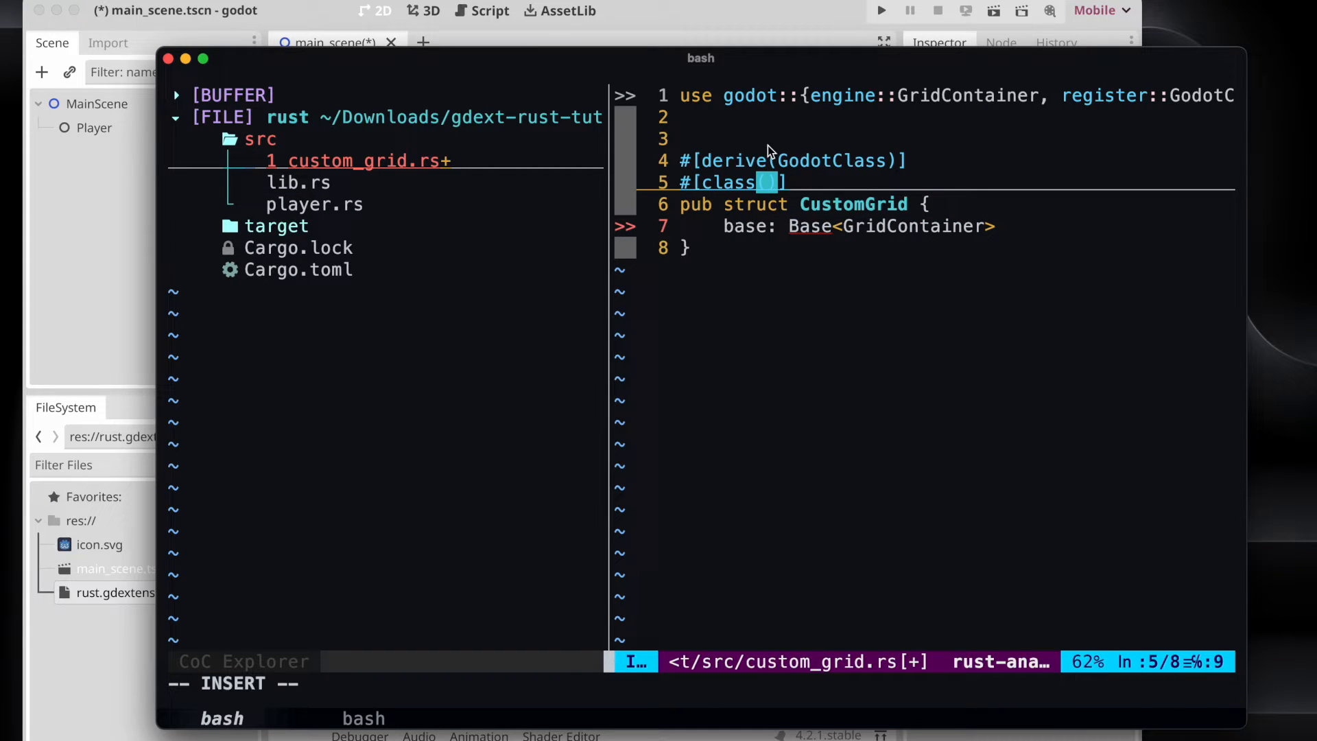
pyautogui.write('bae')
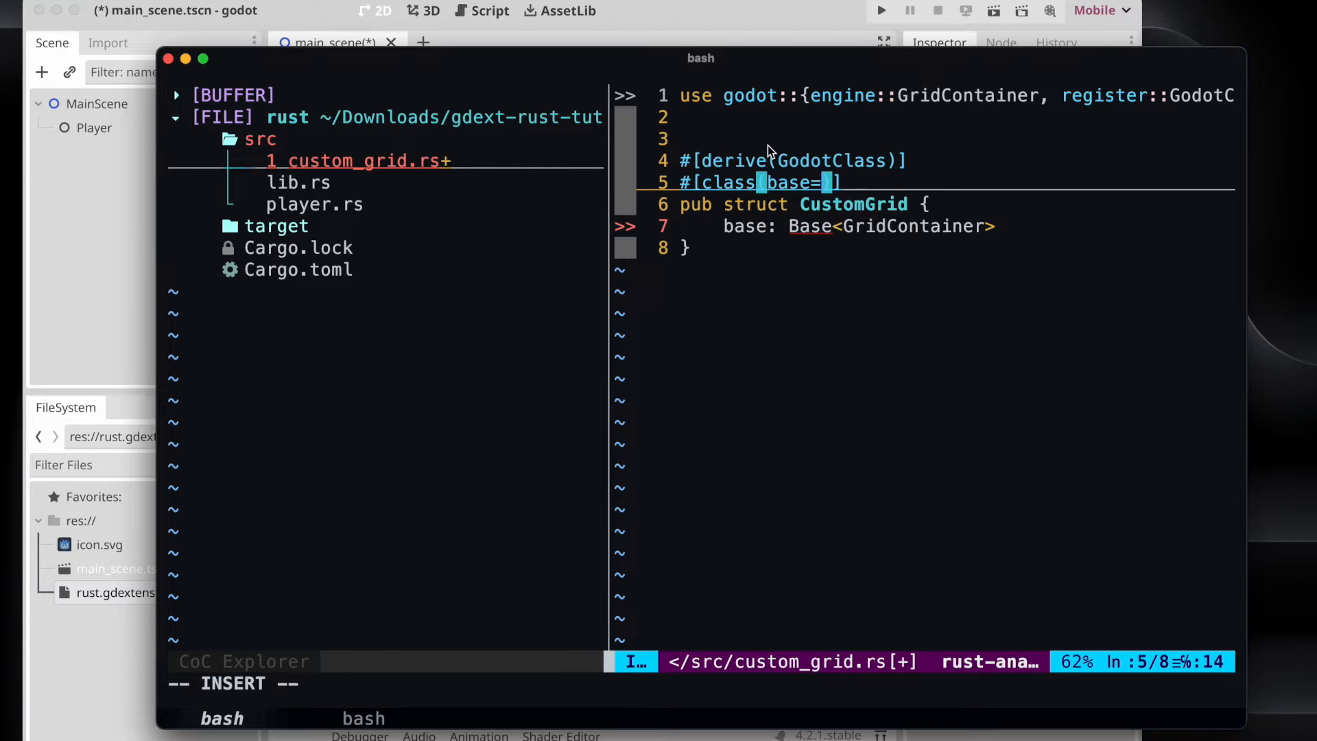
pyautogui.write('GridContainer')
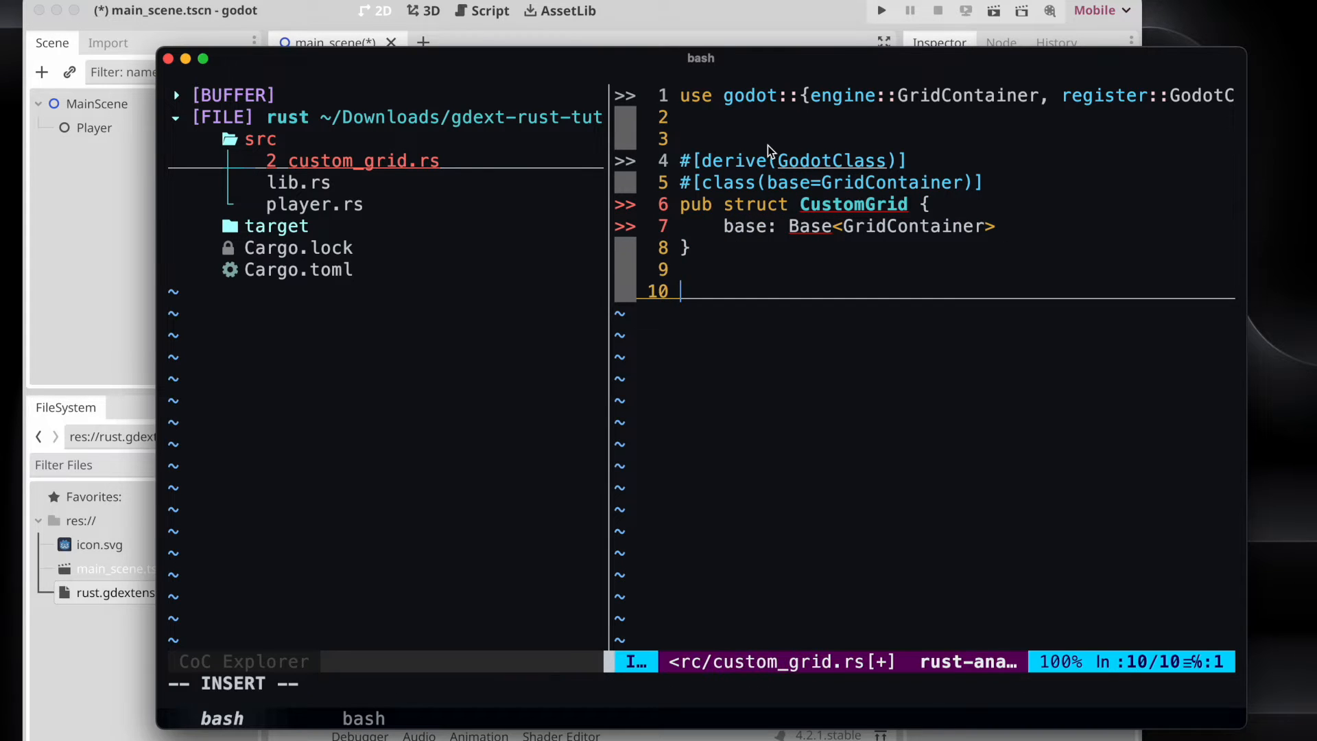
# Write impl IGridContainer for CustomGrid with an fn init(base: Base<GridContainer>) signature.
pyautogui.write('impl')
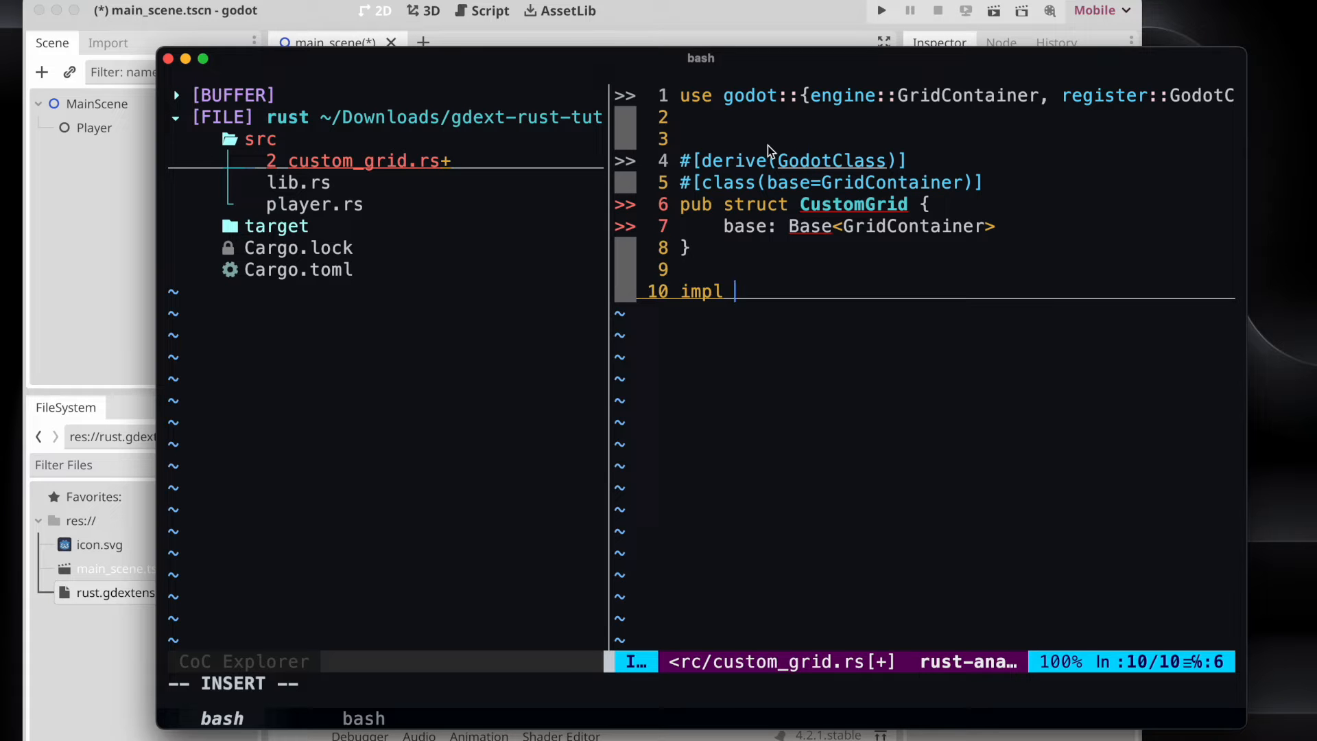
pyautogui.write('ICustom')
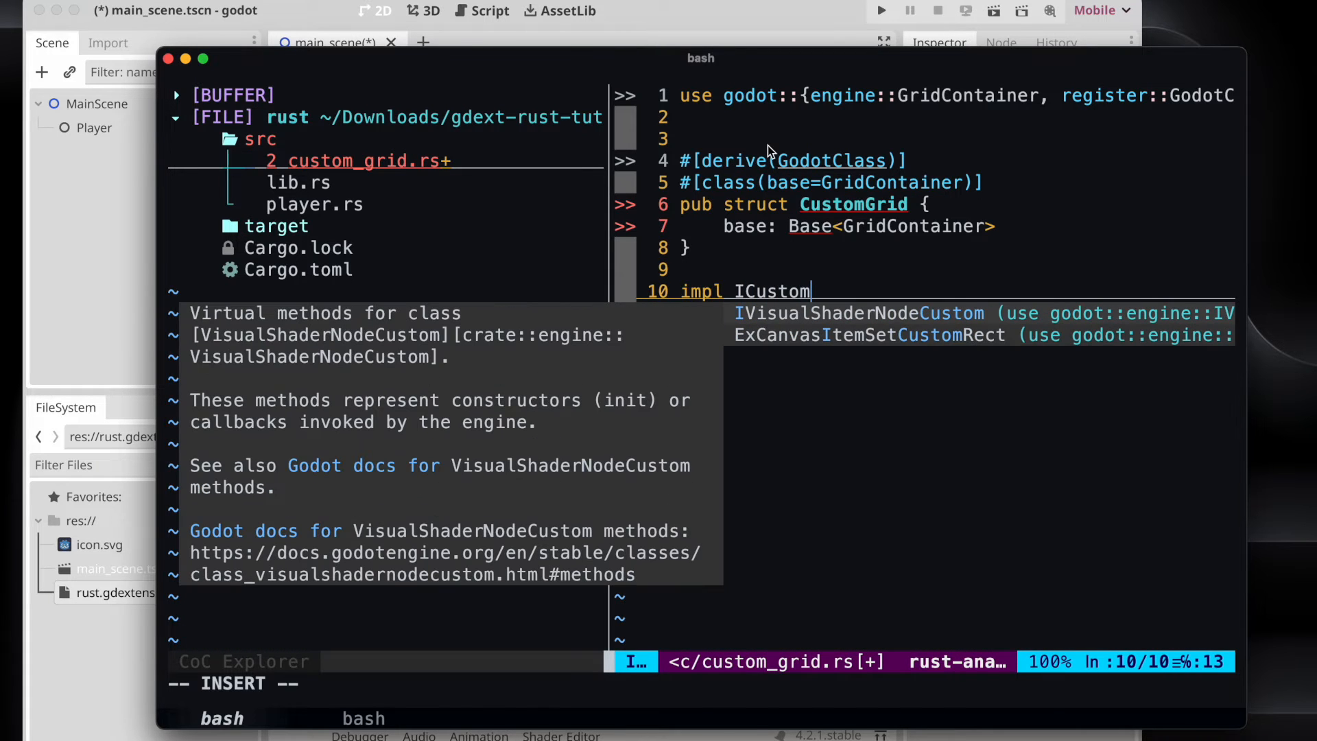
pyautogui.press('BackSpace')
pyautogui.write('GridContainer')
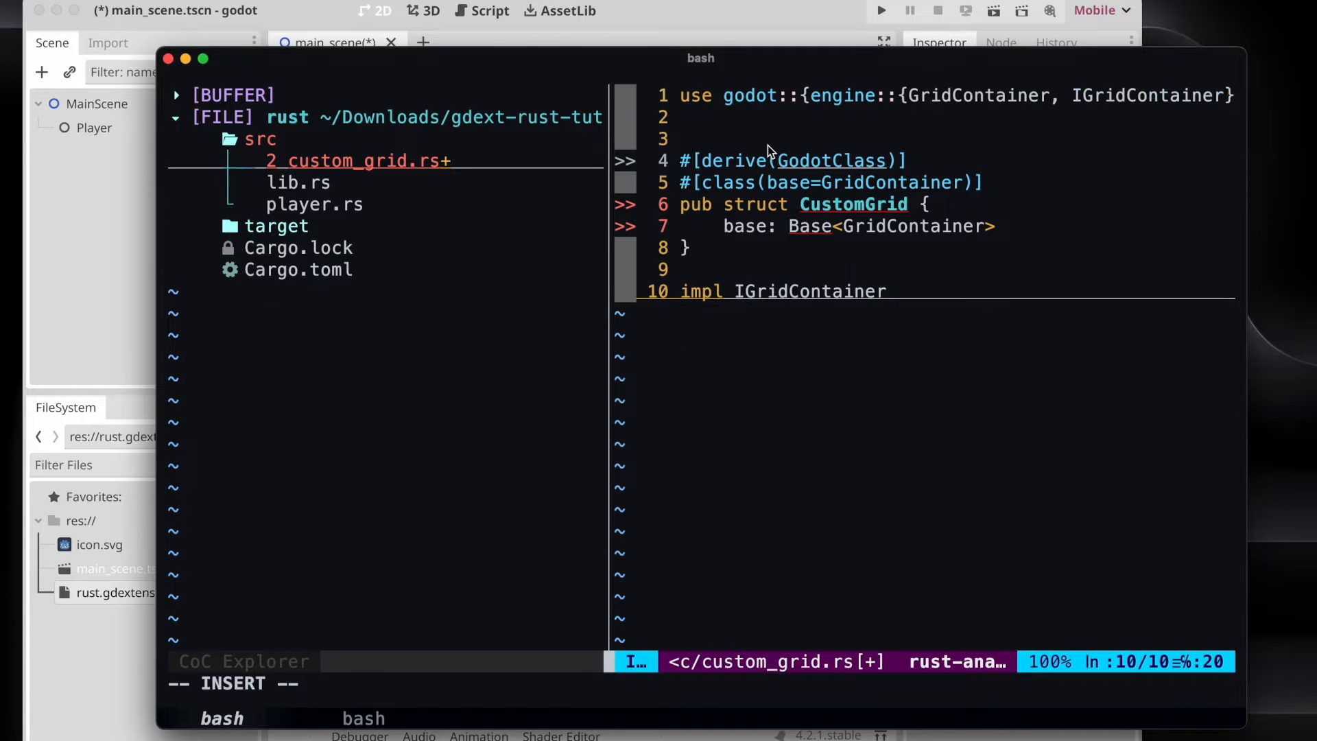
pyautogui.write('for CustomGrid {')
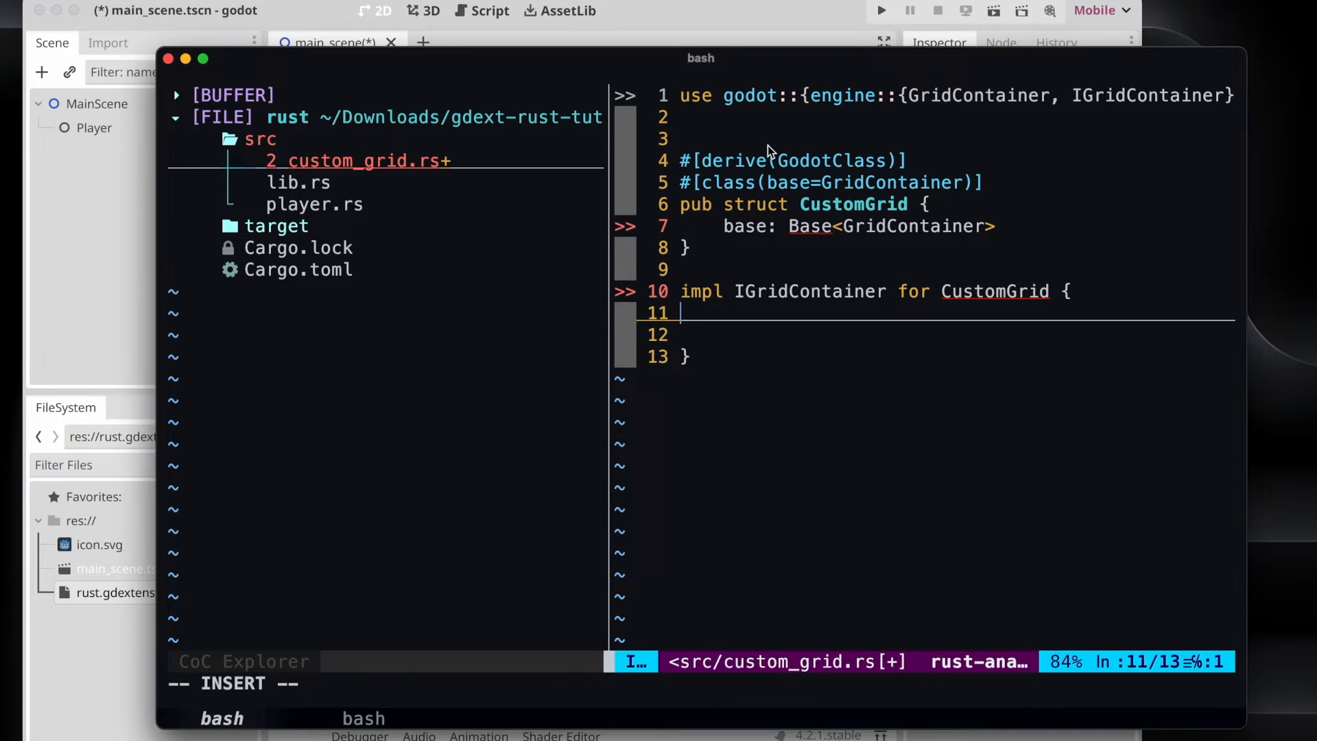
pyautogui.press('Return')
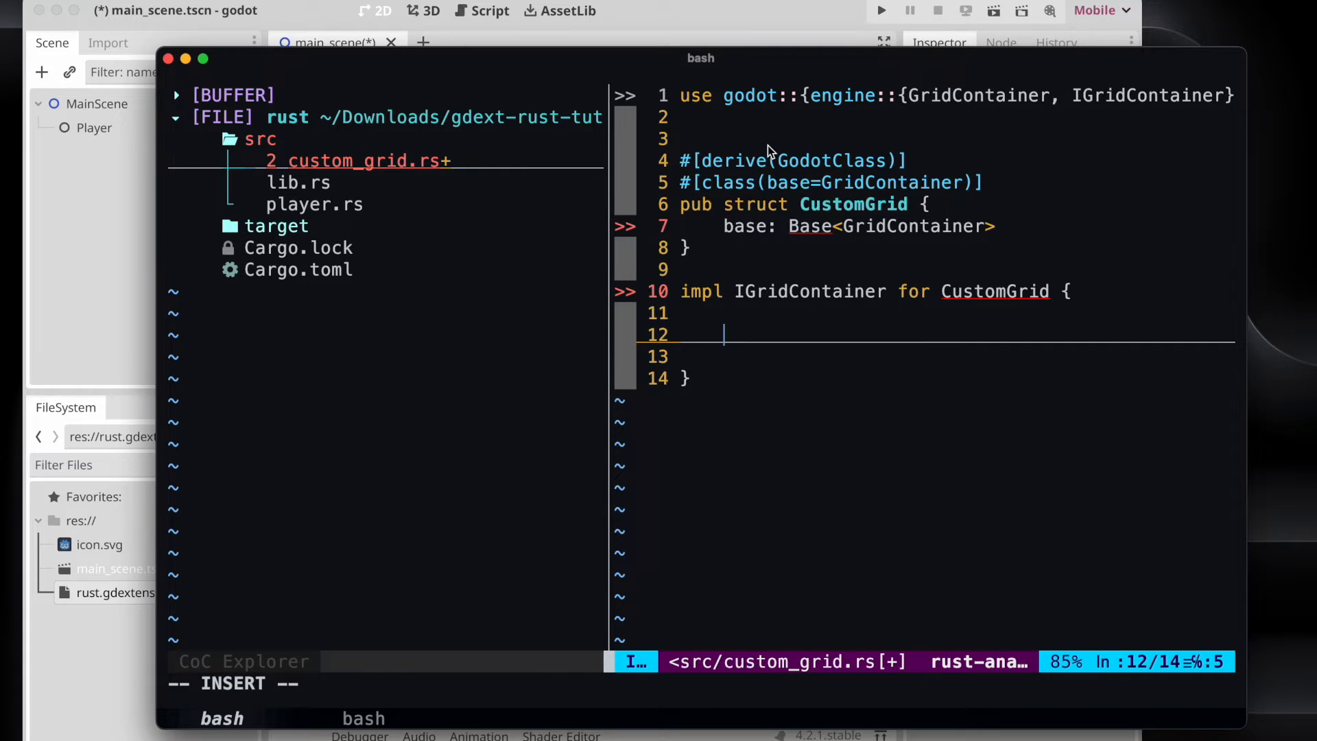
pyautogui.write('fn init(base: crate::obj::Base < Self::Base >)')
pyautogui.write('#[')
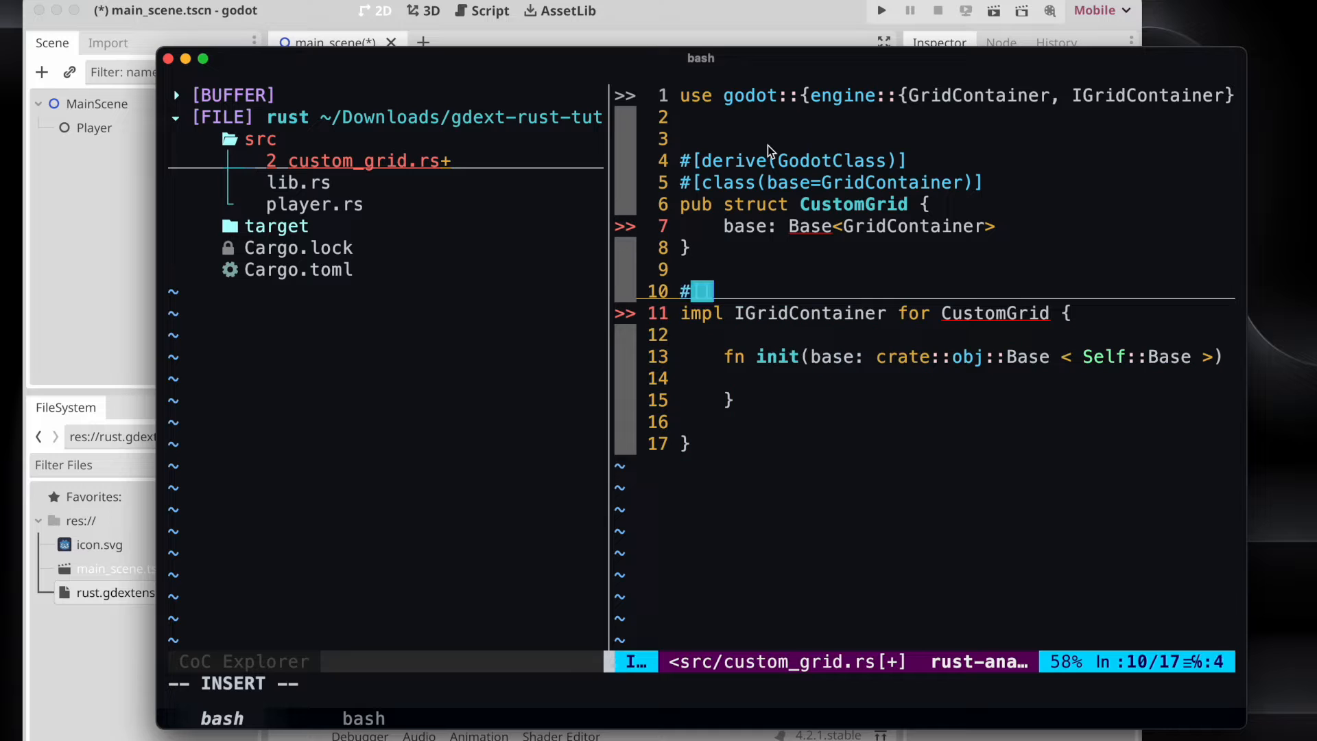
# Add #[godot_api], make init return Self { base }, run RustFmt and save.
pyautogui.write('godot_api')
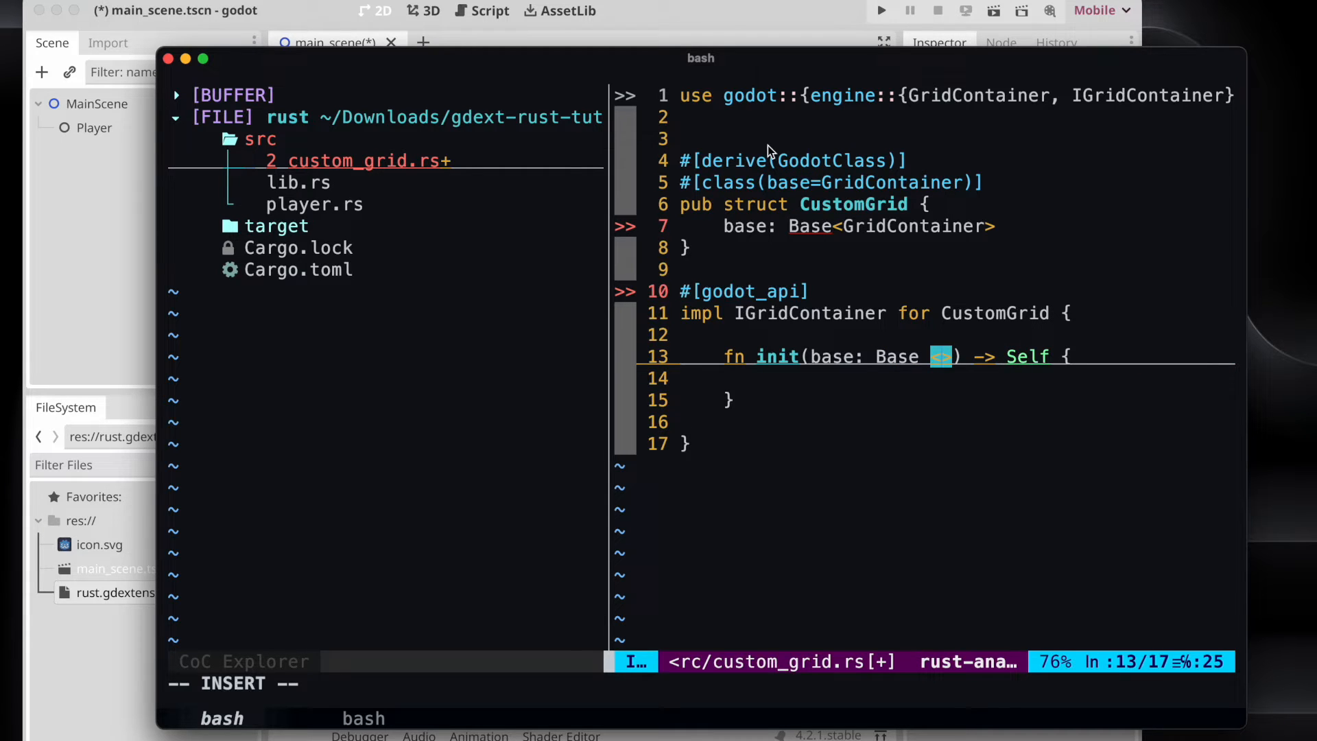
pyautogui.write('GridContainer')
pyautogui.click(705, 683)
pyautogui.write(':P')
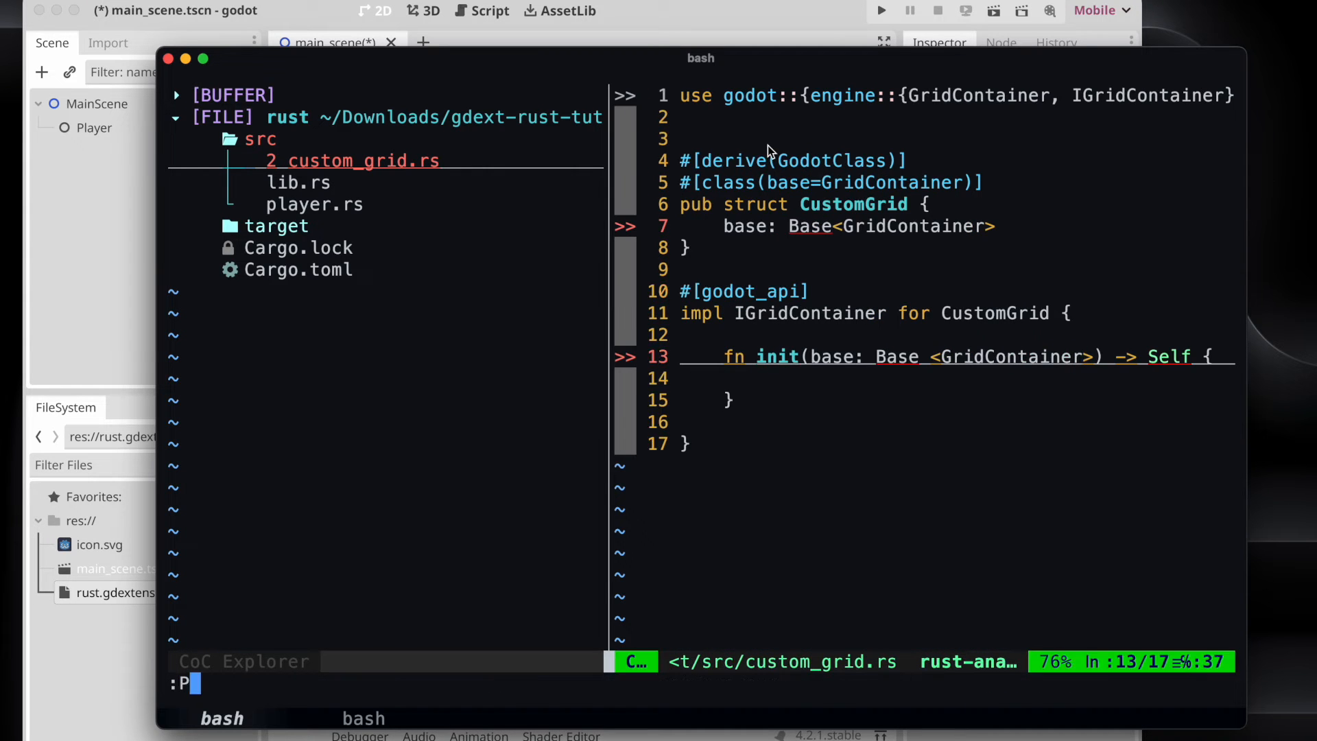
pyautogui.write('ustFmt')
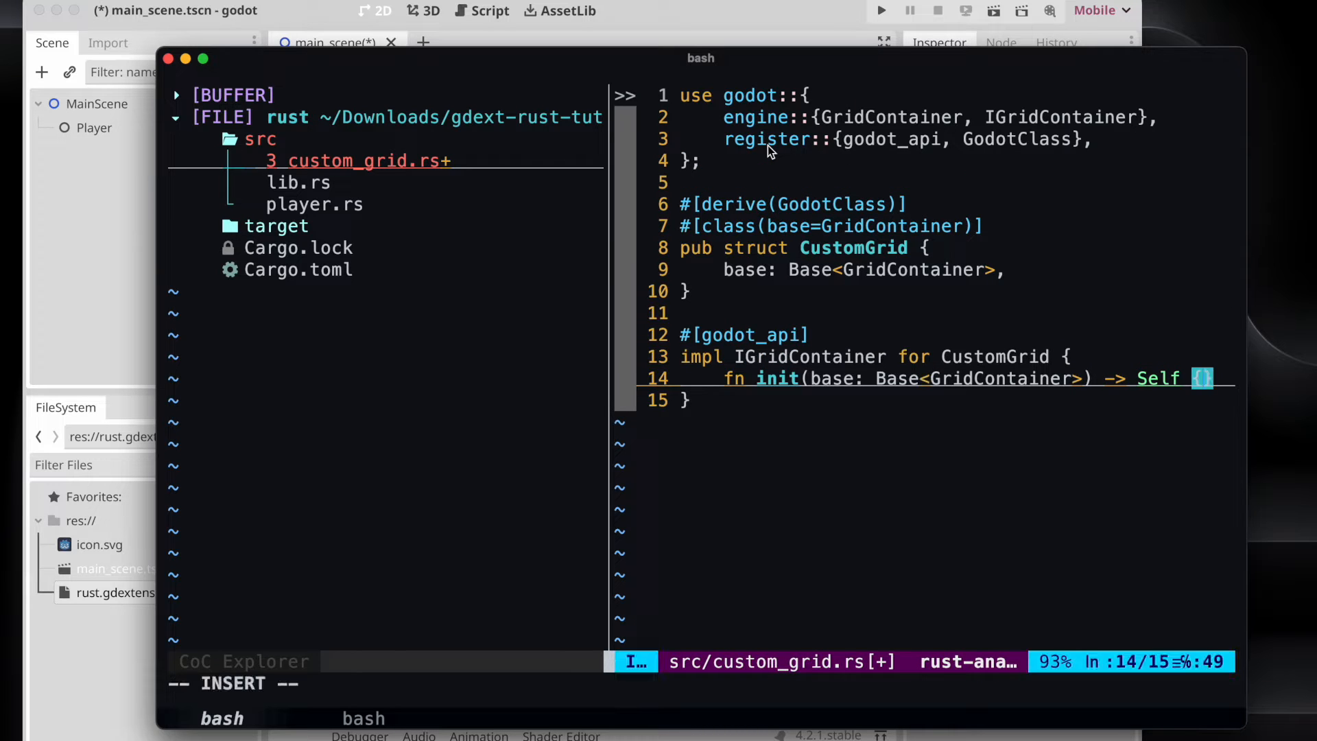
pyautogui.write('Self {')
pyautogui.write('b')
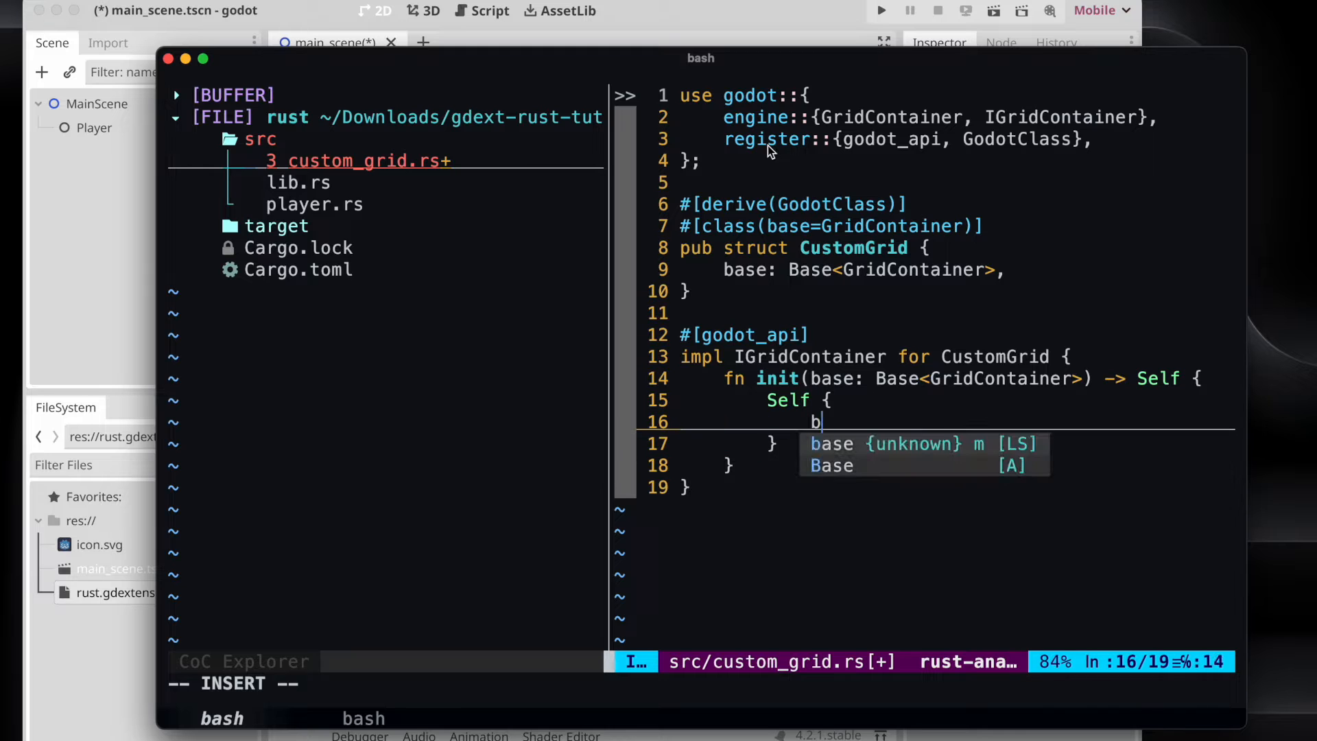
pyautogui.press('Escape')
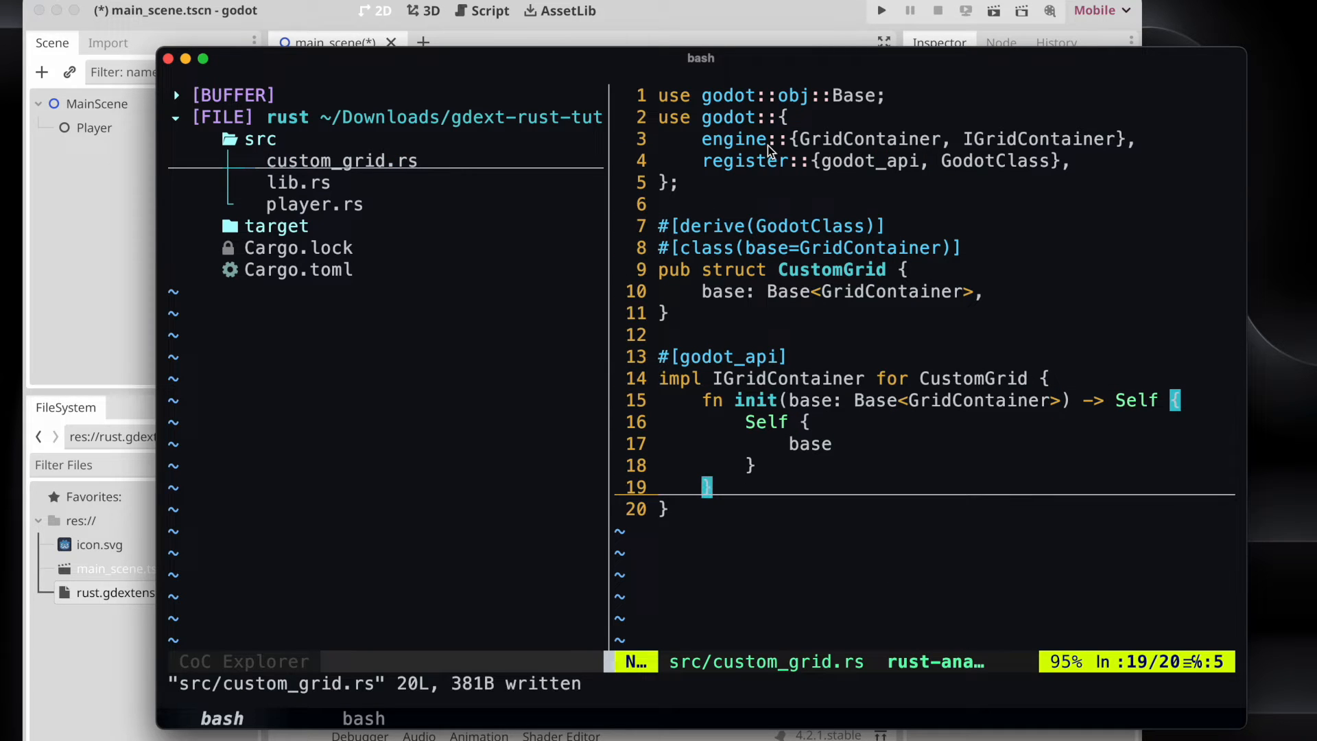
# Add an impl CustomGrid block with a pub fn init_children() method.
pyautogui.write('impl')
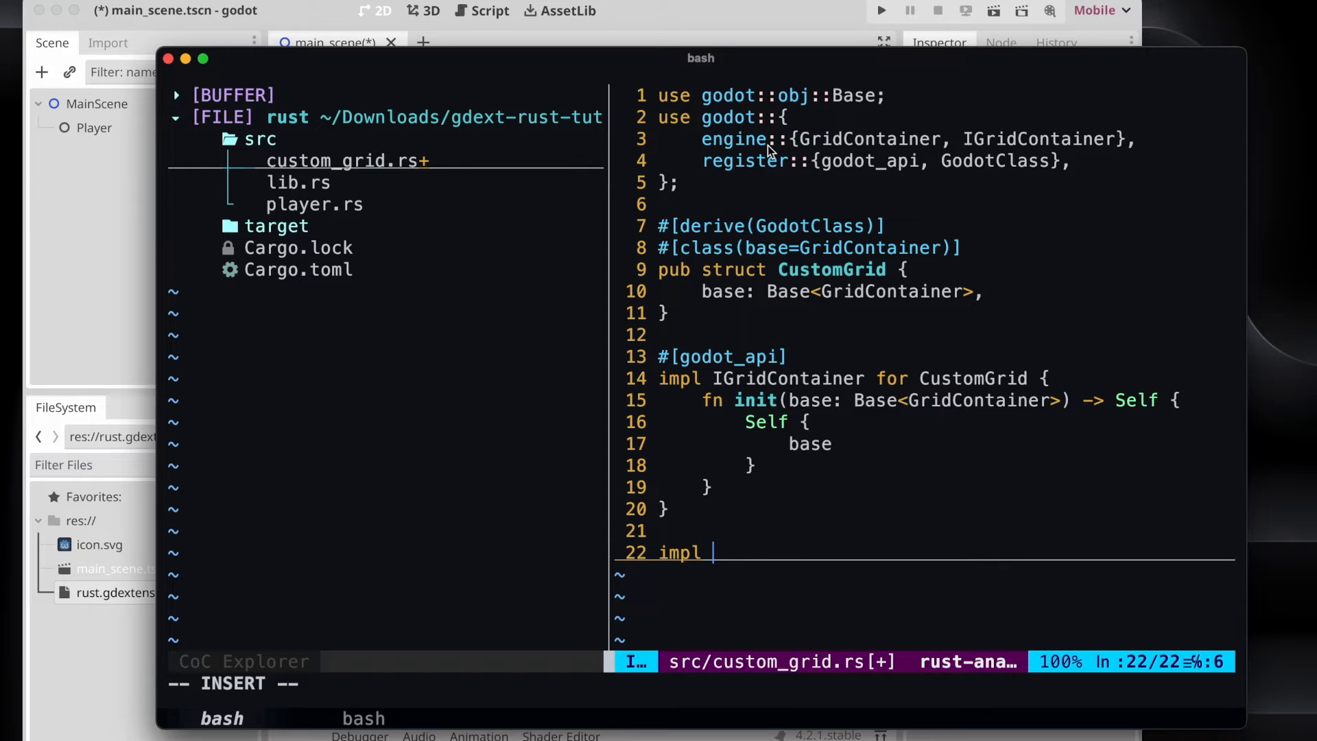
pyautogui.write('CustomGrid {')
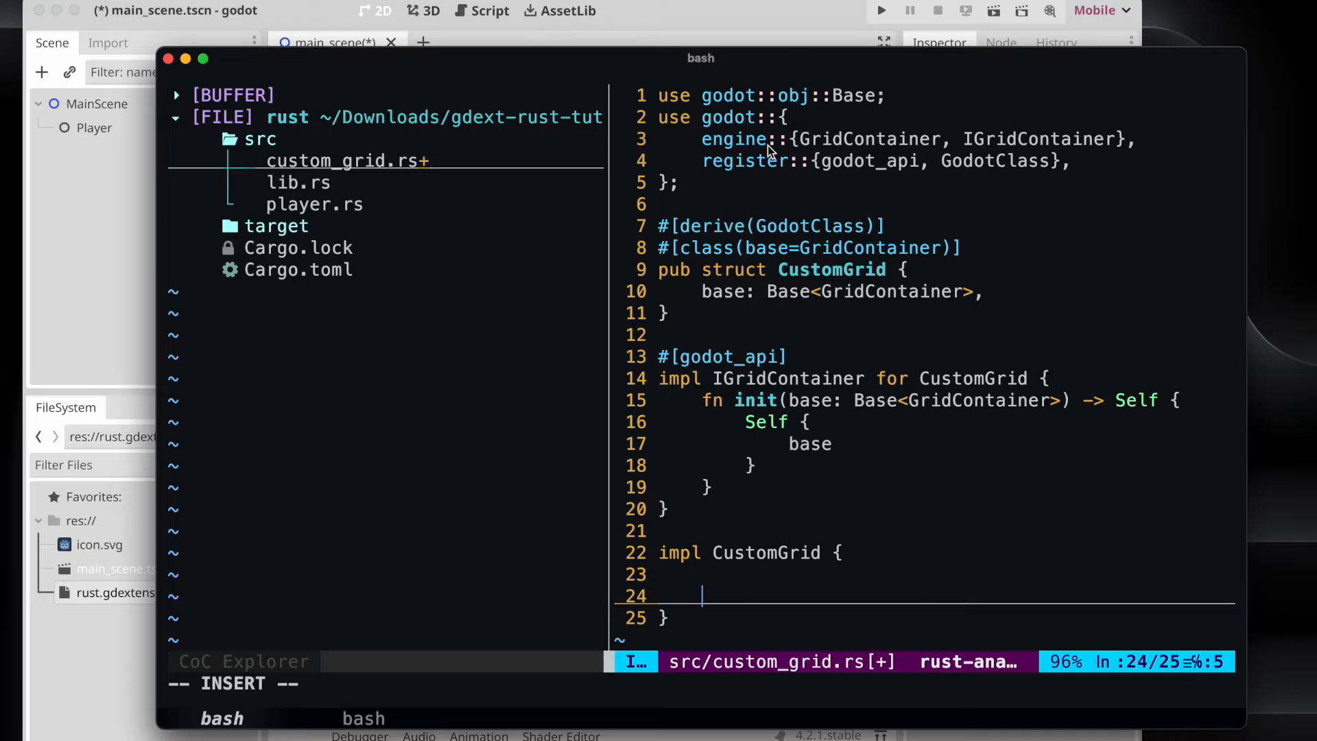
pyautogui.write('pub fn i')
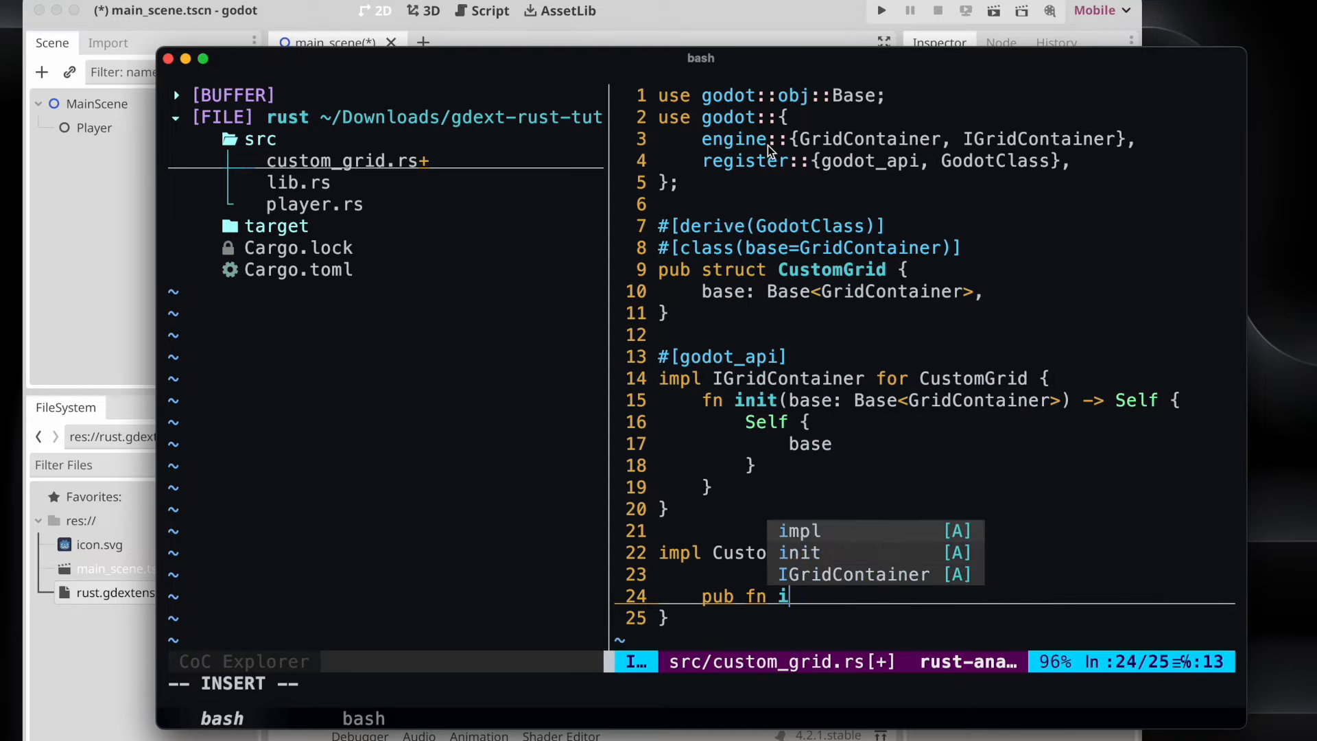
pyautogui.write('nit_')
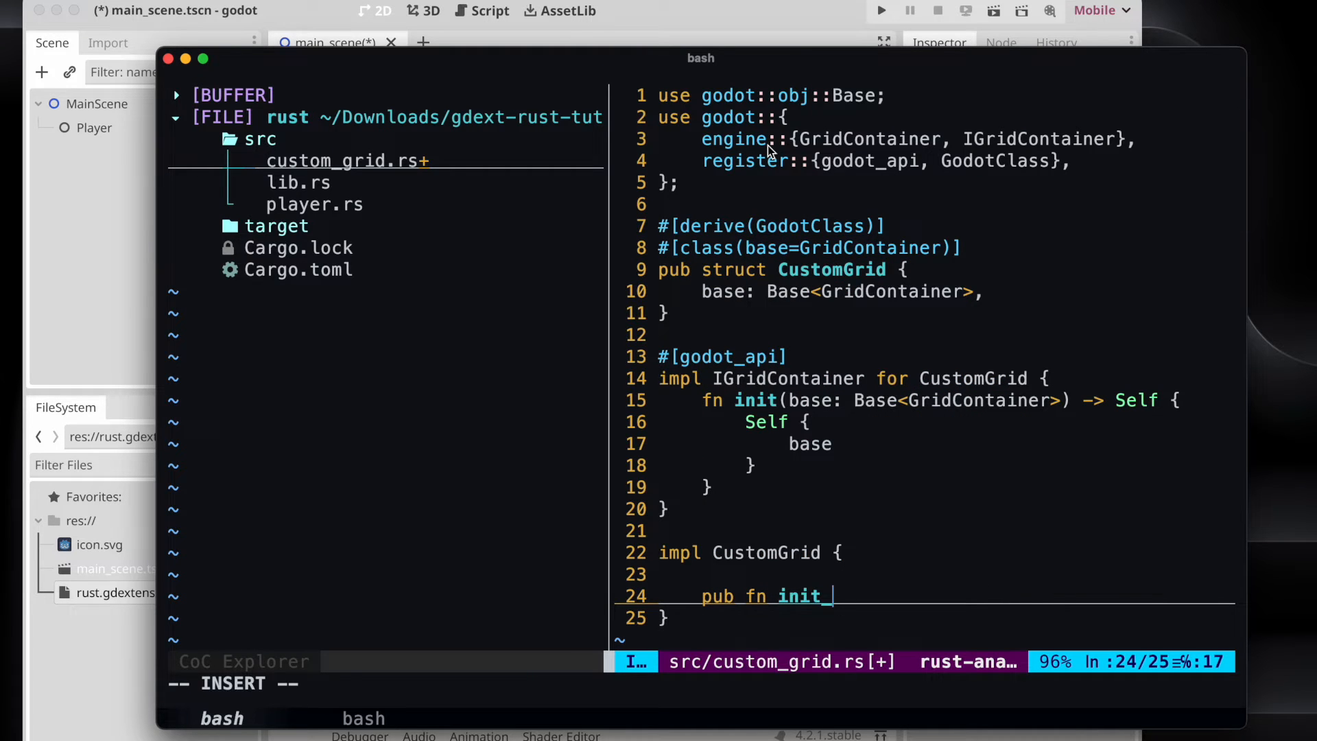
pyautogui.write('children')
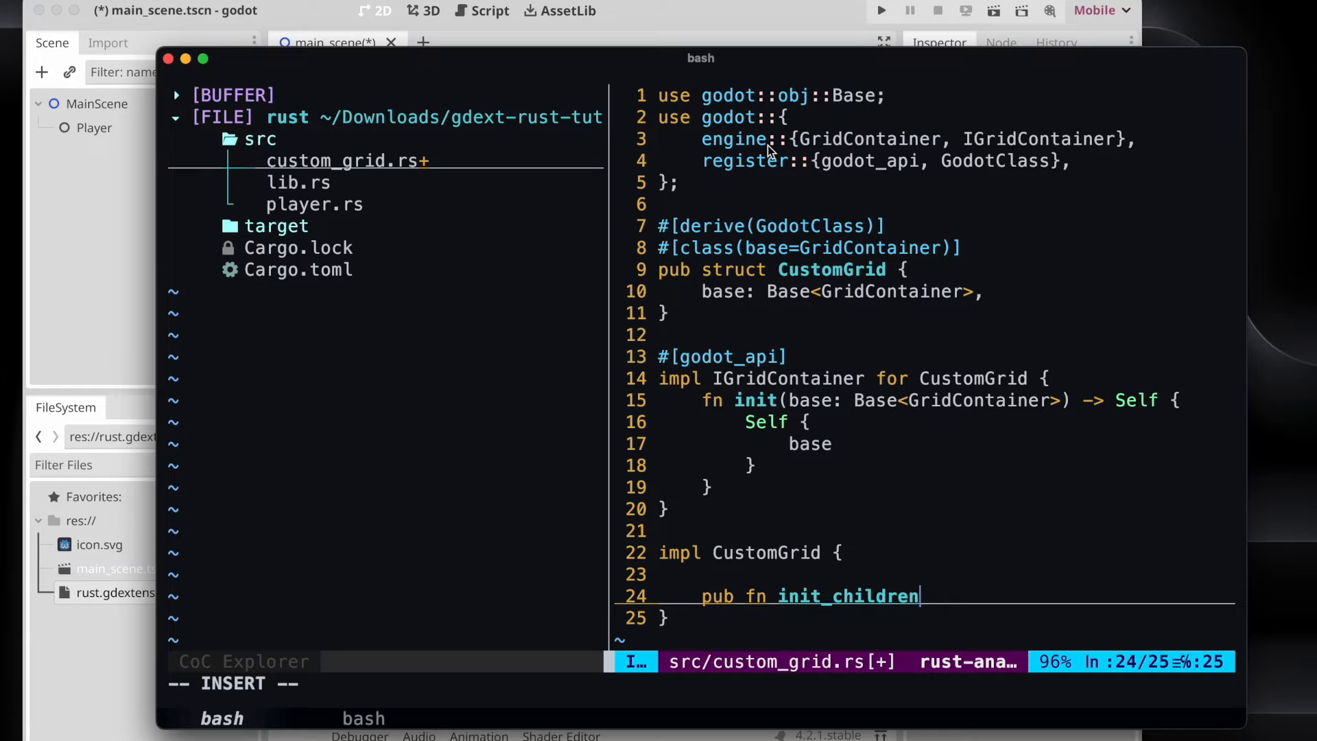
pyautogui.write('() {')
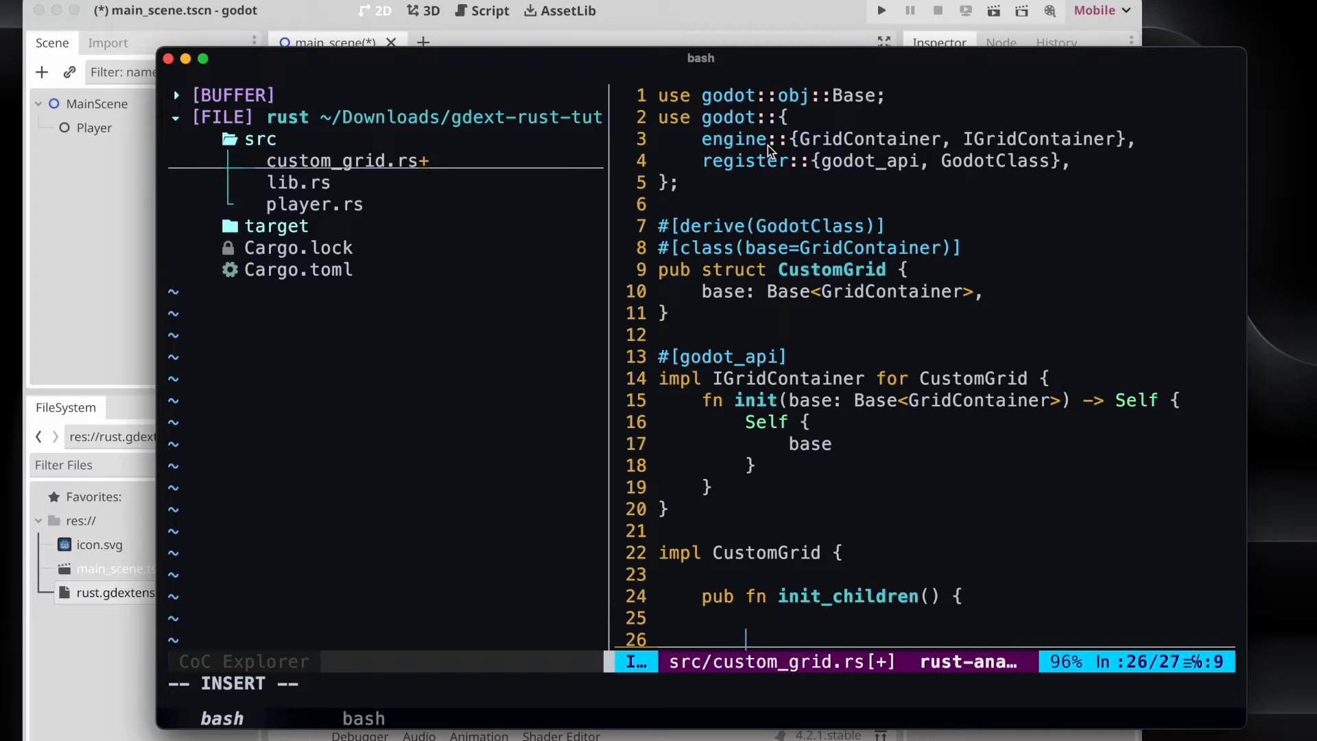
# Give init_children a &mut self parameter and an empty for x in 0..10 loop.
pyautogui.press('Escape')
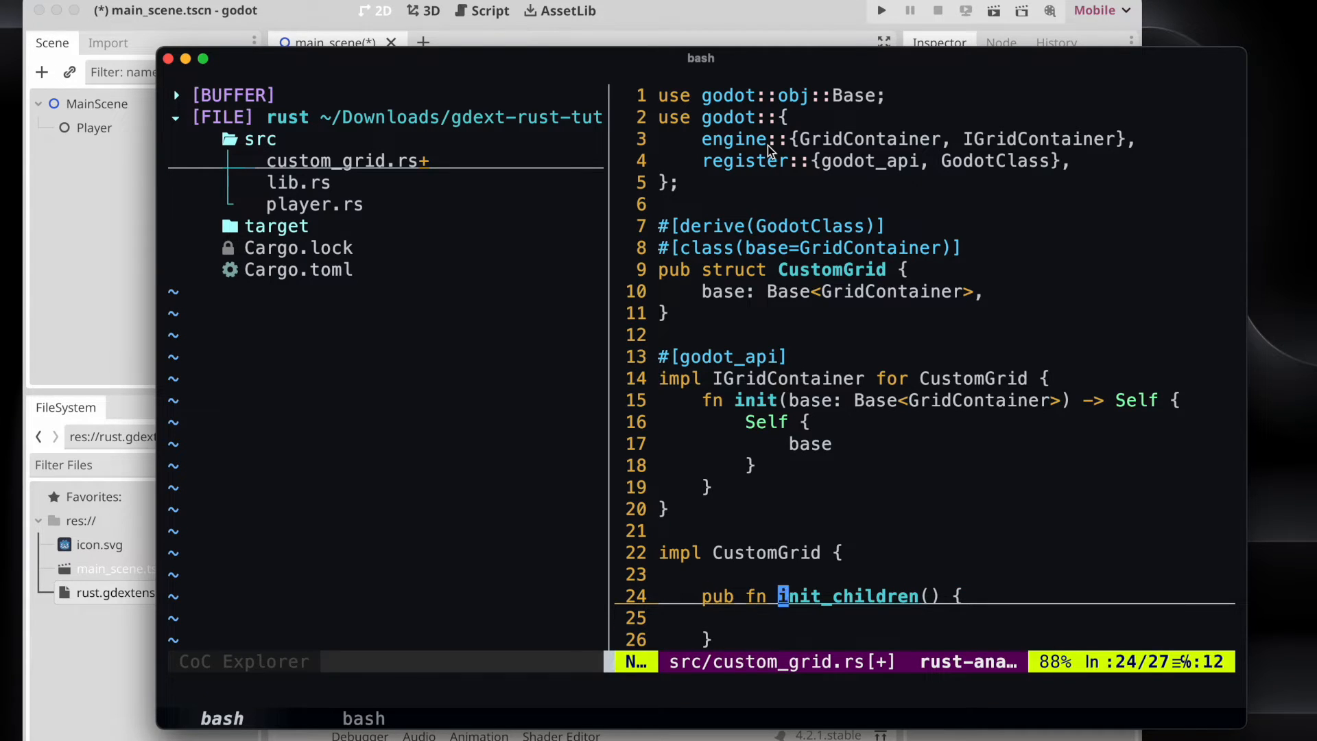
pyautogui.press('i')
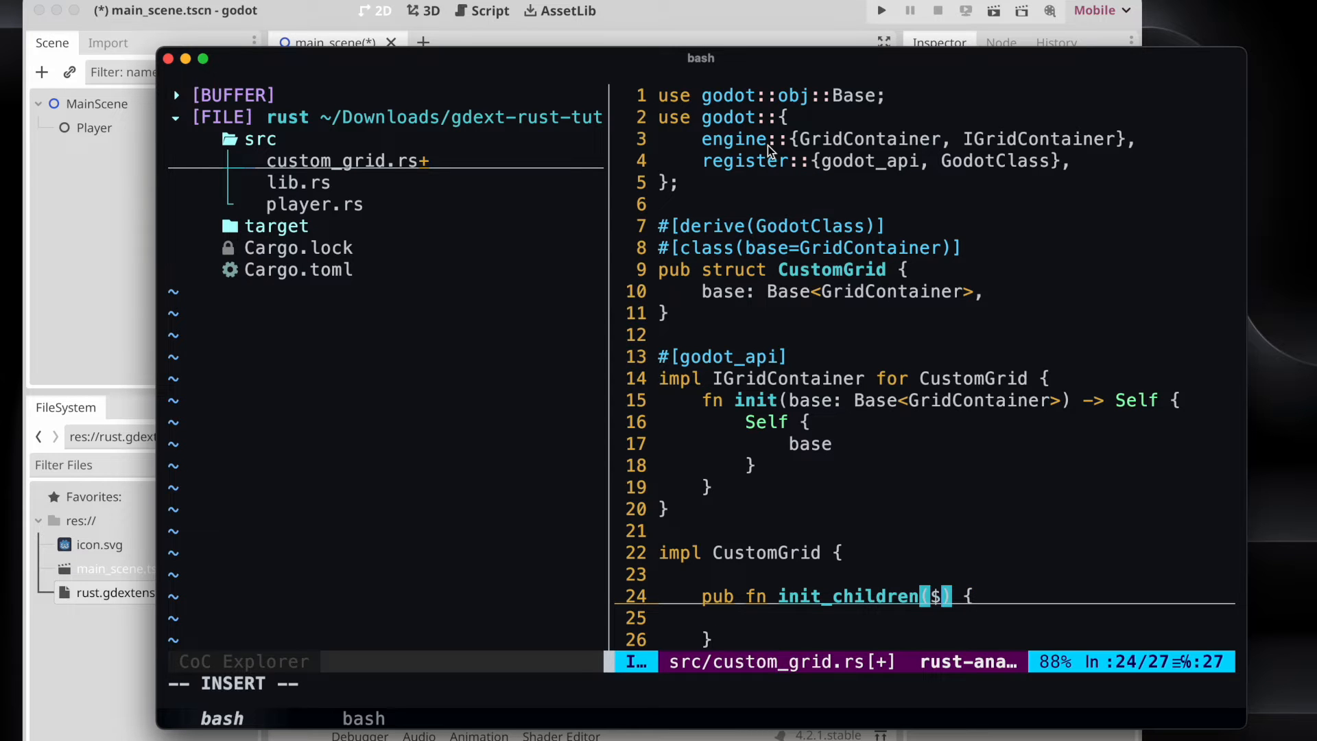
pyautogui.write('&mut')
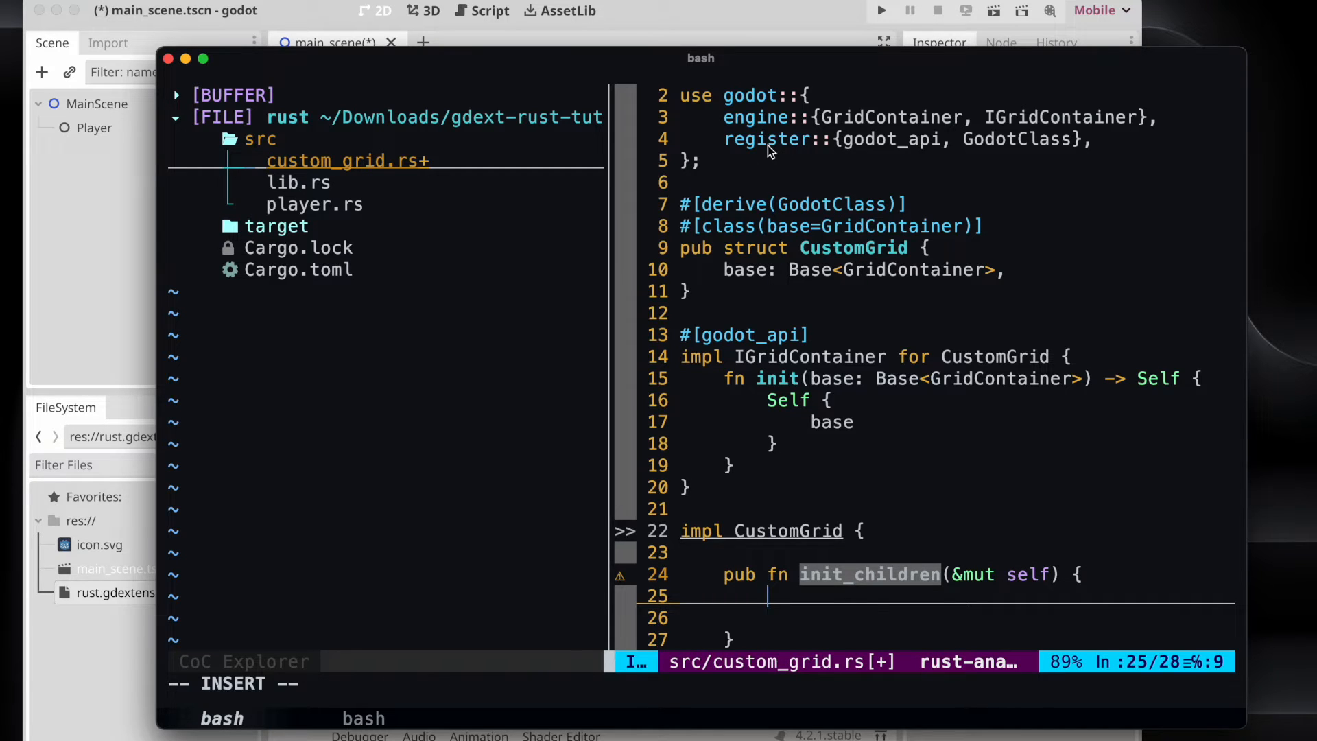
pyautogui.write('self.')
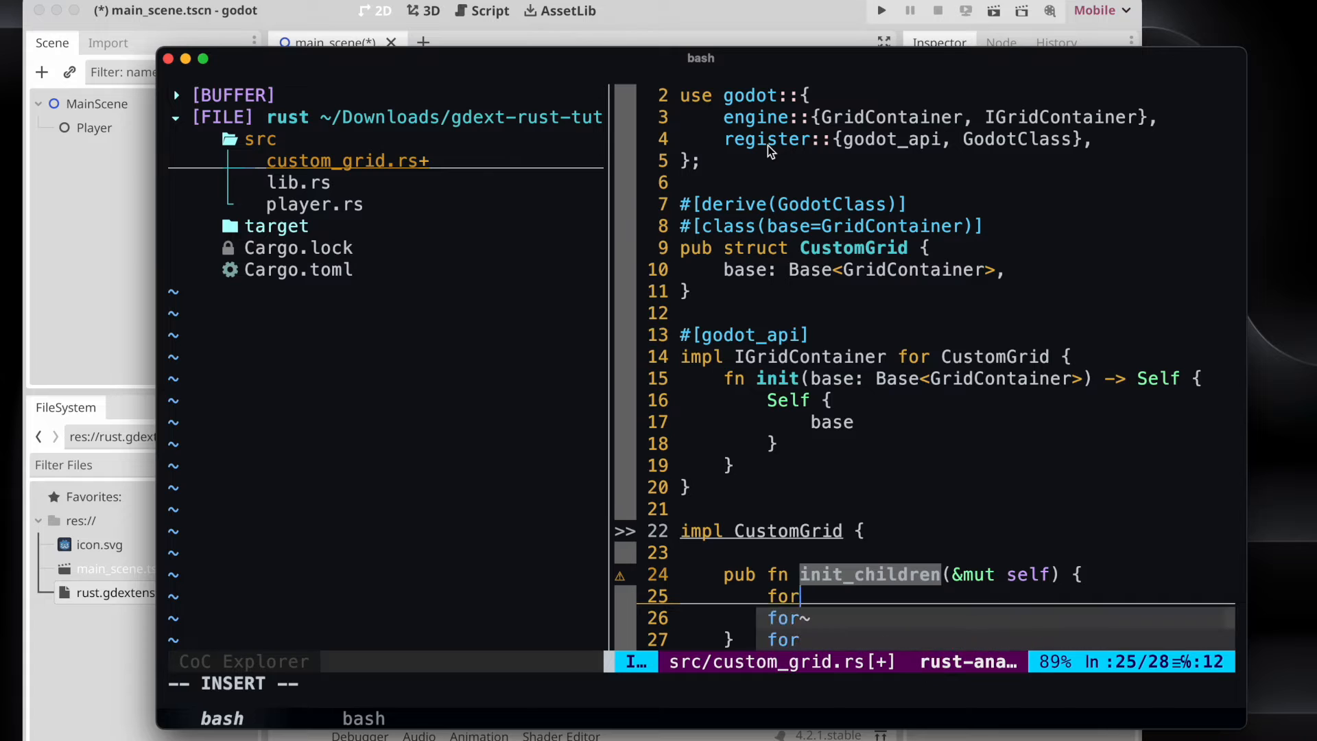
pyautogui.write('x =')
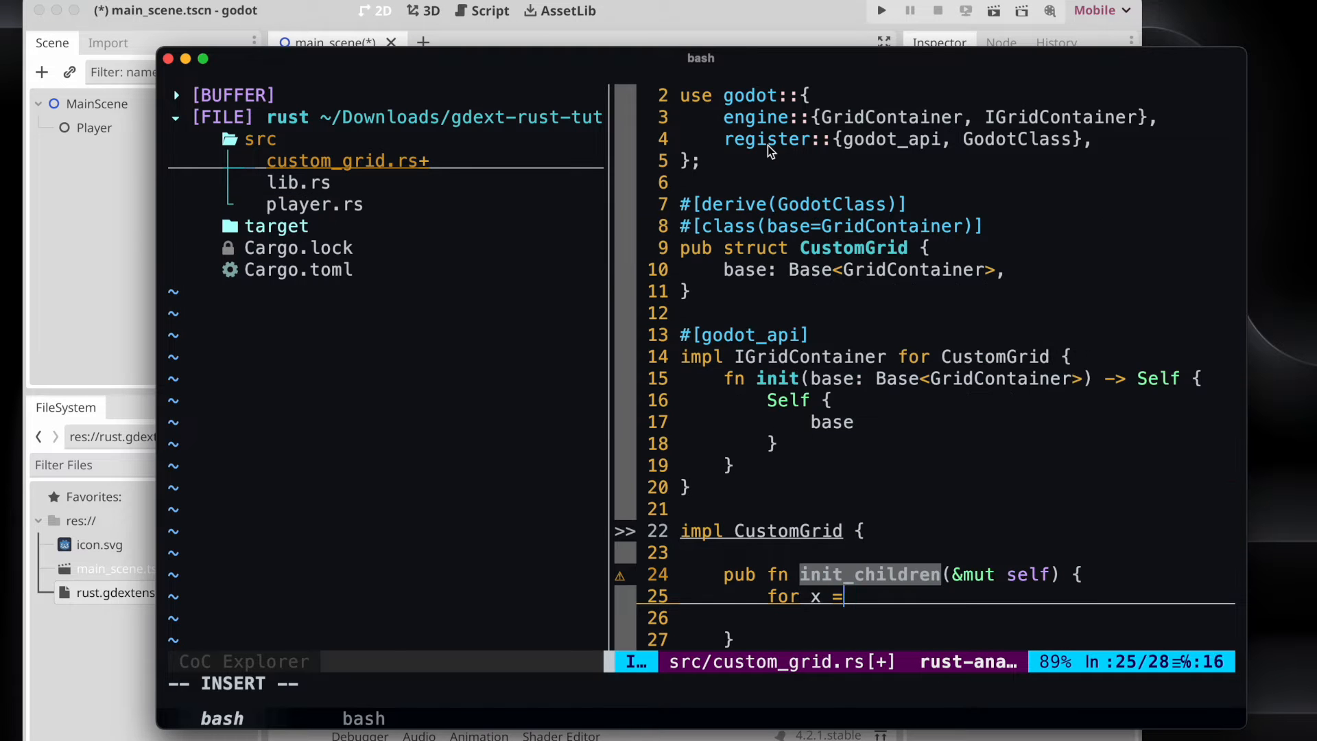
pyautogui.write('in 0..10 {')
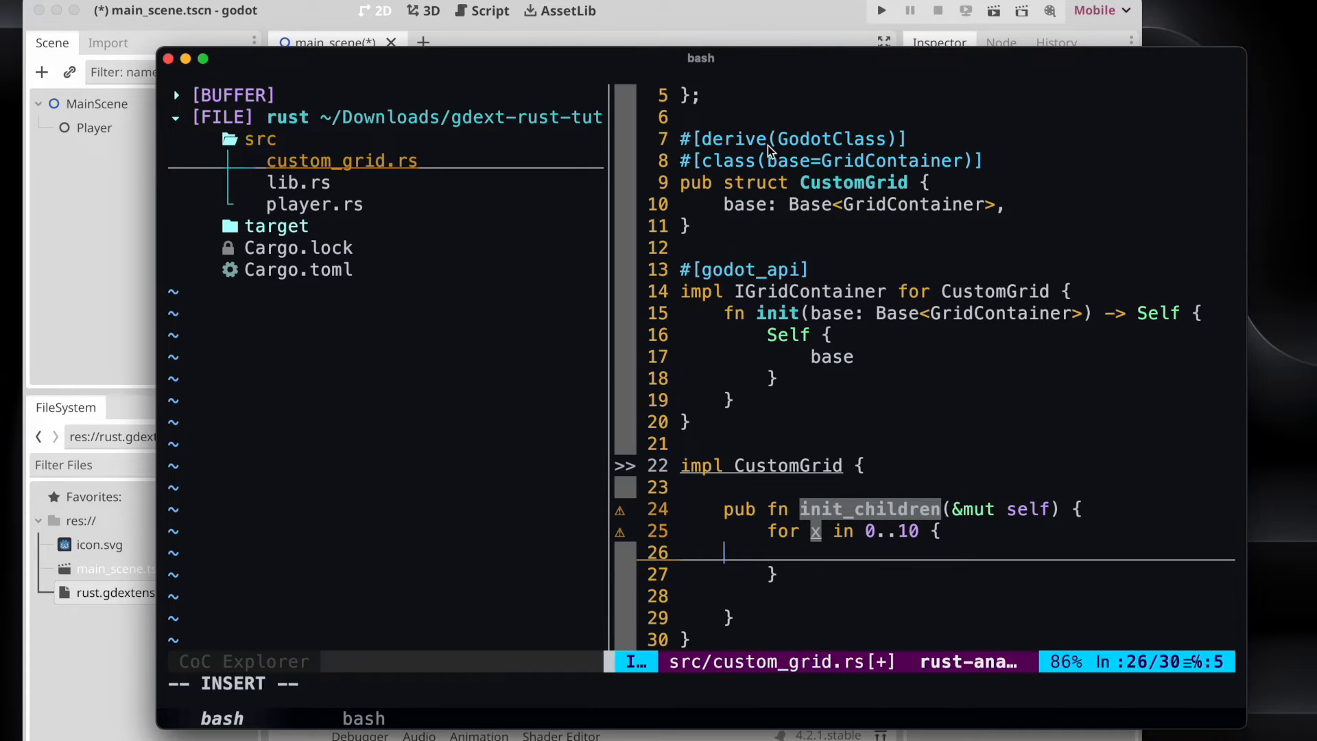
# In the loop create a Label::new_alloc() and set its text to format!("Item: {}", x).to_godot().
pyautogui.write('let mut label =')
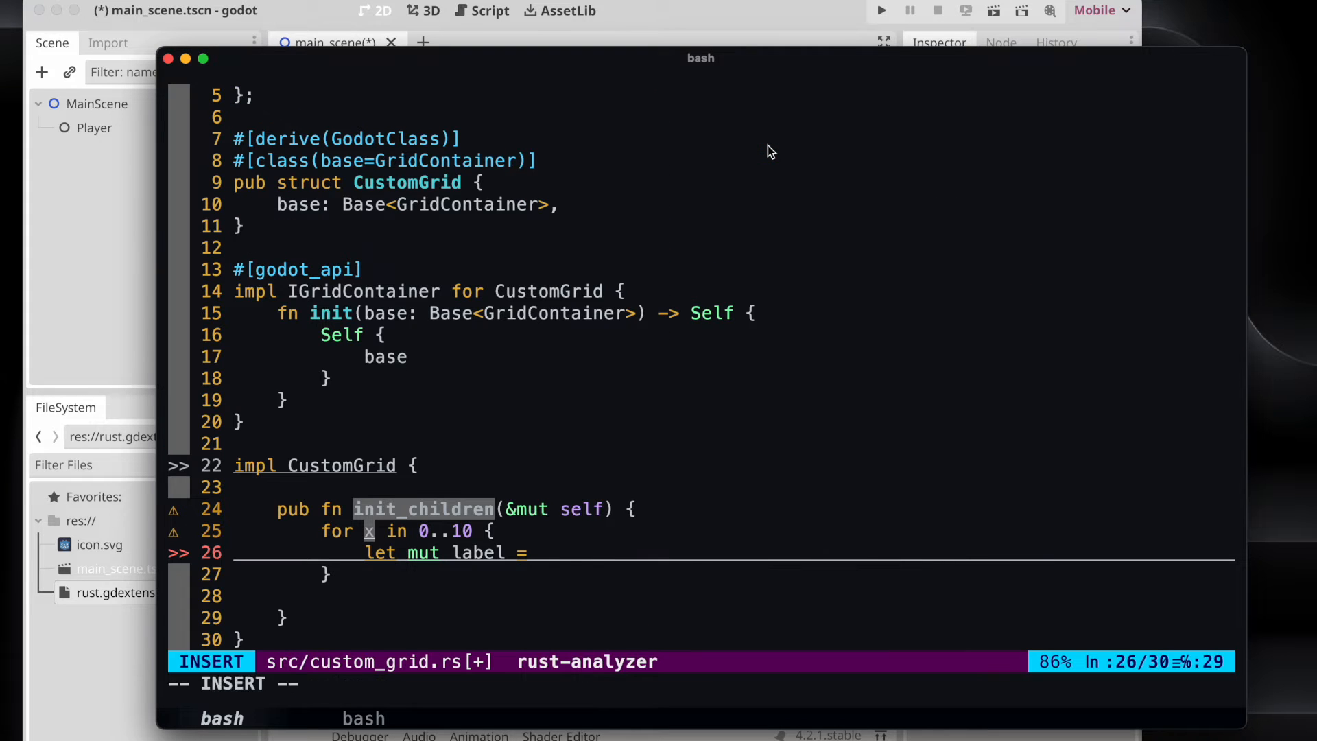
pyautogui.write('Label:')
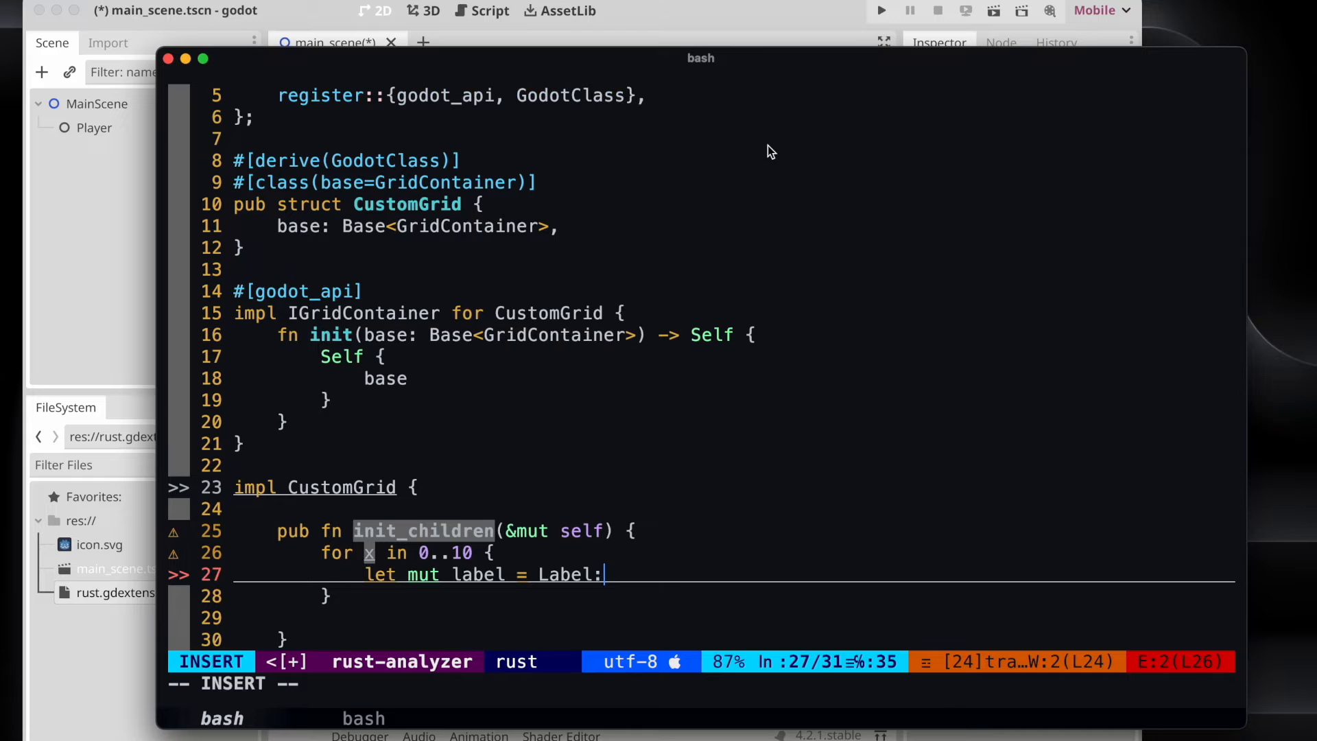
pyautogui.write(':')
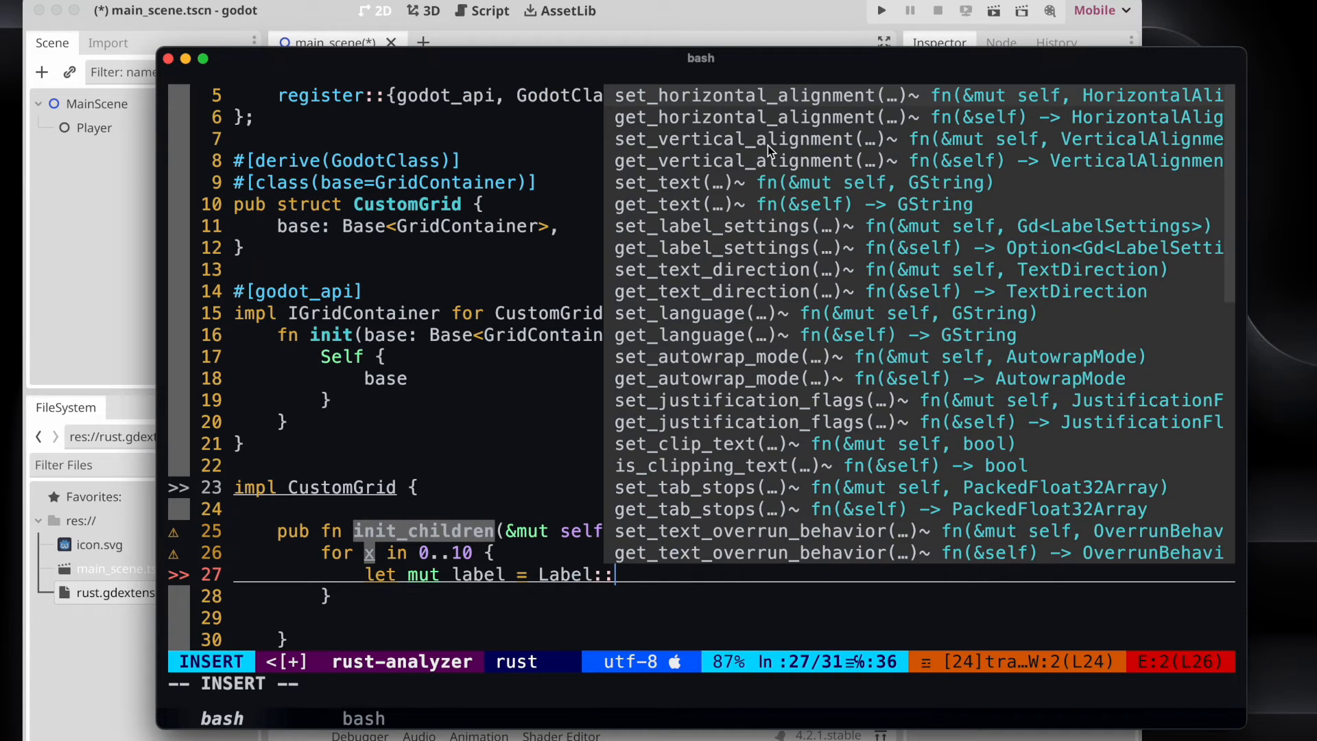
pyautogui.write('new_alloc();')
pyautogui.write('label.set_text();')
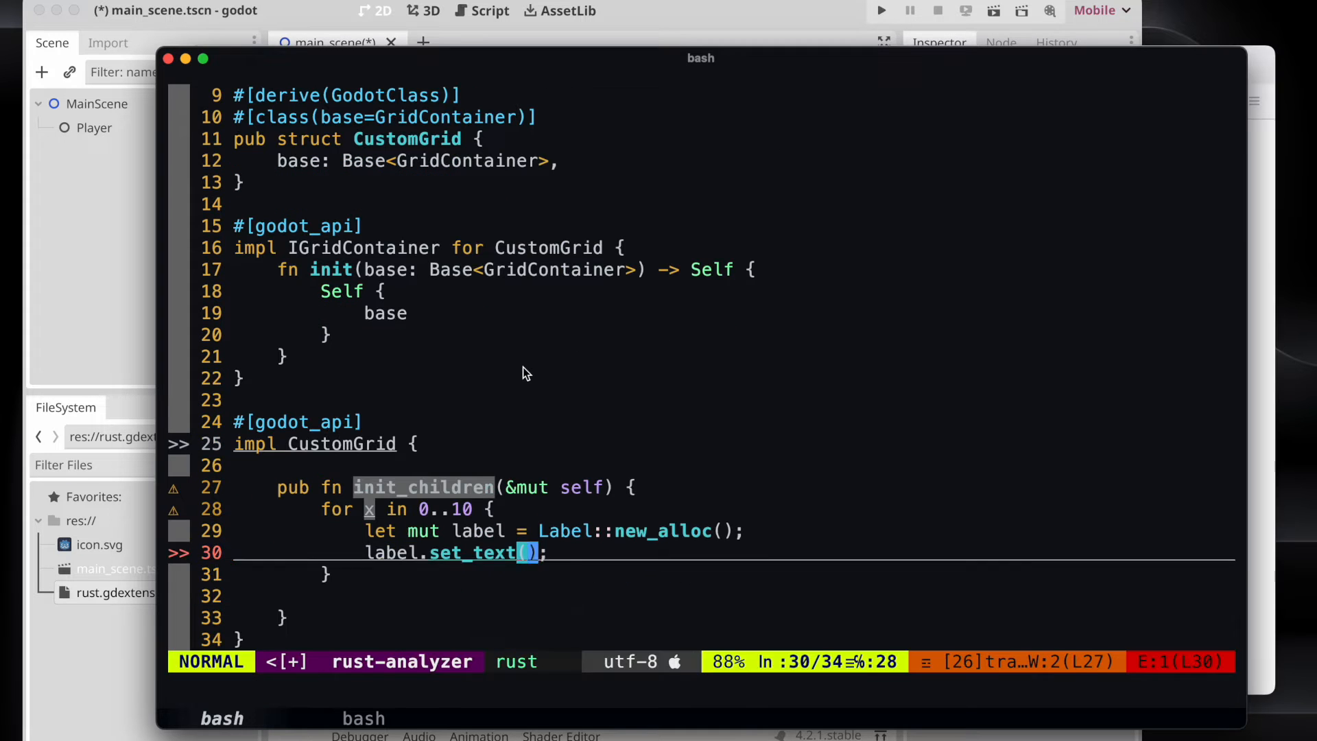
pyautogui.write('let la')
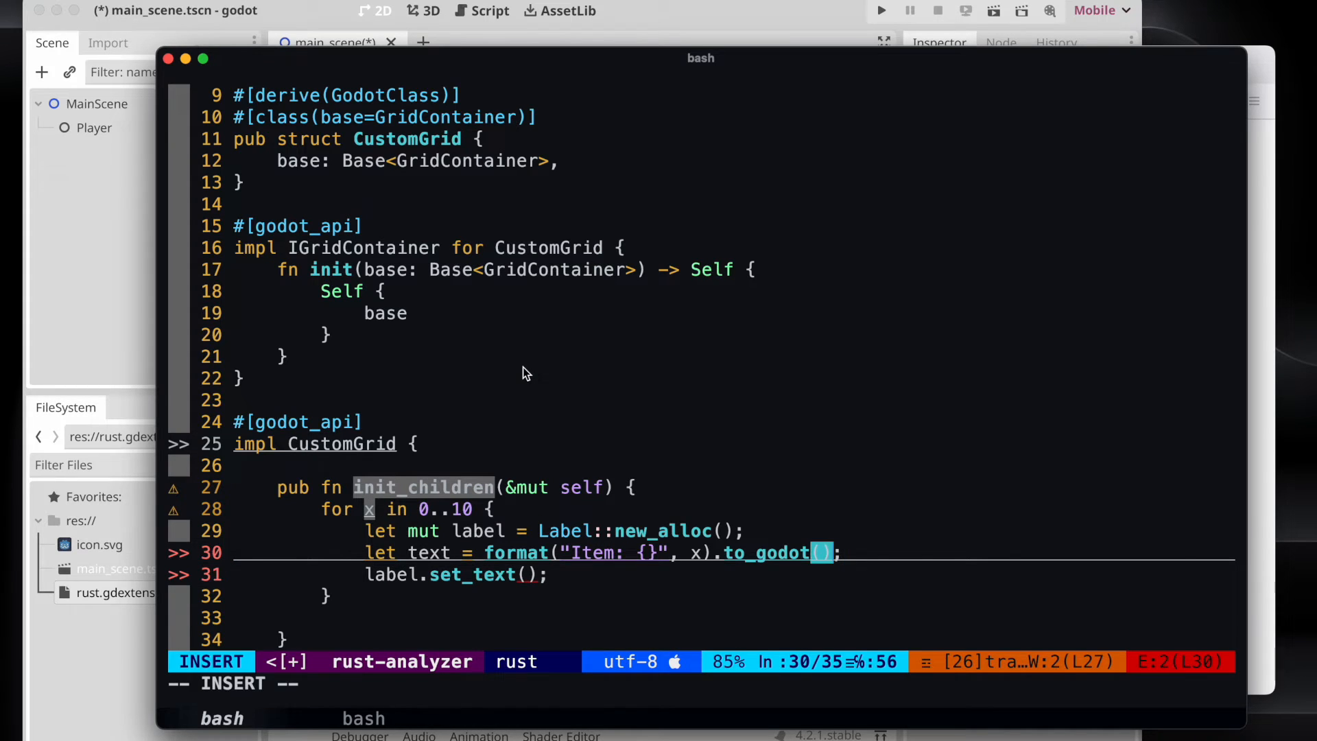
pyautogui.write('text')
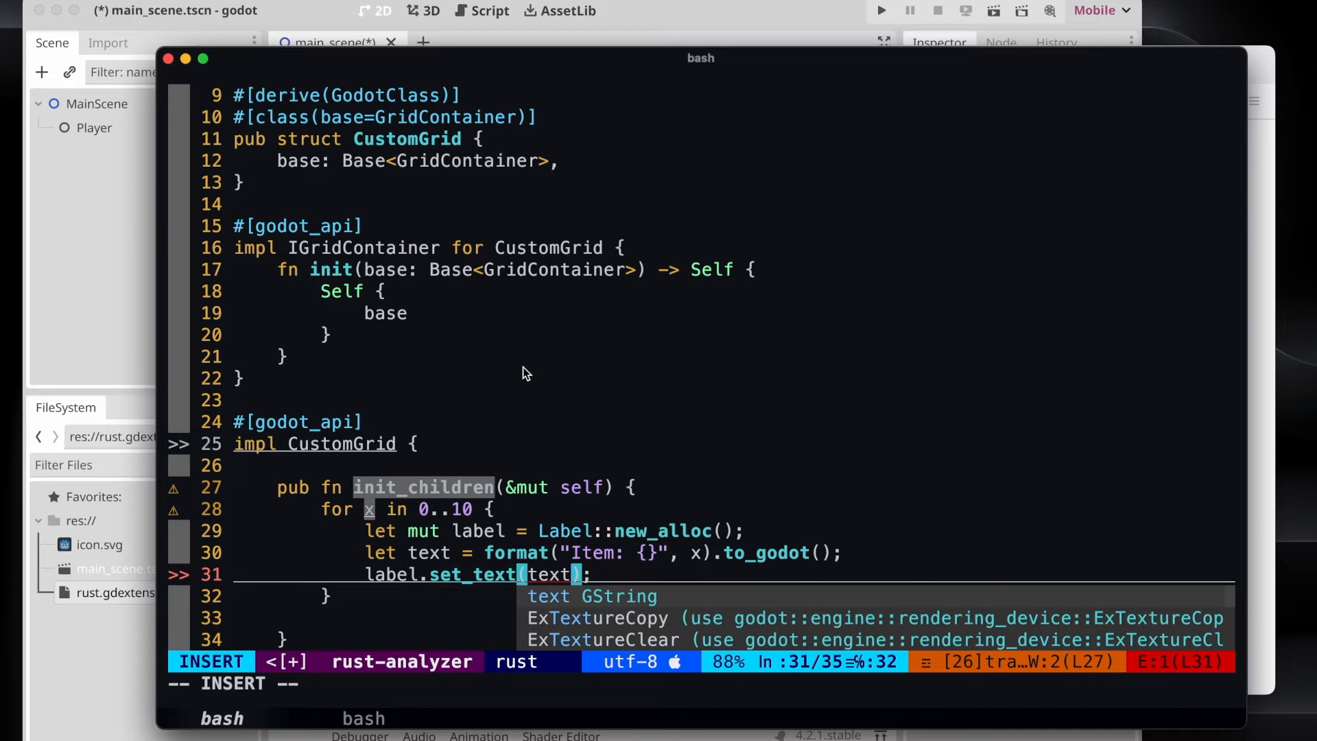
pyautogui.press('Escape')
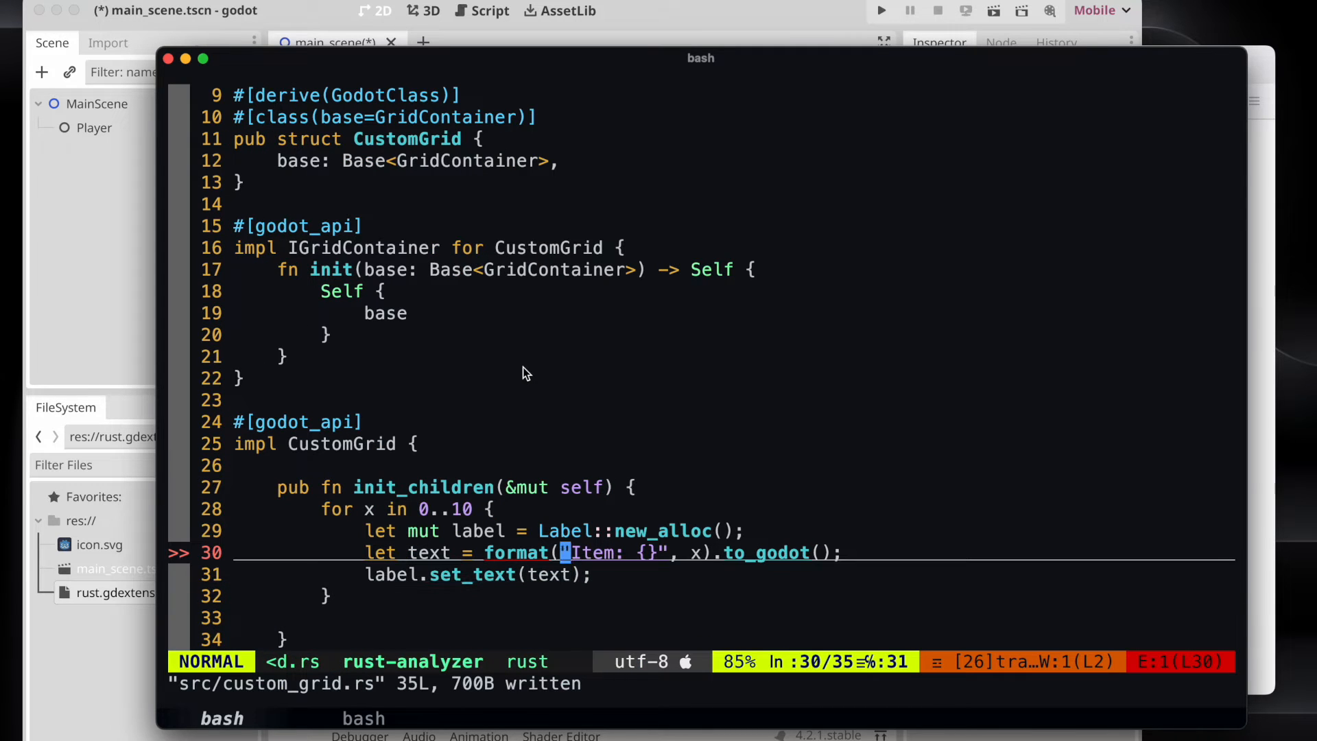
pyautogui.press('i')
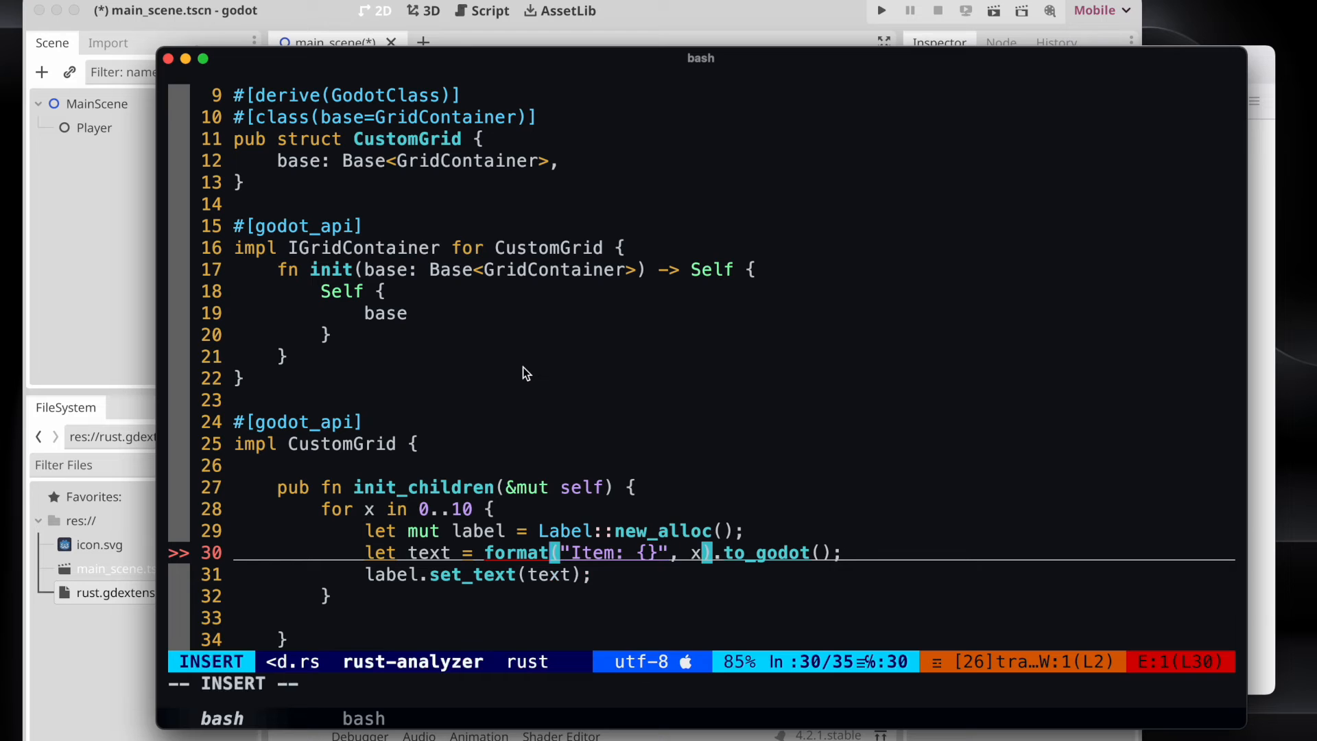
pyautogui.press('Escape')
pyautogui.write('!')
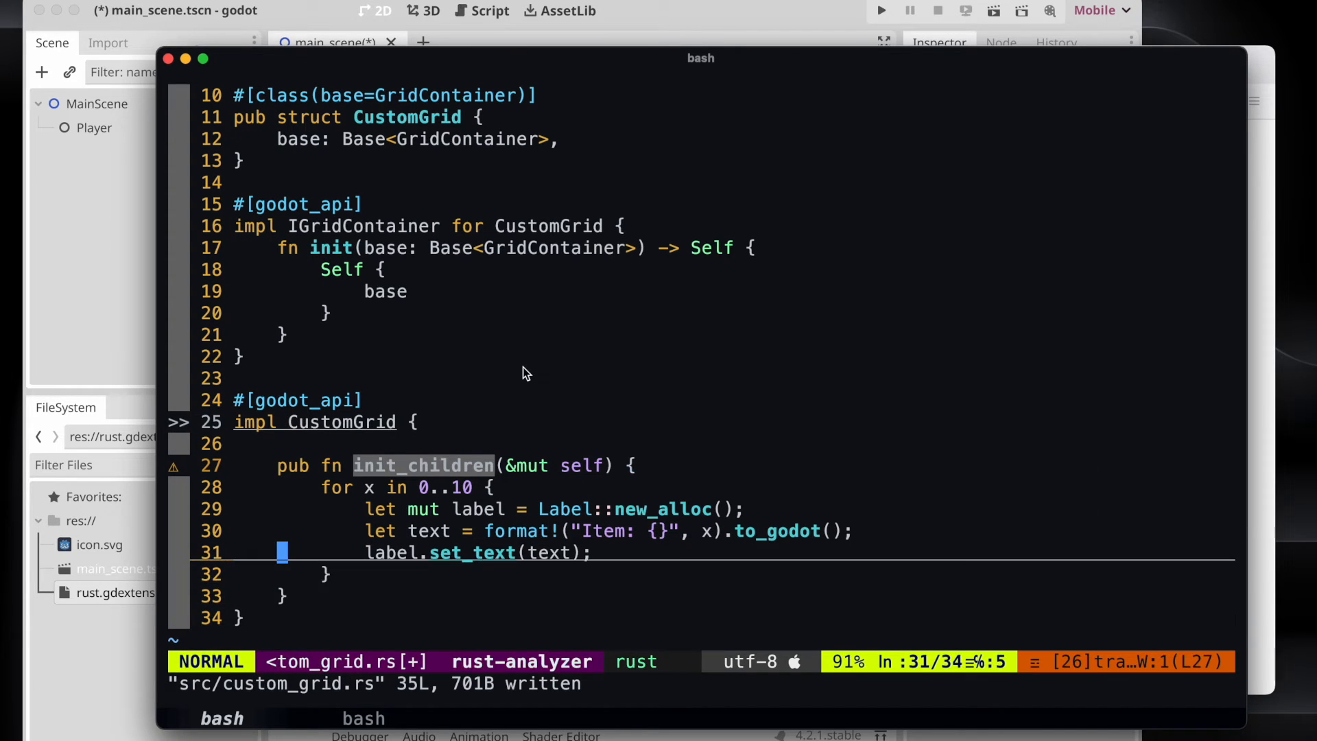
# Add each label as a child with self.base.to_gd().add_child(label.upcast()) and save.
pyautogui.write('self.bas')
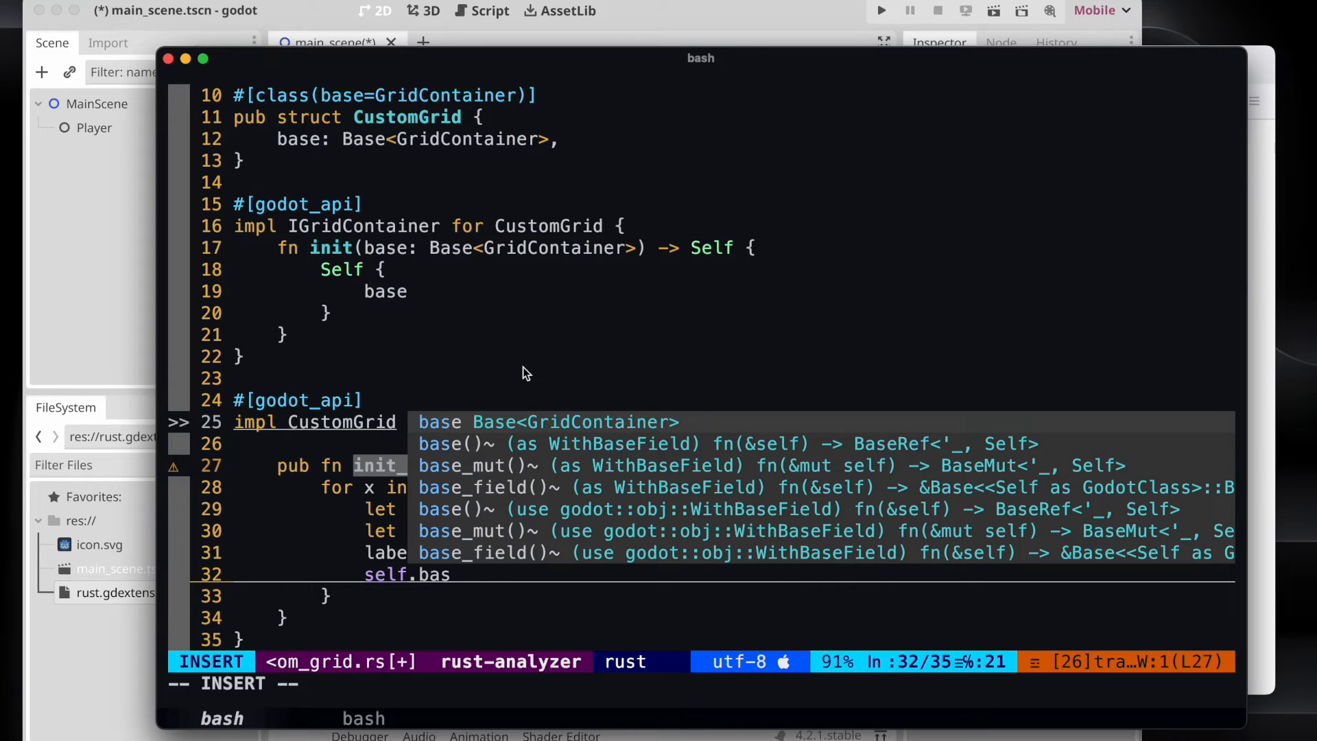
pyautogui.write('.to_g')
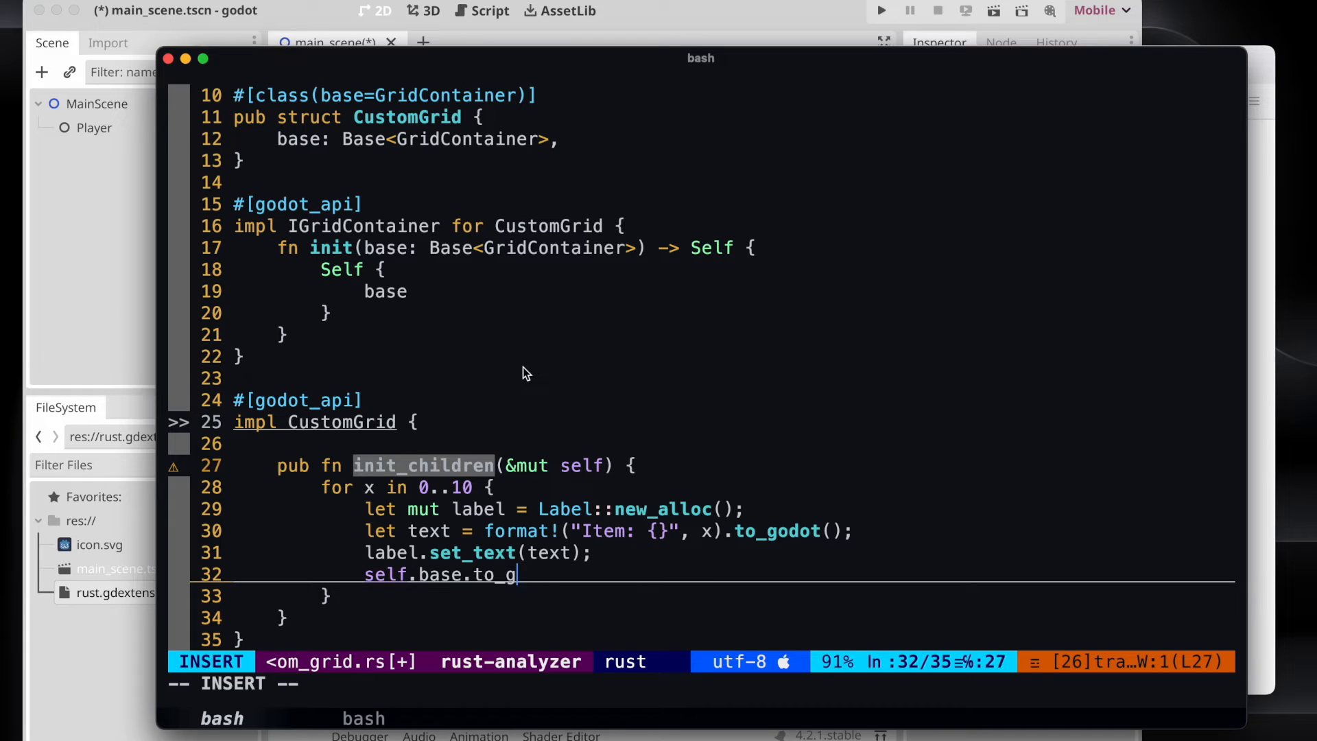
pyautogui.write('d()')
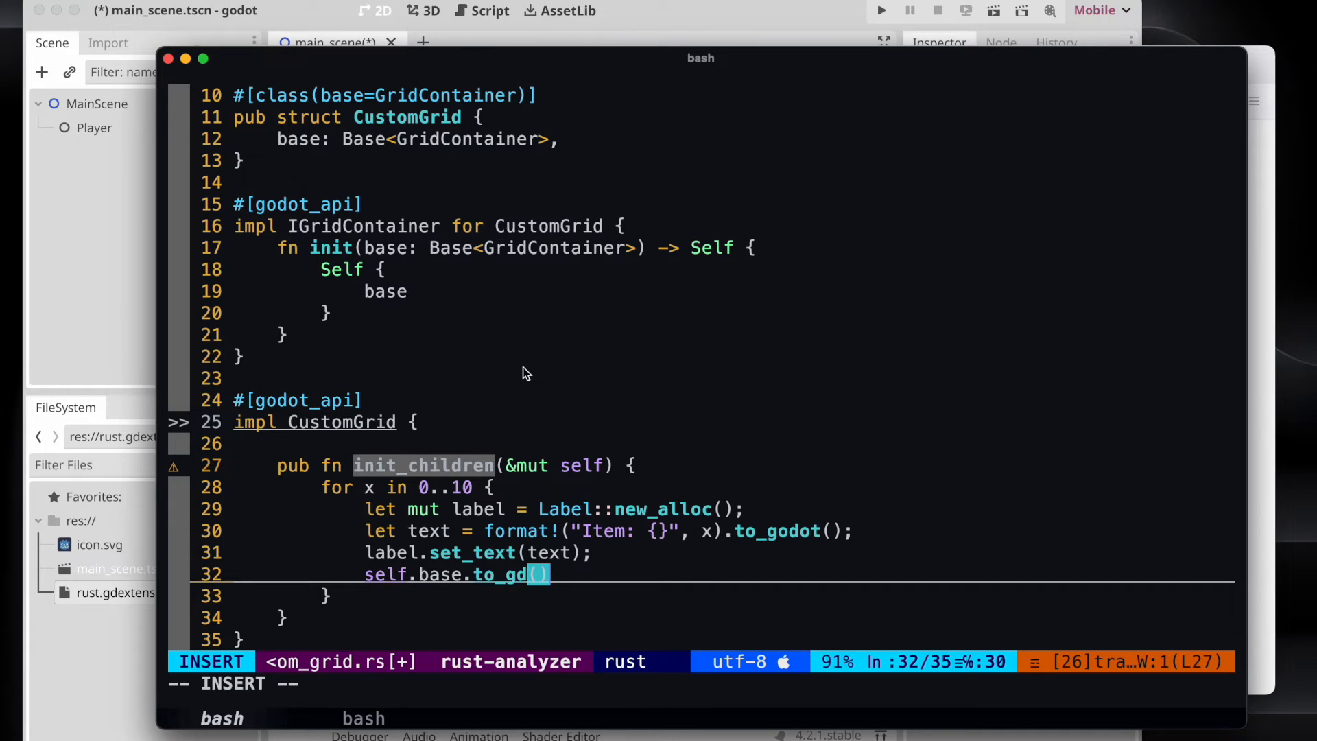
pyautogui.write('.add_child(label.);')
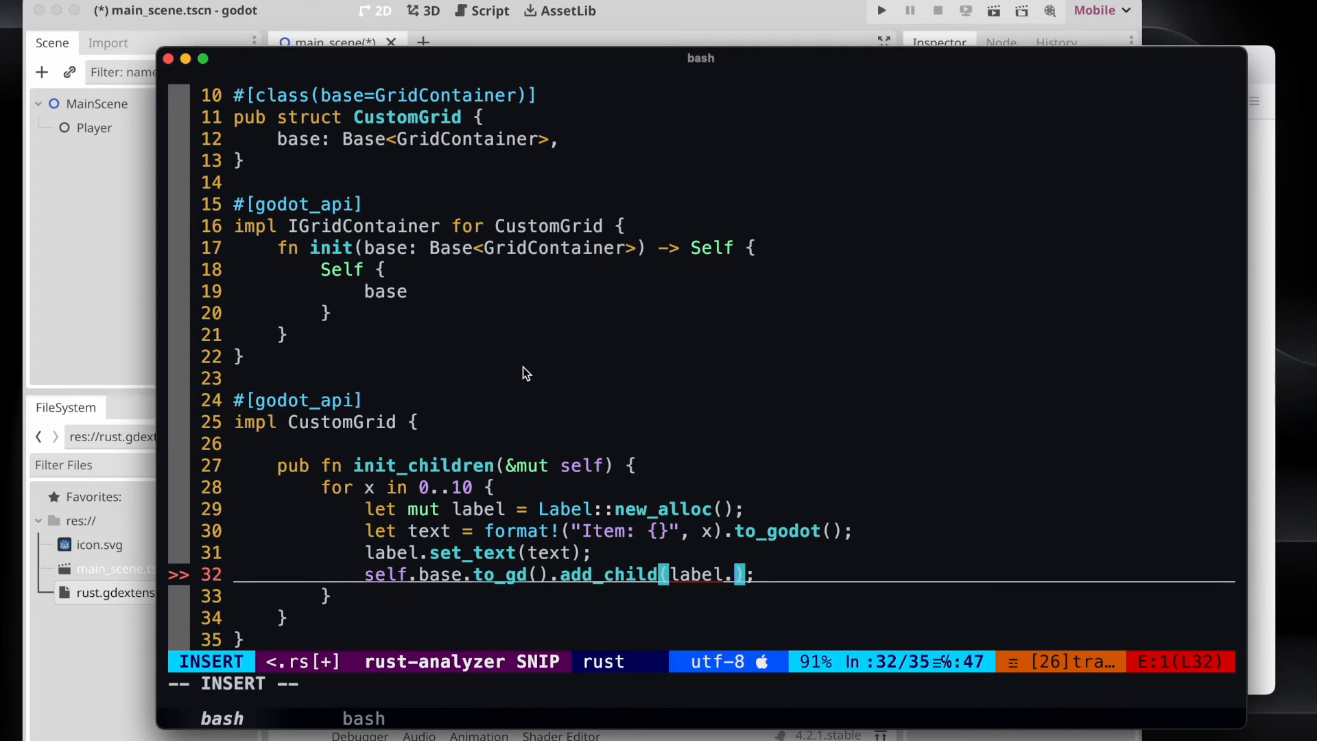
pyautogui.write('.to')
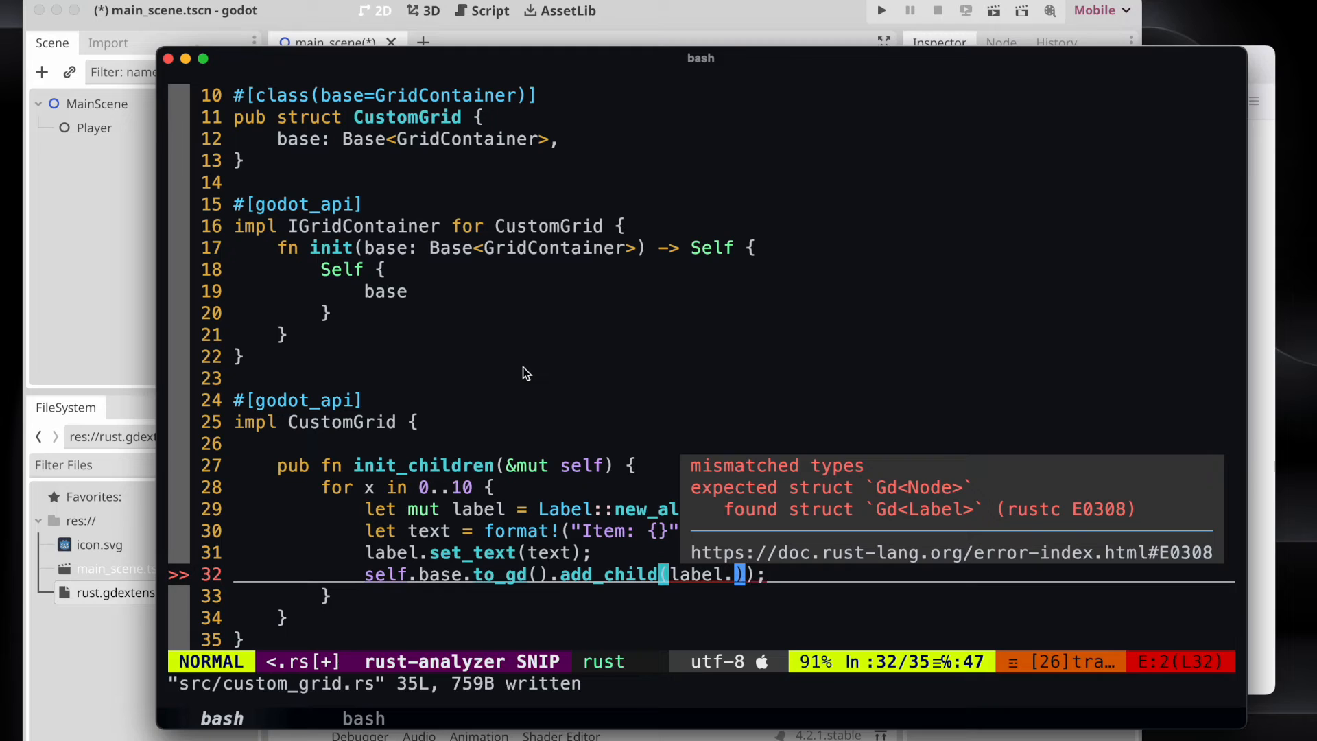
pyautogui.write('upcast(')
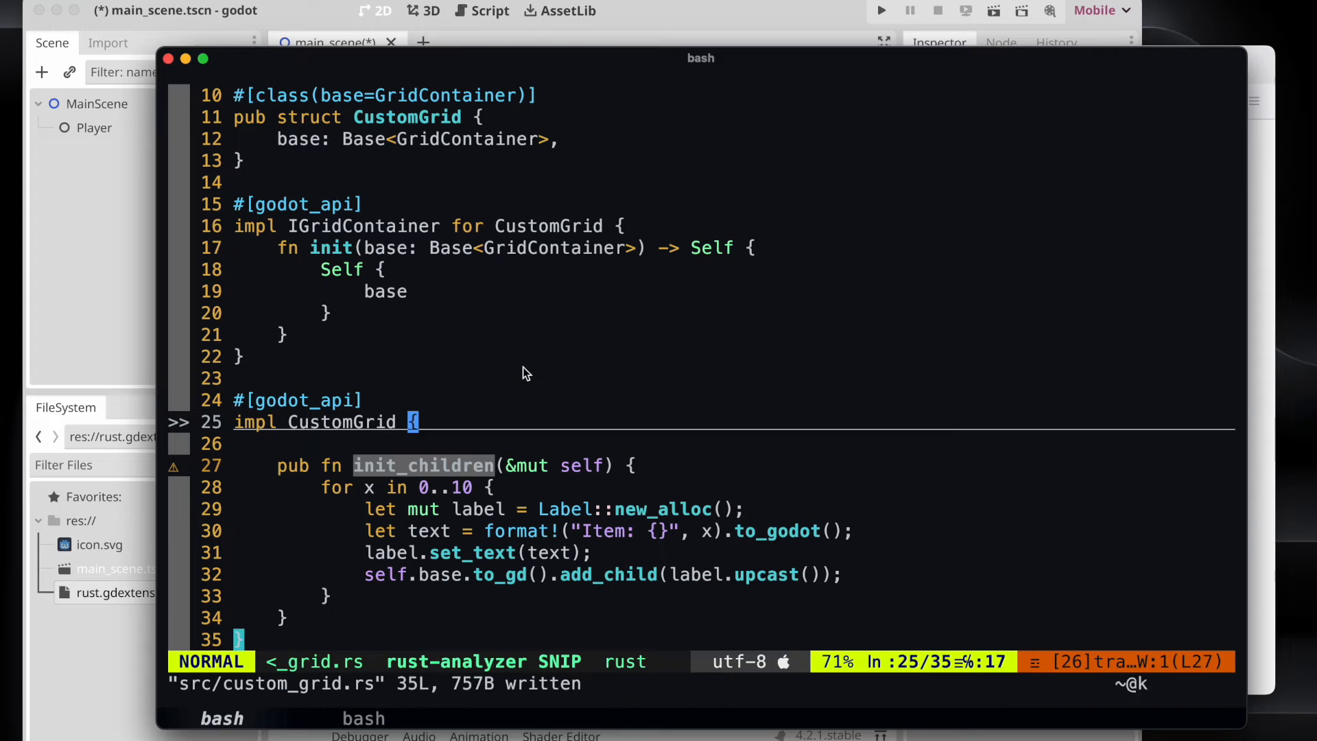
# In init bind Self to a mut instance, call instance.init_children(), return it and save.
pyautogui.press('i')
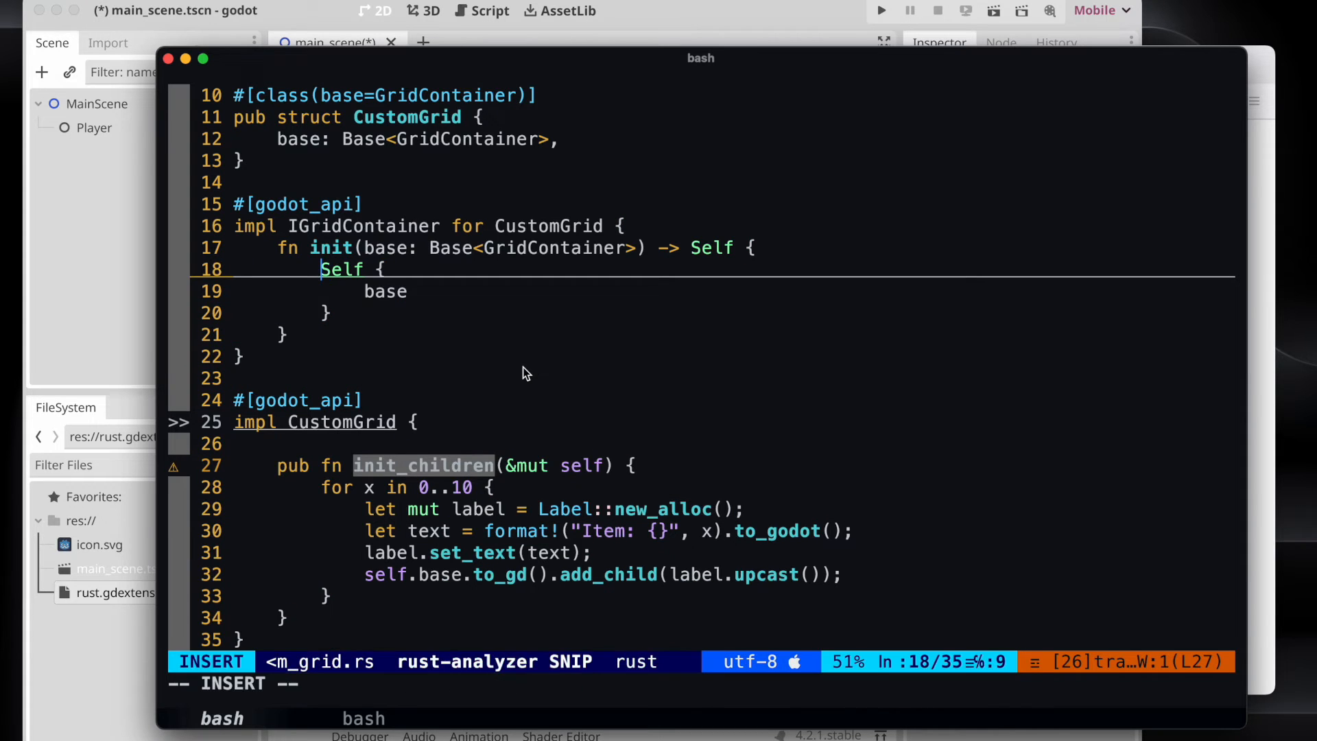
pyautogui.write('let')
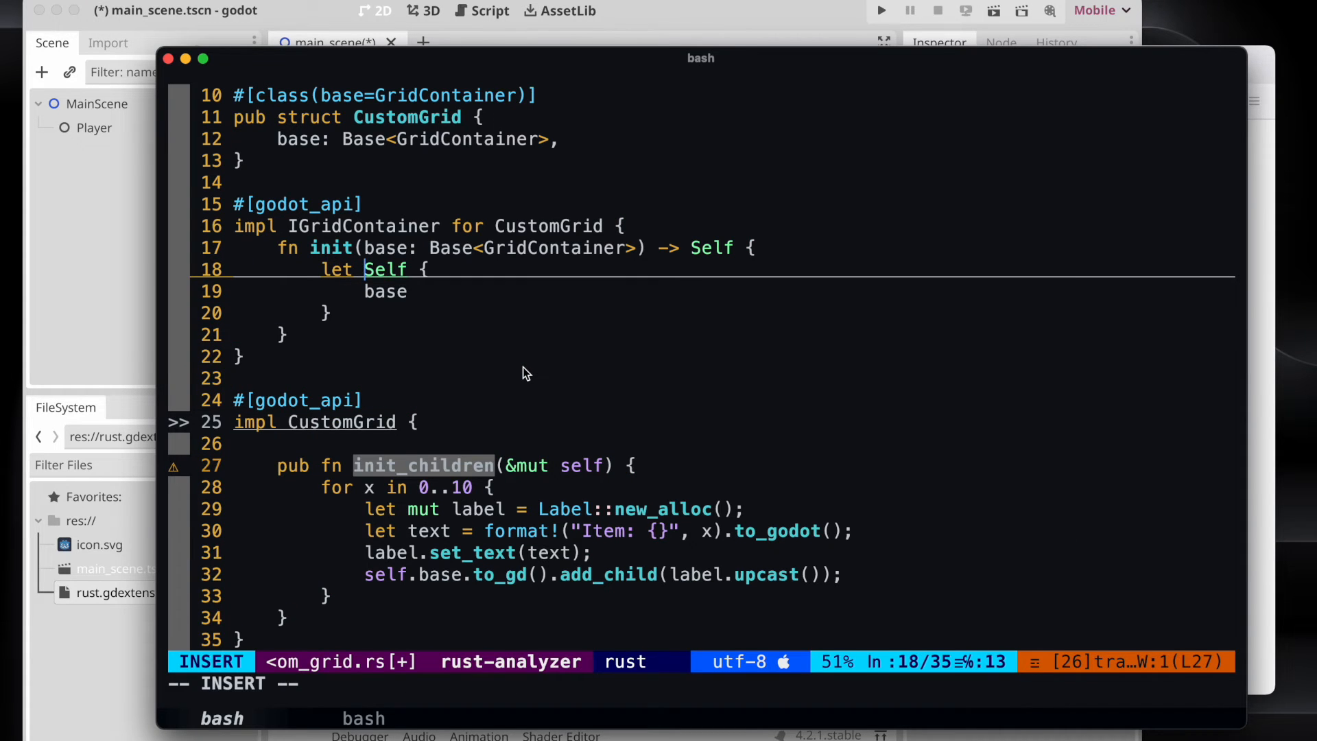
pyautogui.write('inner')
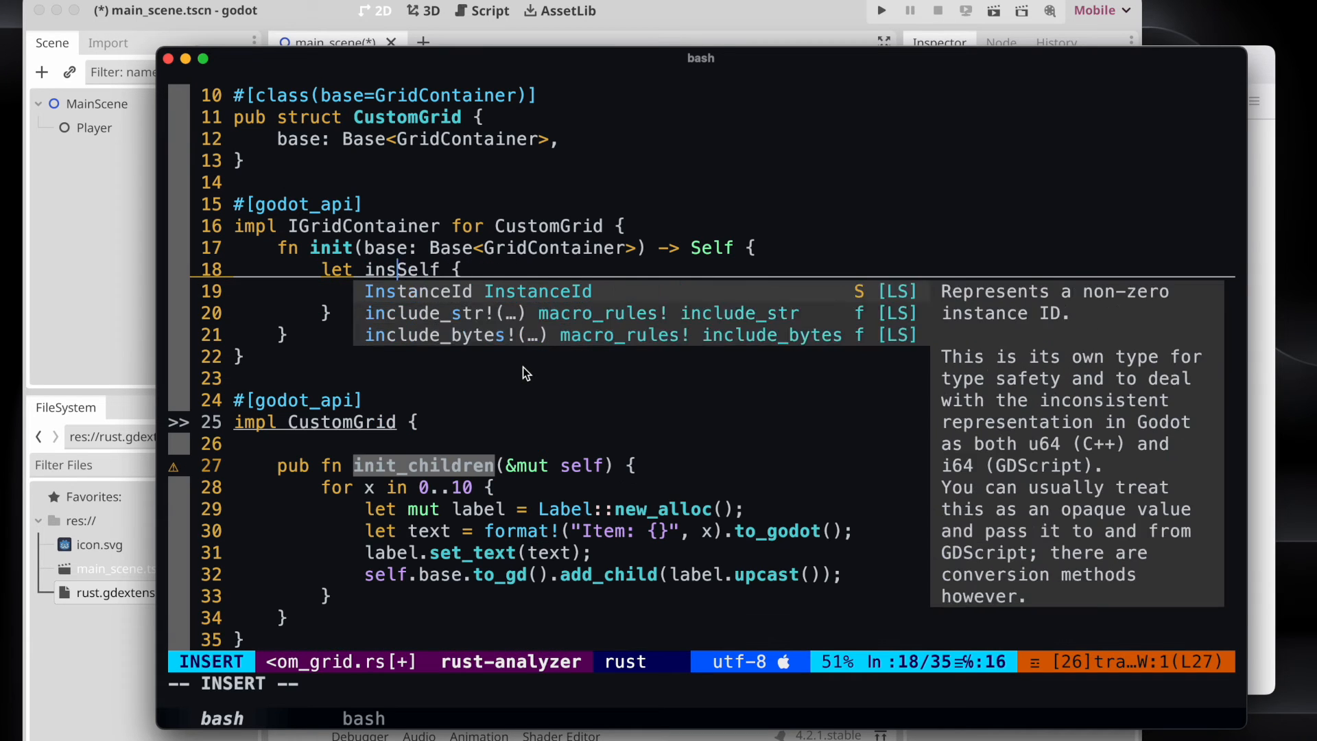
pyautogui.press('Escape')
pyautogui.write('tance = ')
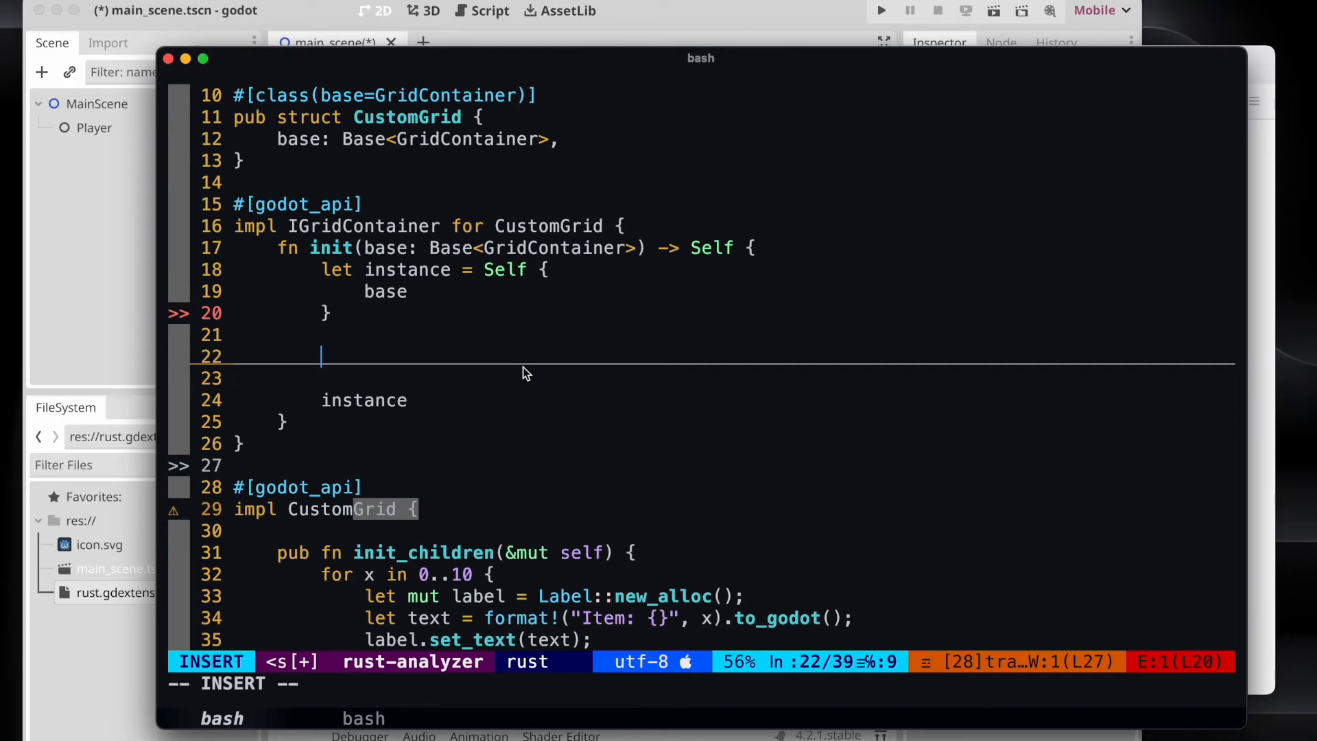
pyautogui.write('instance.')
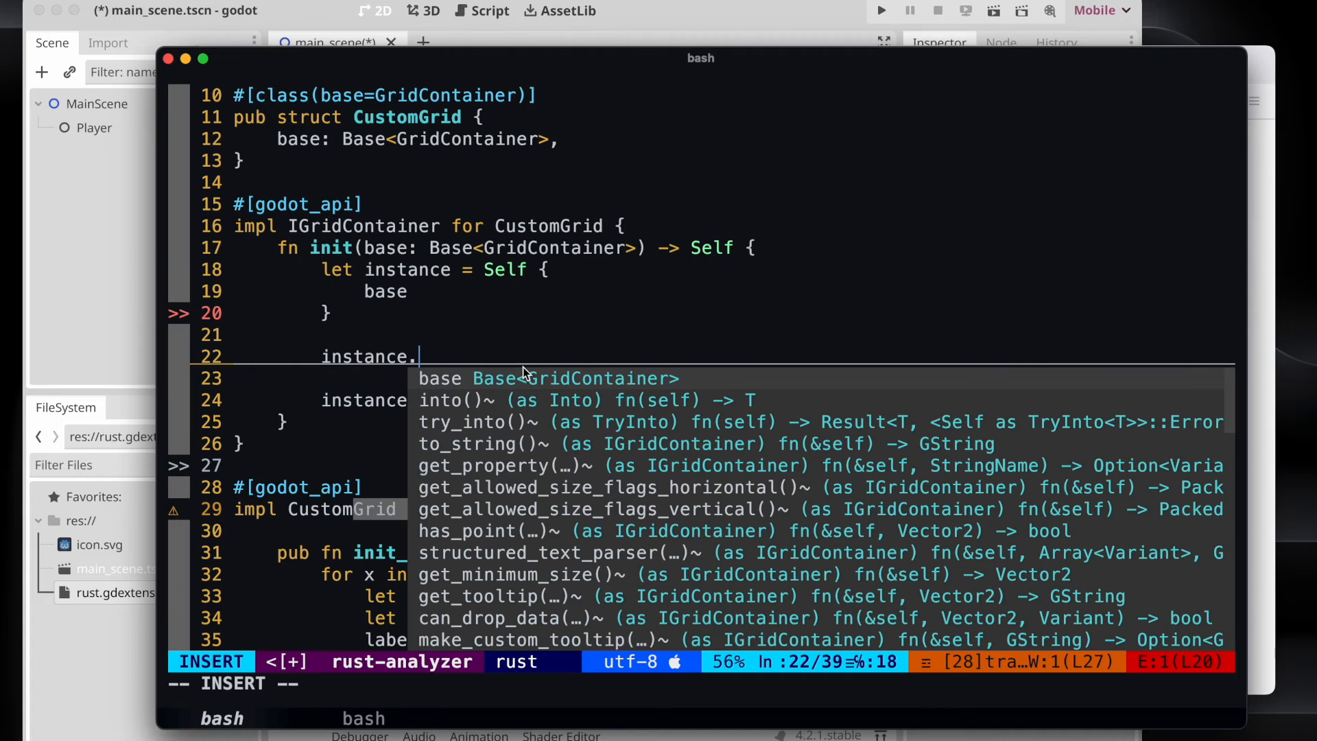
pyautogui.write('init_children();')
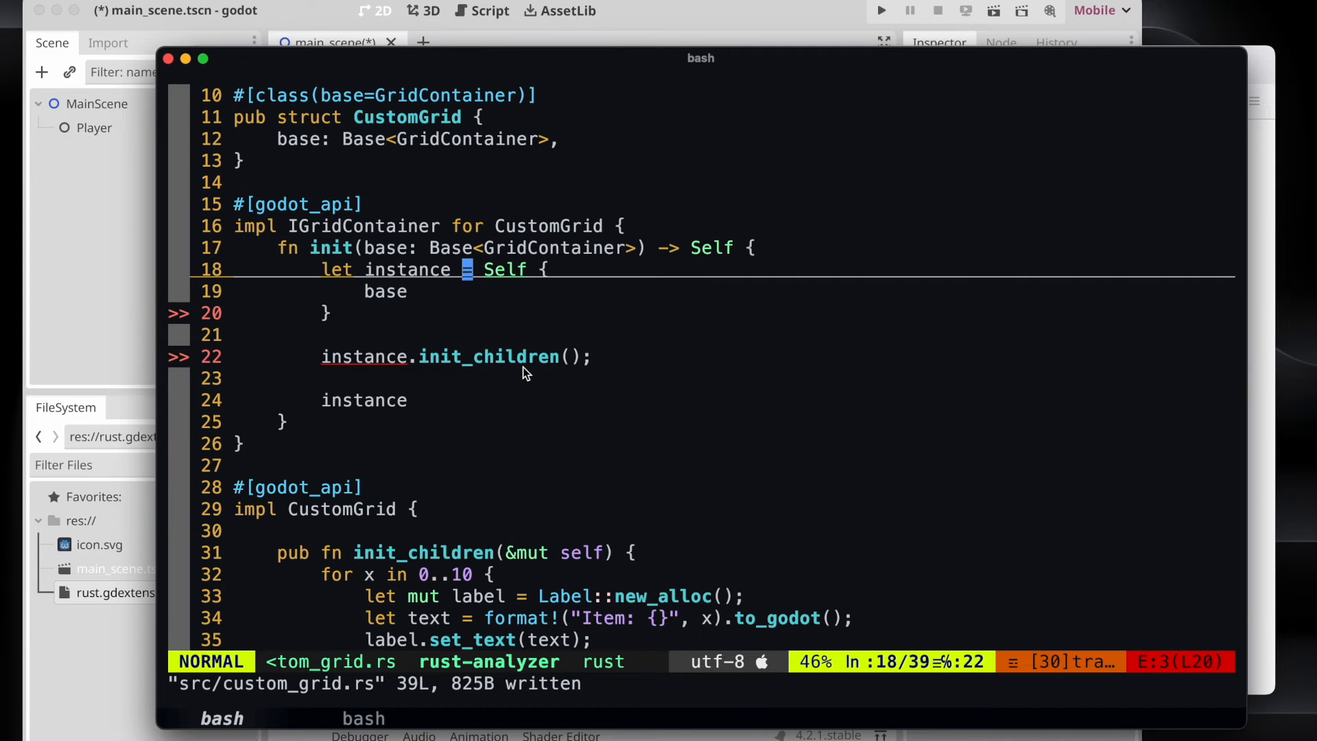
pyautogui.write('mut')
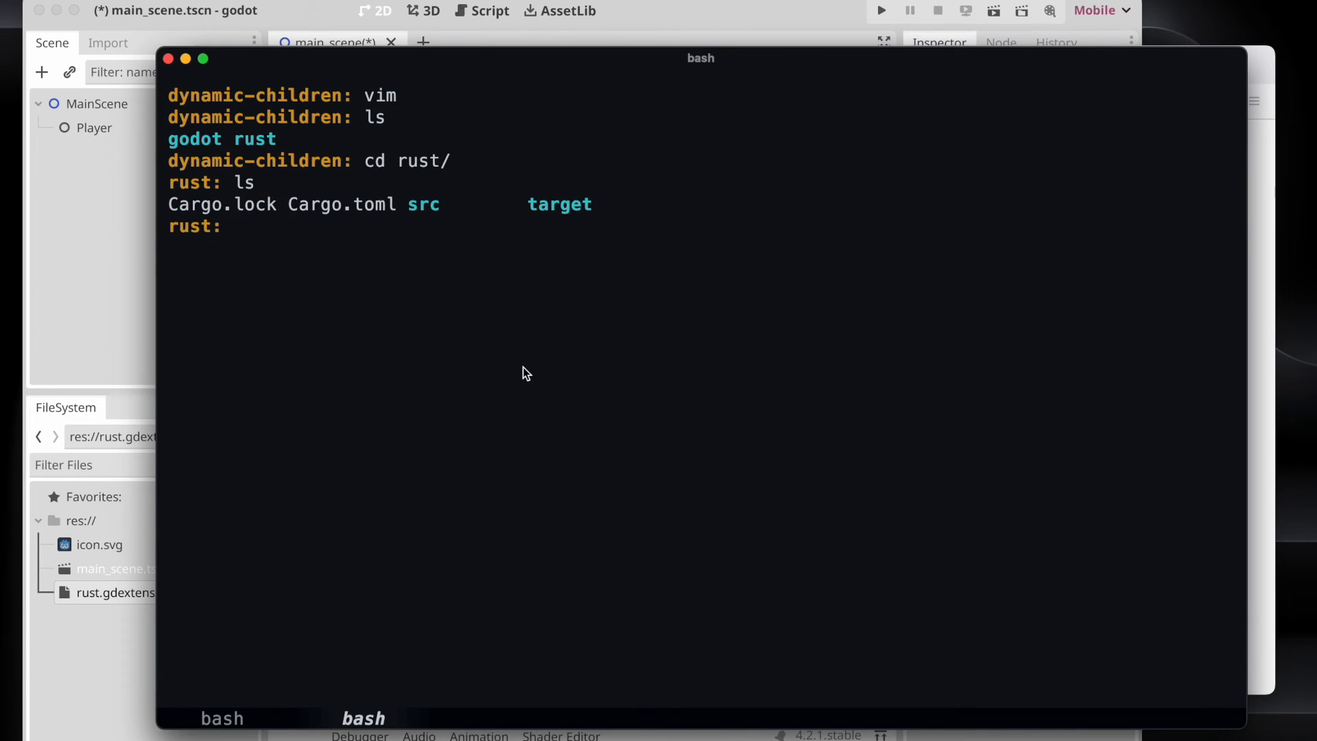
# Build the Rust extension crate with cargo build in the rust folder.
pyautogui.write('cargo build')
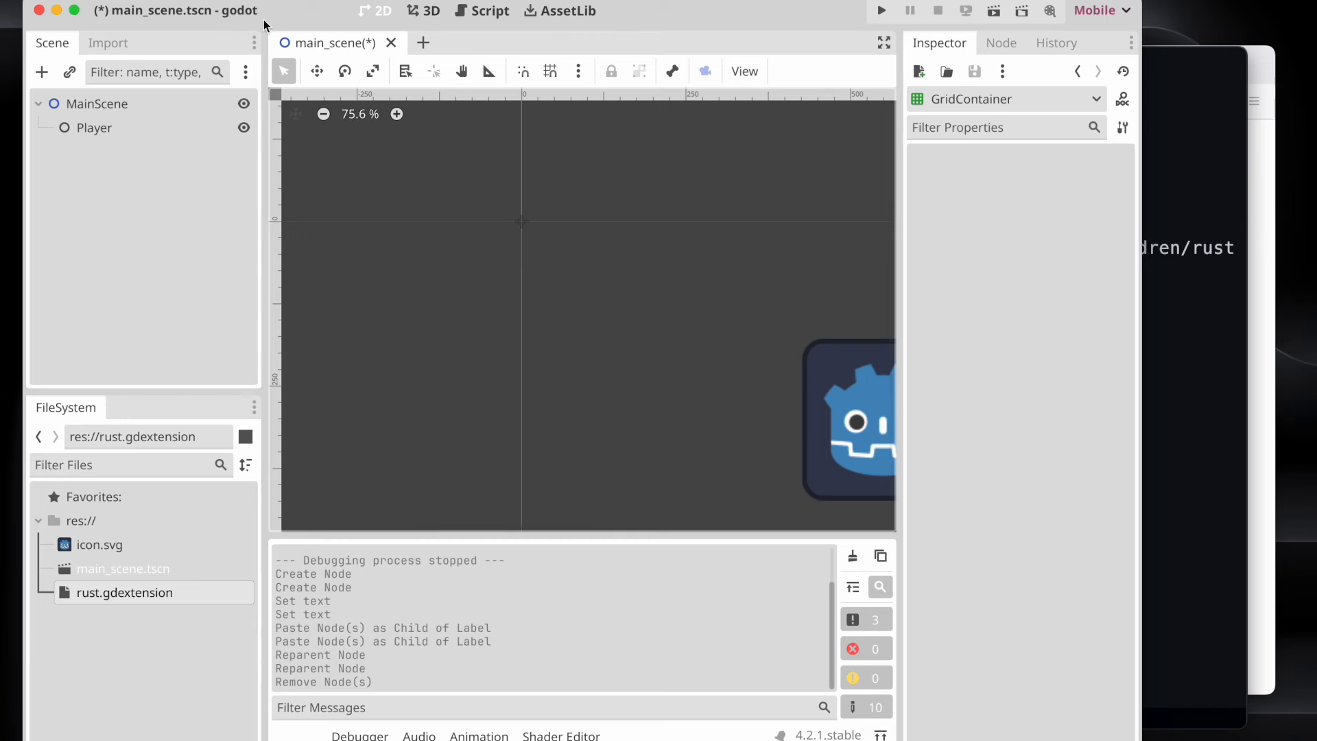
# Reload the current project via Project > Reload, proceeding past the unsaved-scene prompt.
pyautogui.click(168, 10)
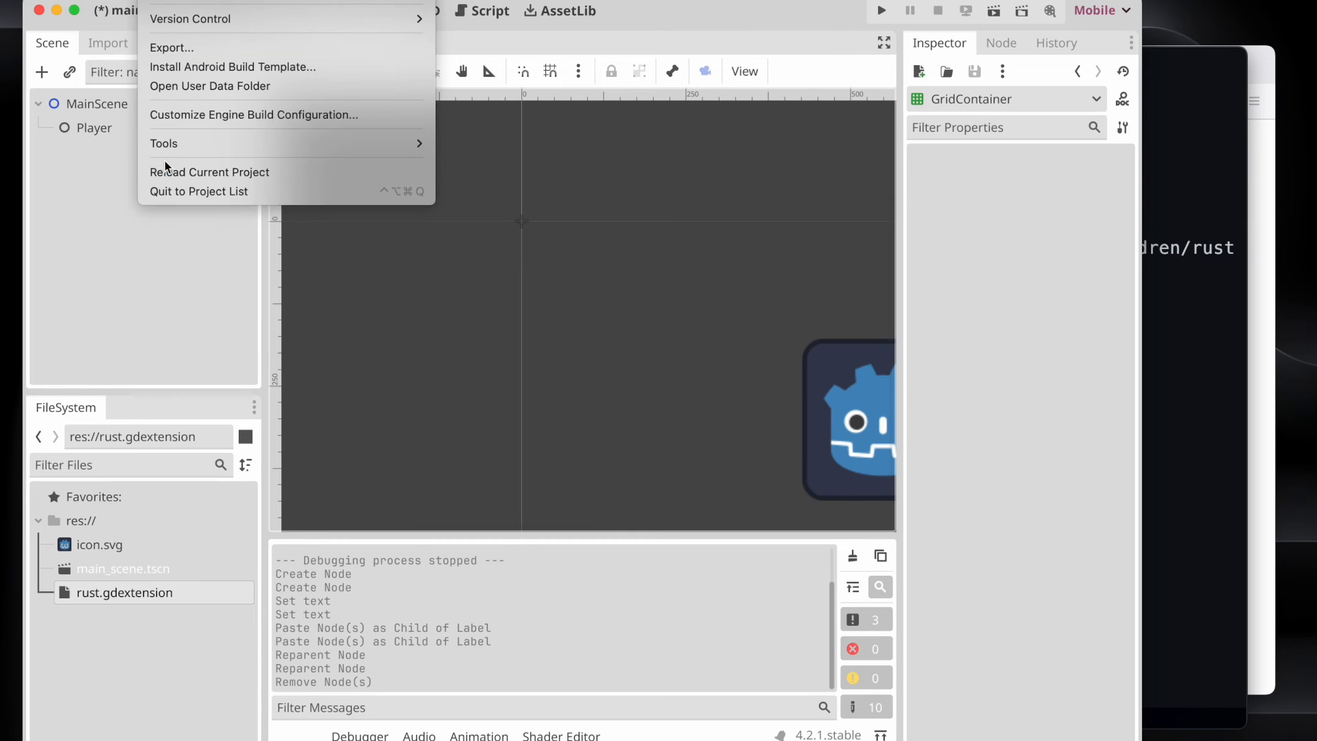
pyautogui.click(197, 191)
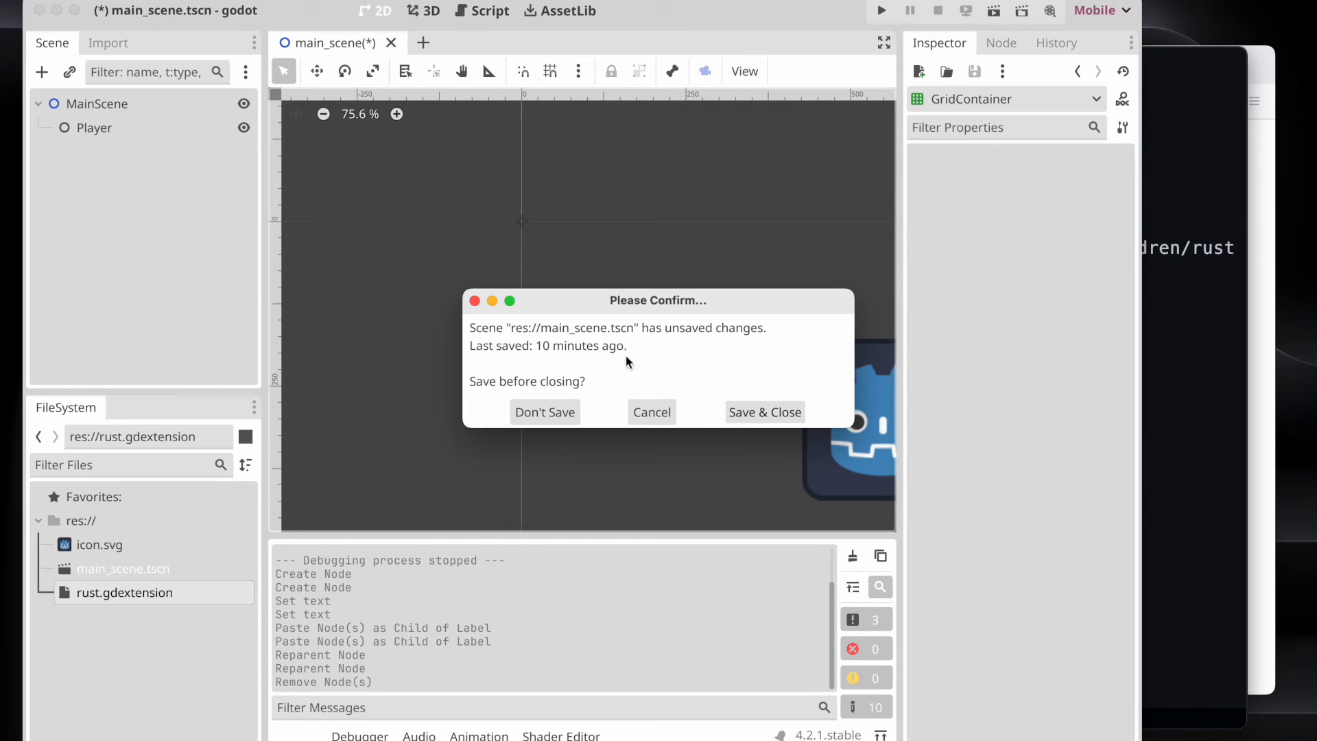
pyautogui.click(764, 411)
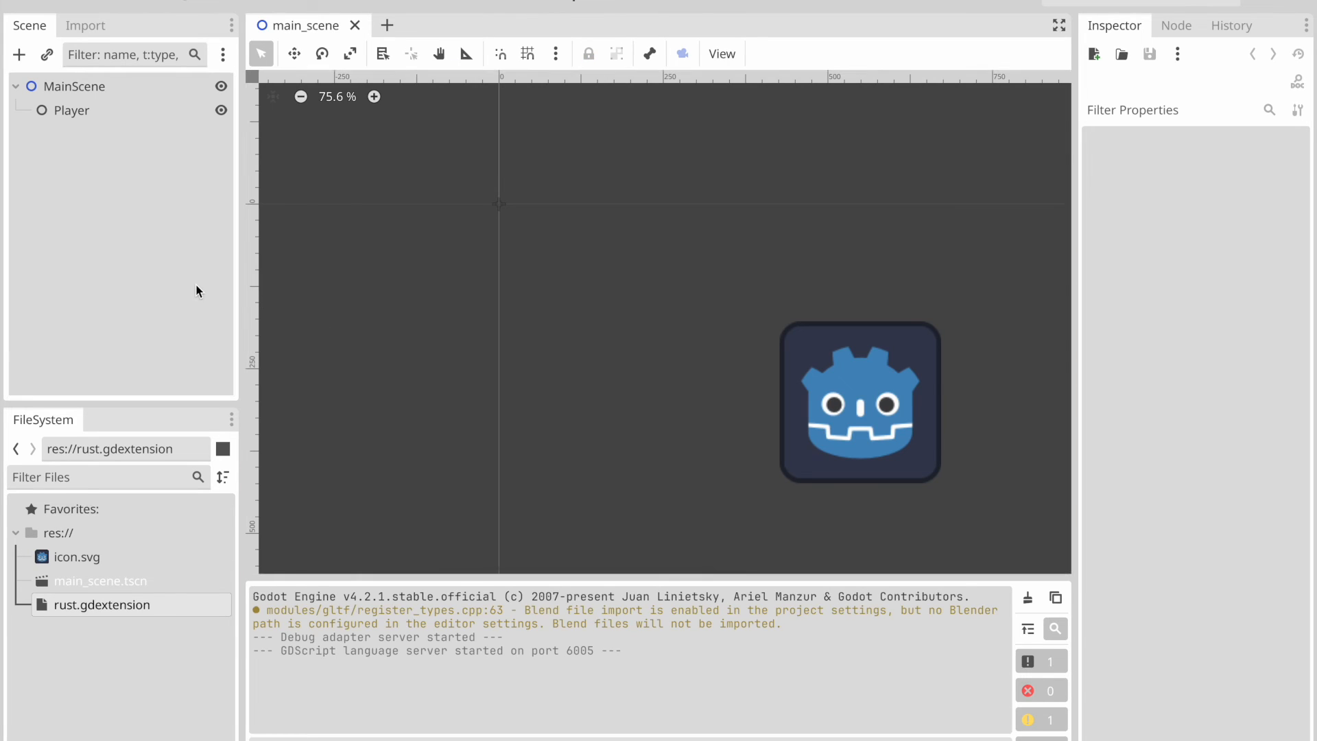
pyautogui.scroll(-3)
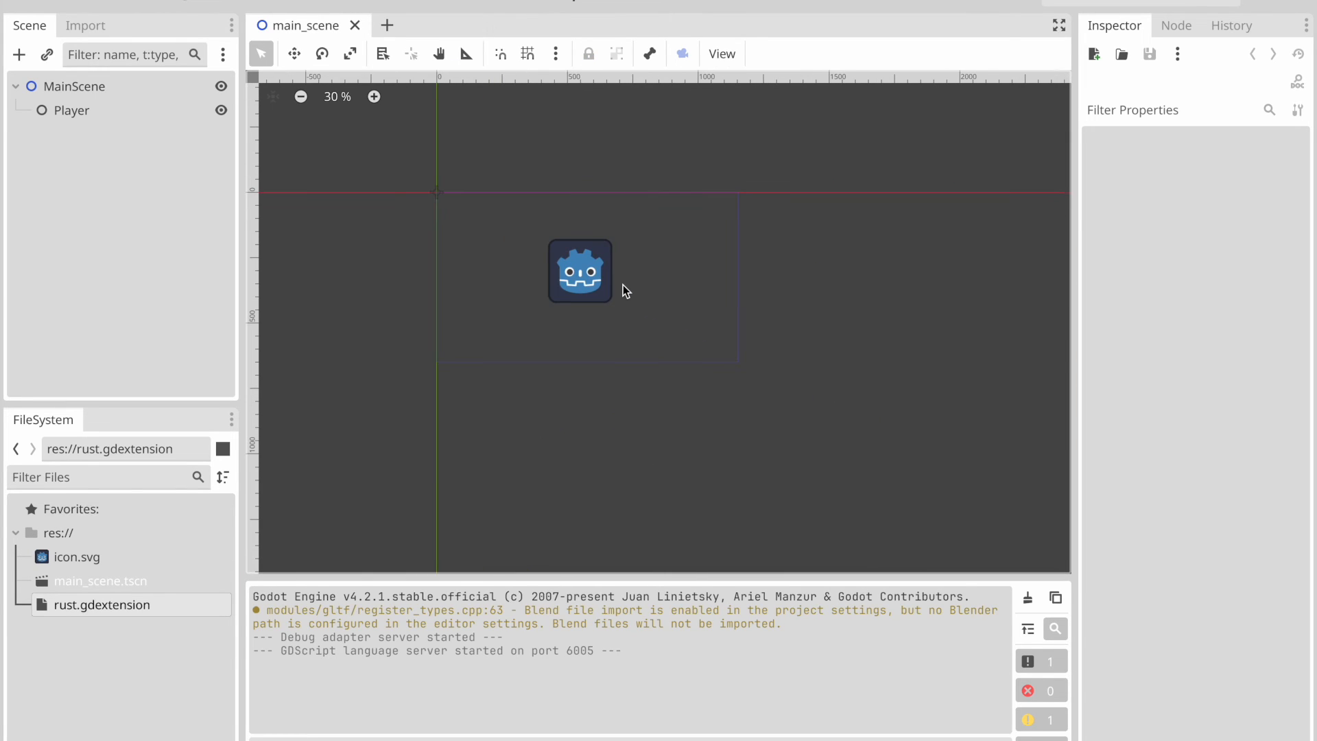
pyautogui.moveTo(33, 61)
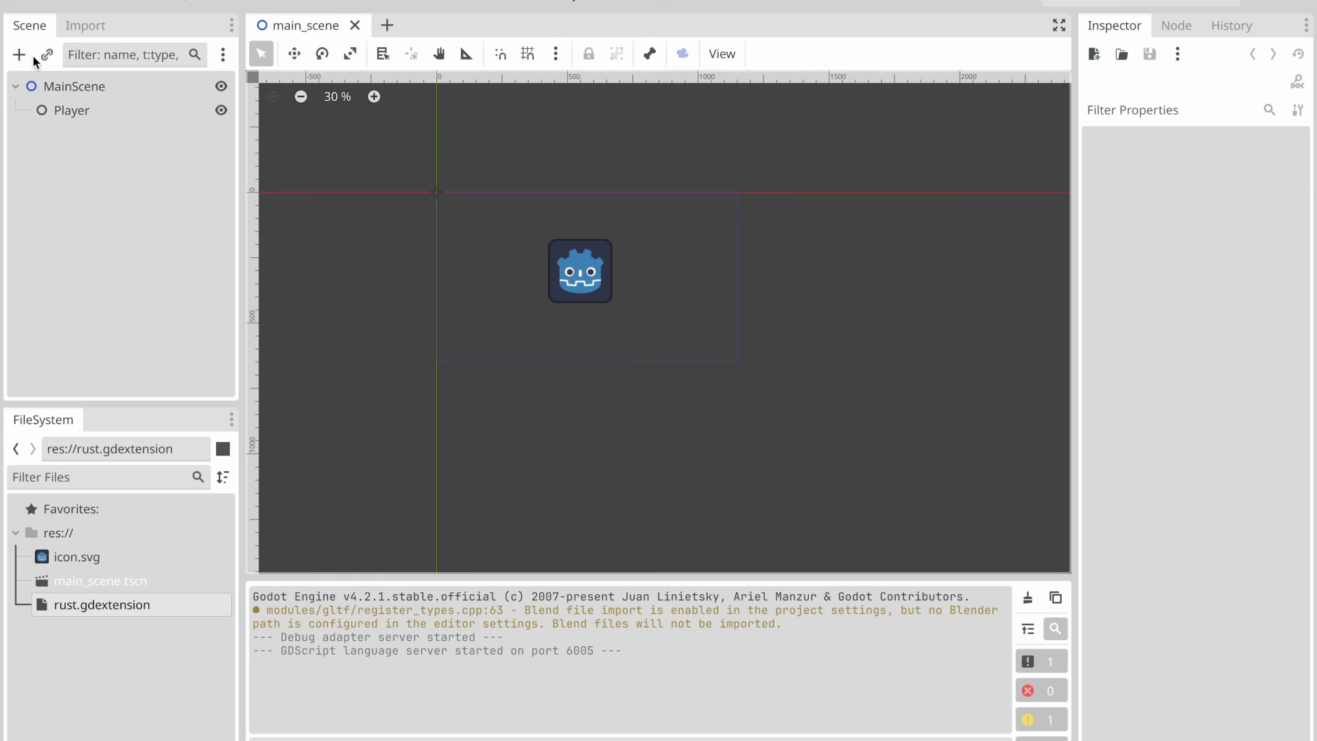
# Add a CustomGrid node to MainScene by searching 'Custom' in the node creator.
pyautogui.click(18, 54)
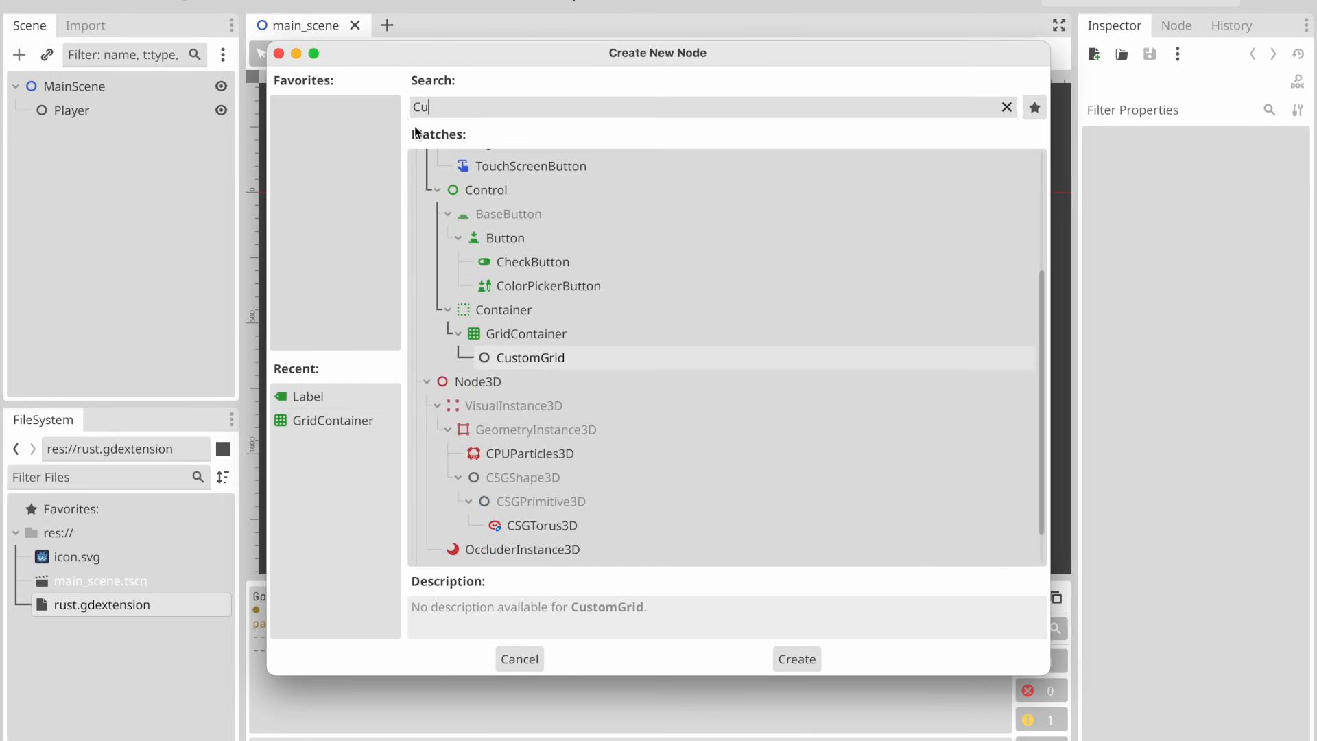
pyautogui.write('stom')
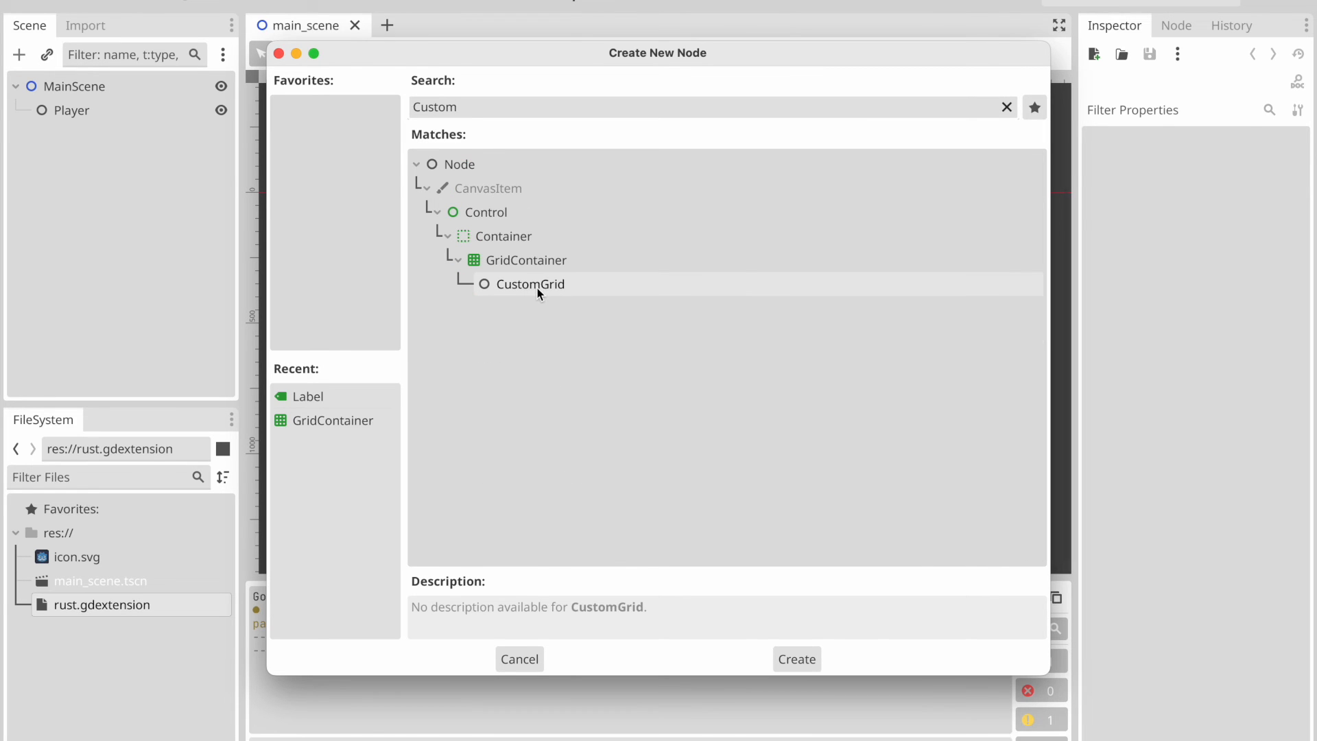
pyautogui.click(795, 659)
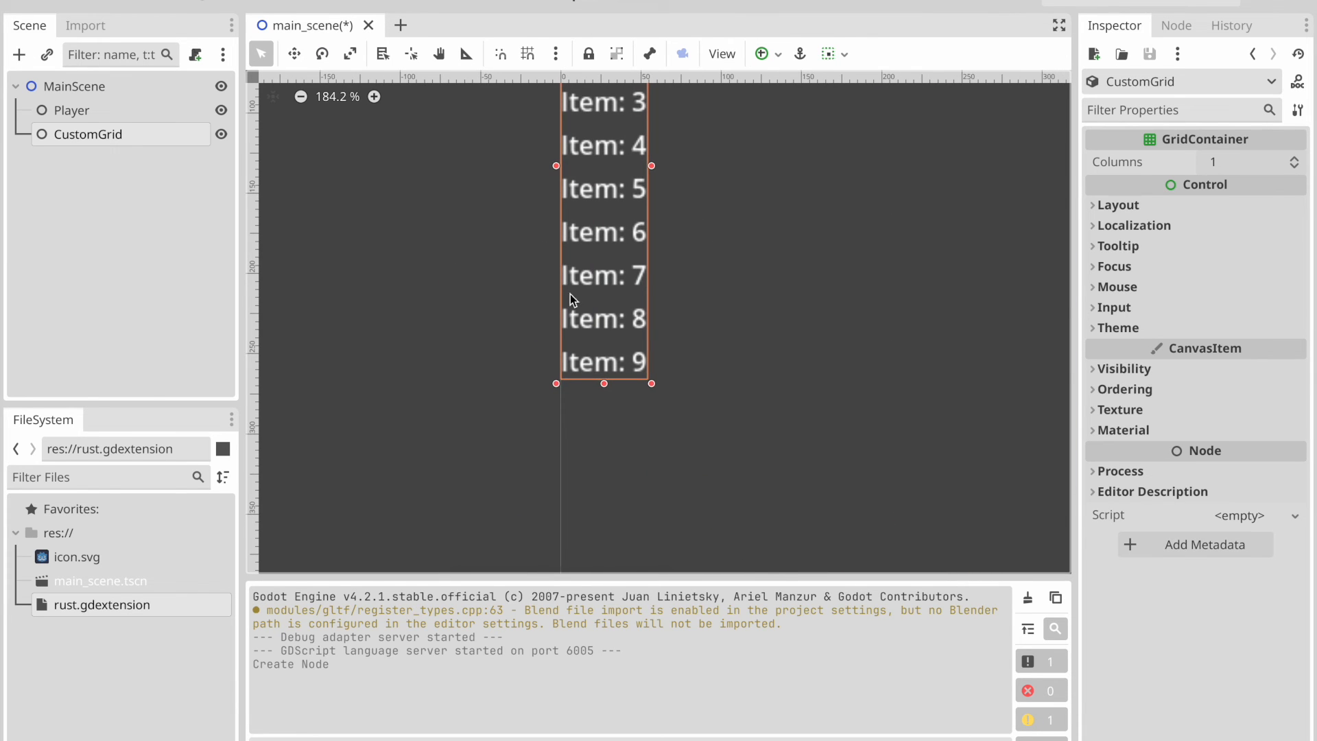
# Run the game to preview the grid showing Item 0–9, then stop it.
pyautogui.click(681, 341)
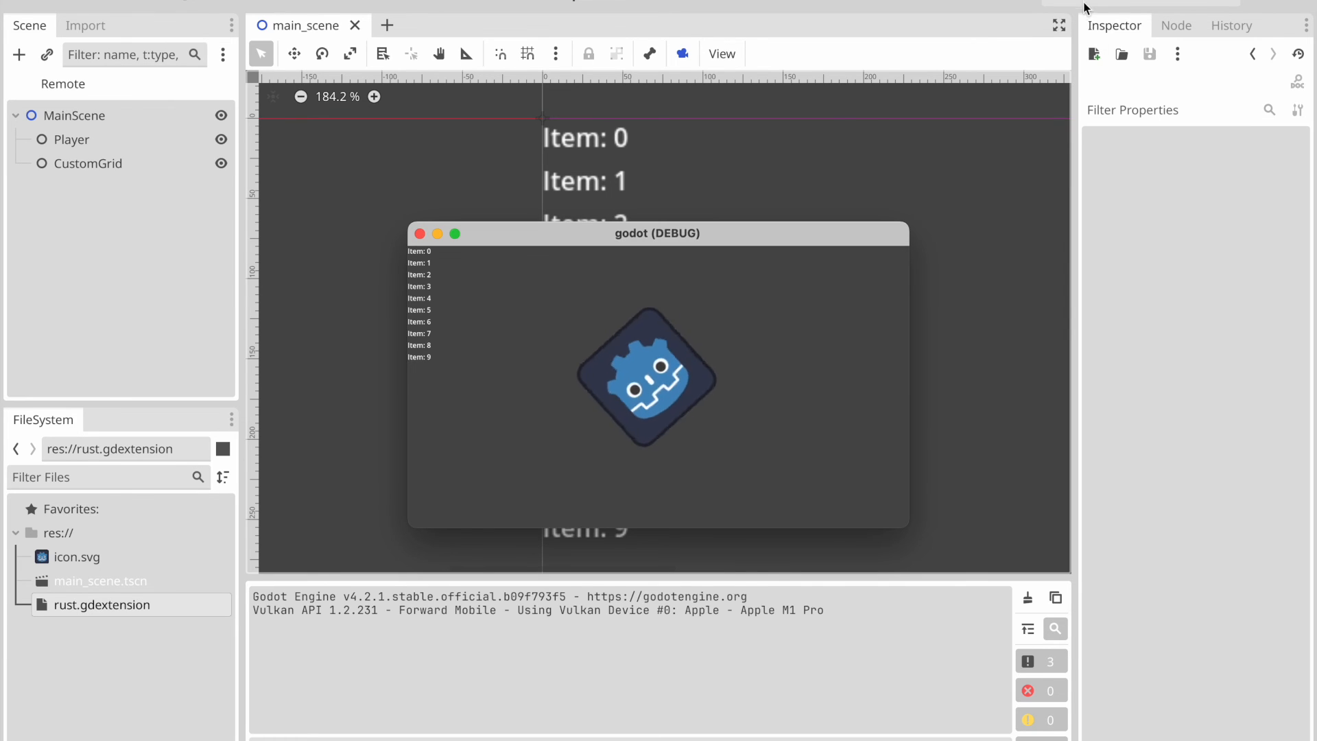
pyautogui.click(420, 234)
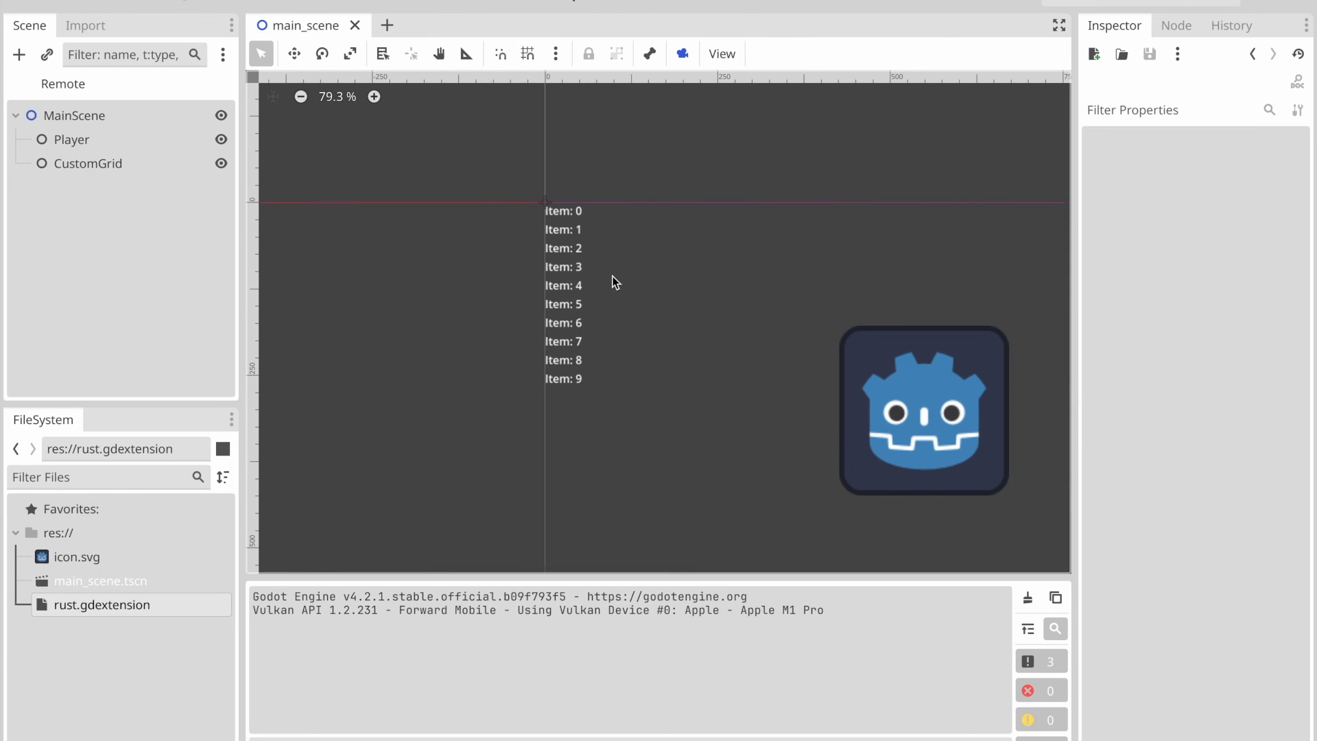
# Create a new Theme resource on the CustomGrid node.
pyautogui.click(88, 163)
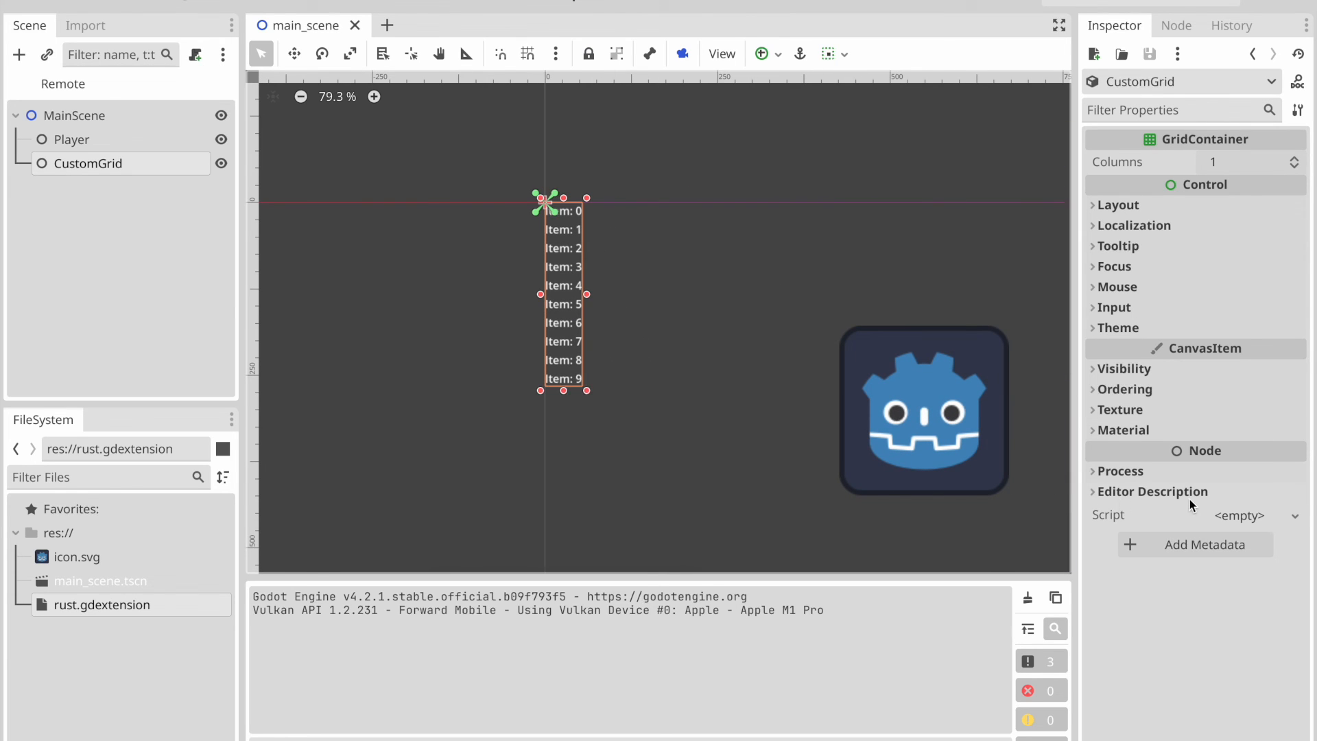
pyautogui.moveTo(1101, 358)
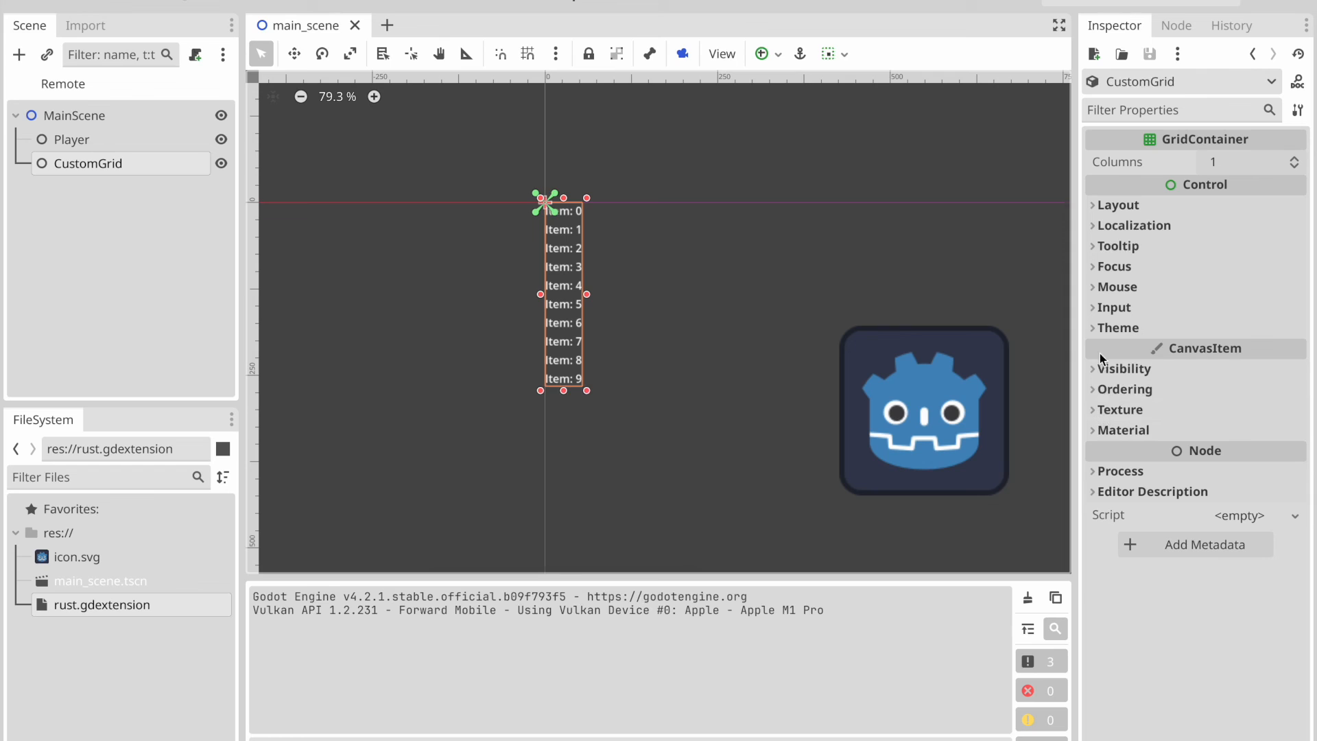
pyautogui.click(1239, 351)
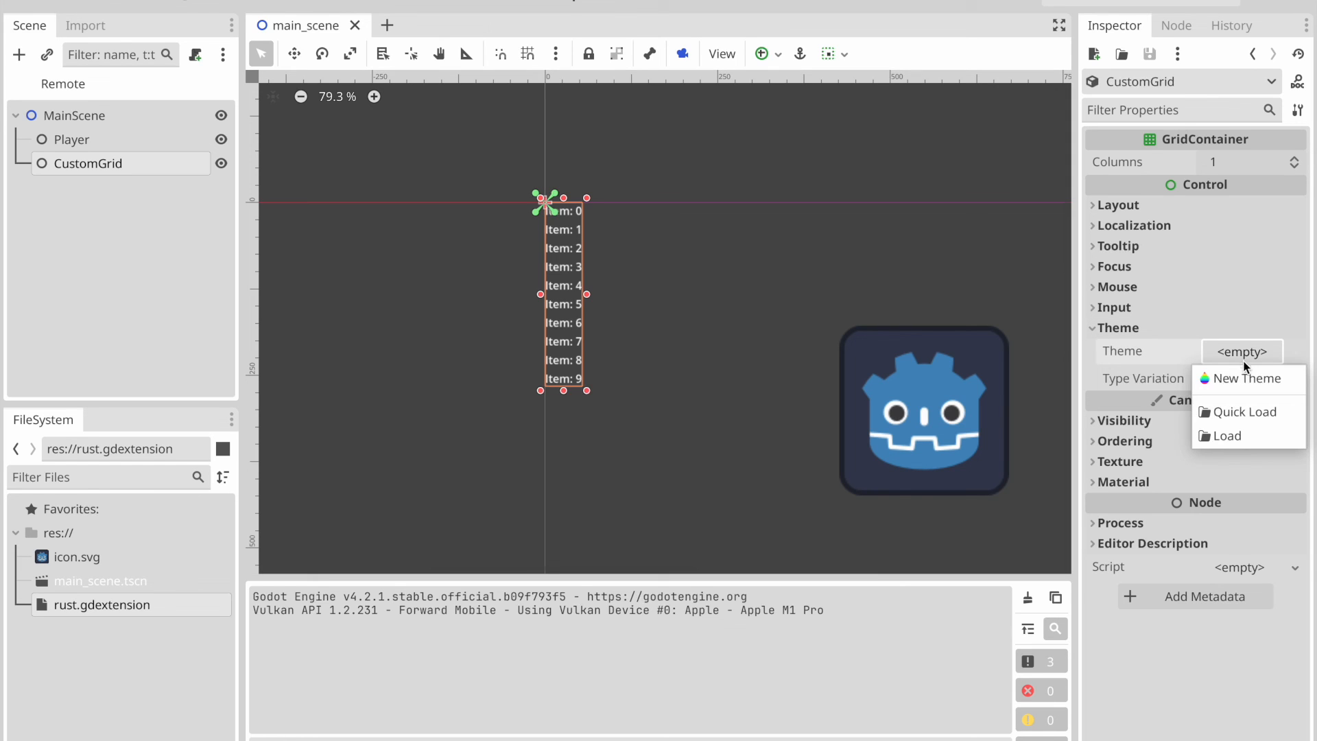
pyautogui.click(1245, 379)
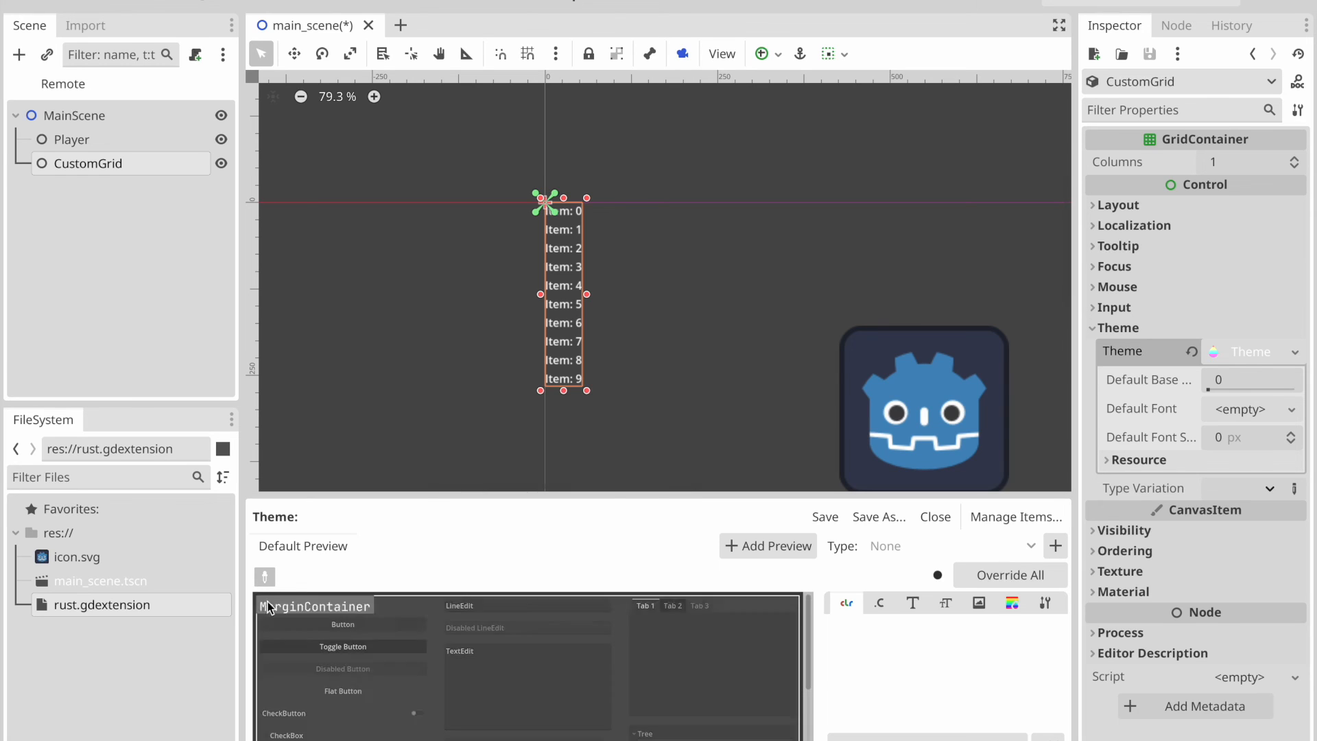
# Set the theme's Label font_size override to 20.
pyautogui.click(950, 545)
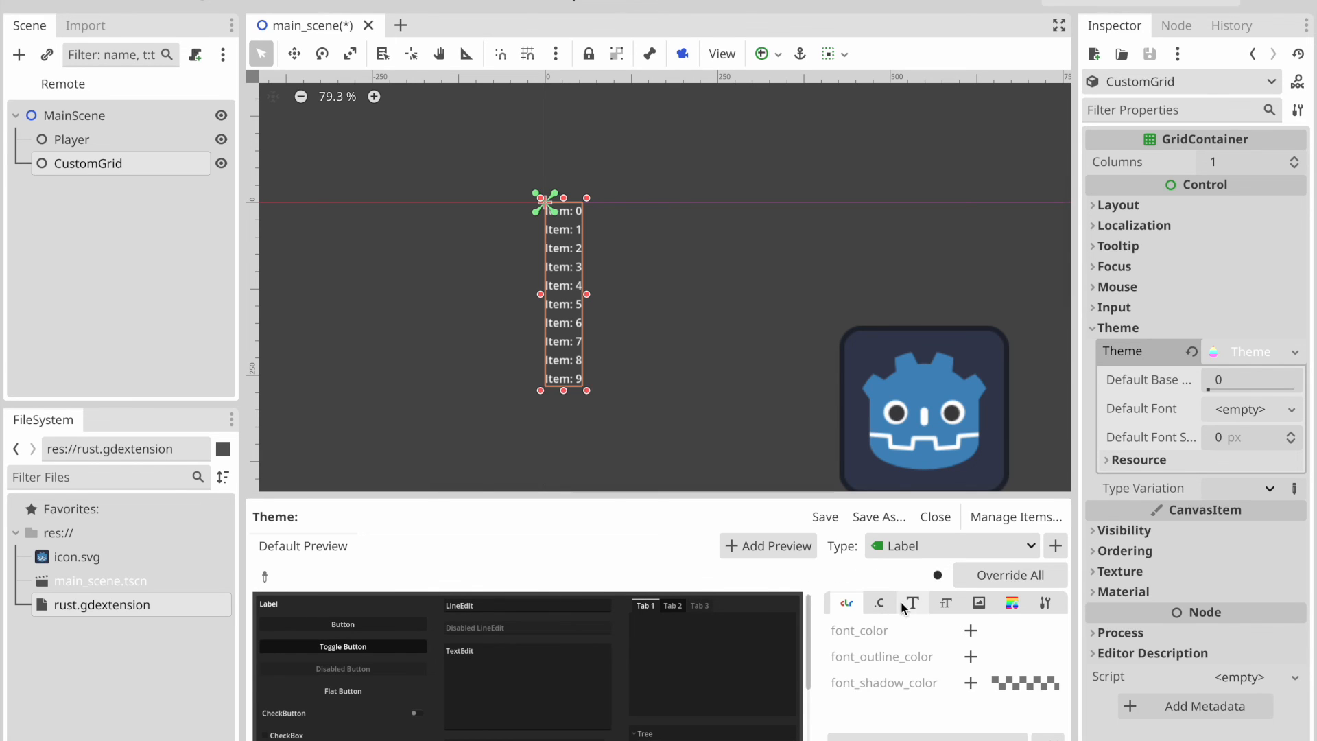
pyautogui.click(945, 604)
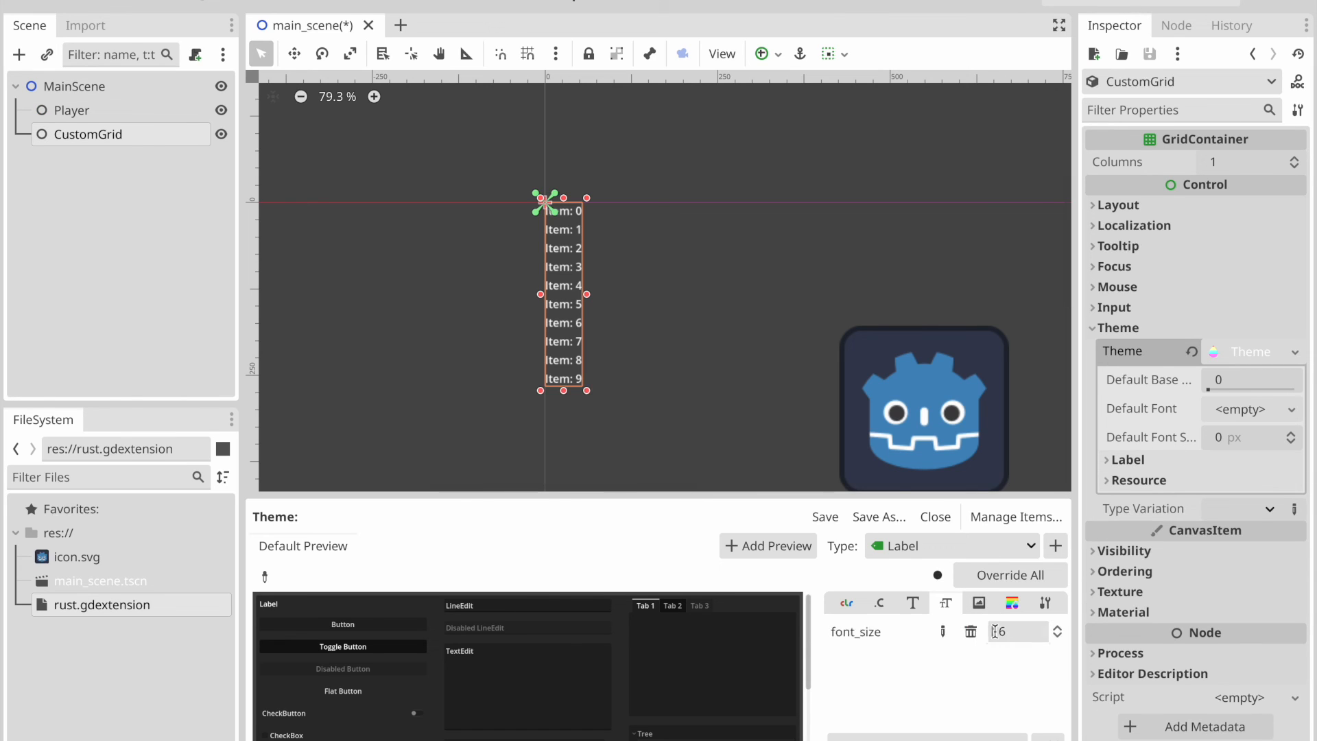
pyautogui.tripleClick(1012, 631)
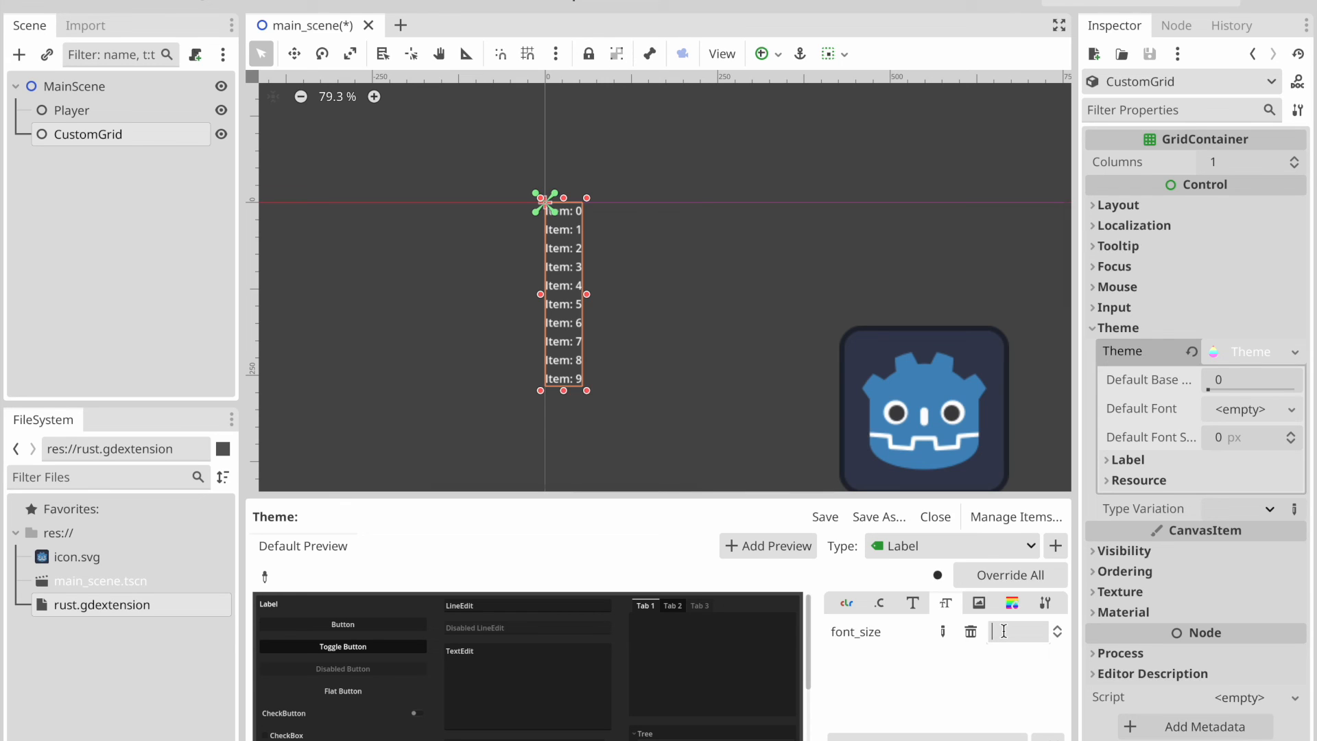
pyautogui.write('20')
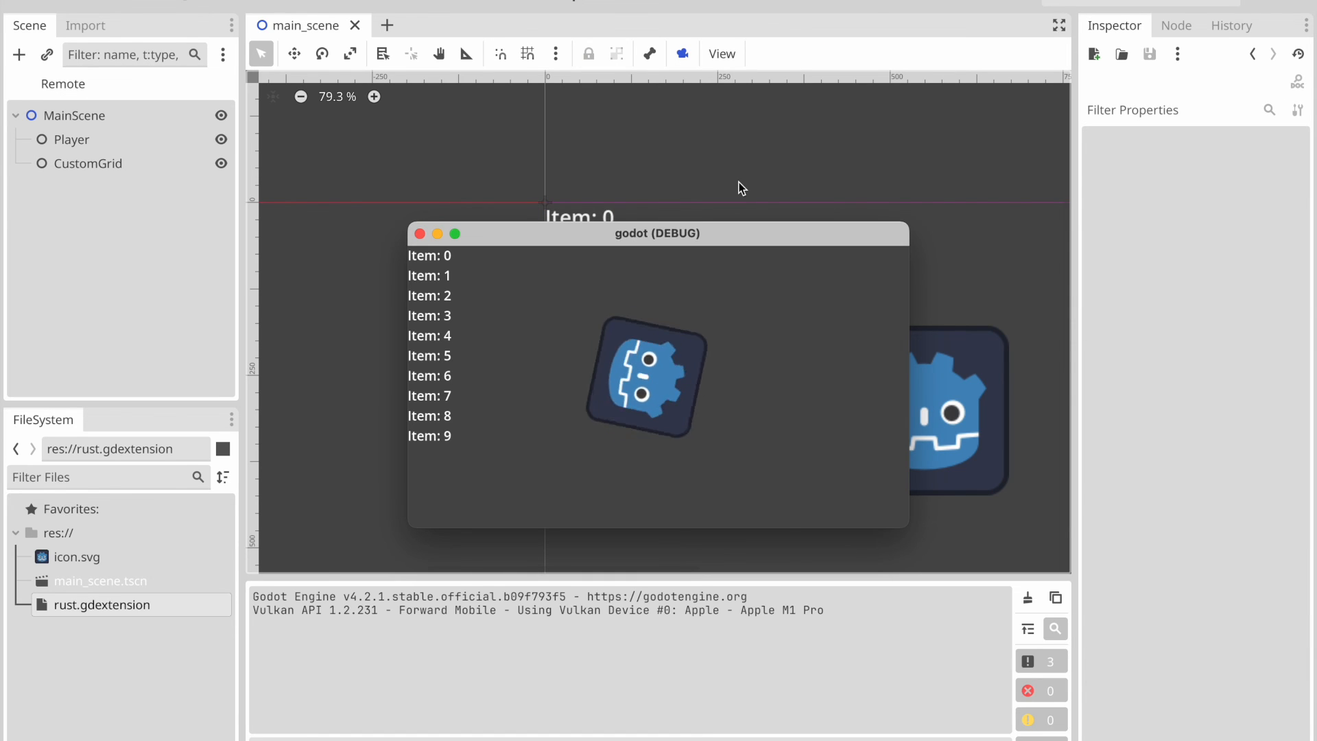
pyautogui.moveTo(1087, 73)
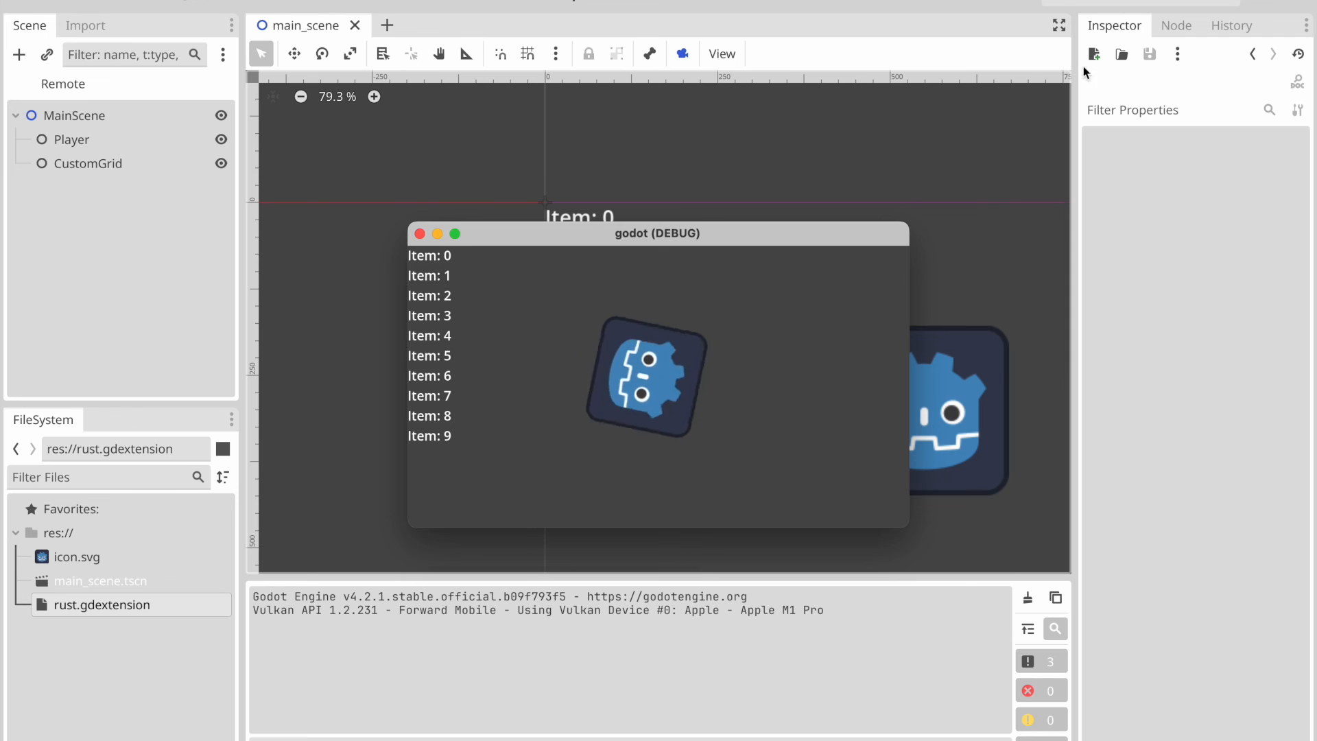